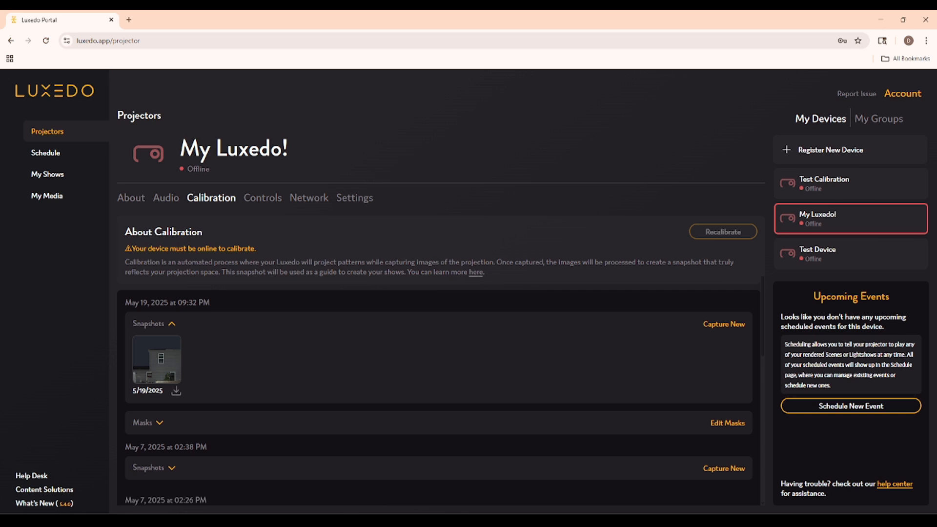
mouse_move(202, 359)
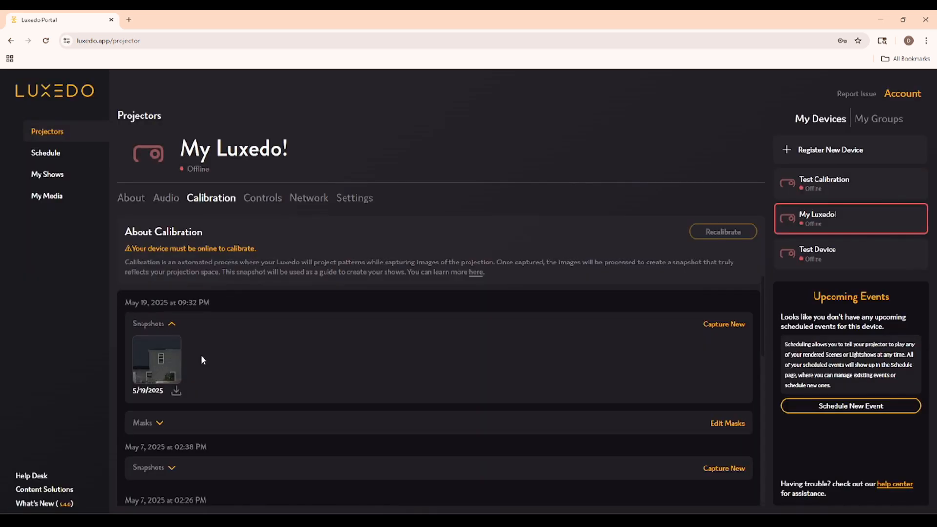
mouse_move(186, 358)
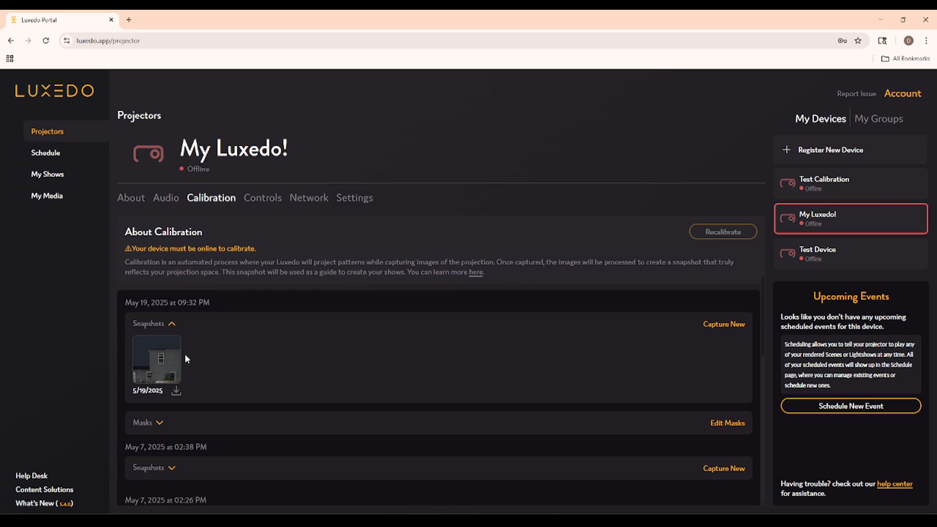
mouse_move(166, 335)
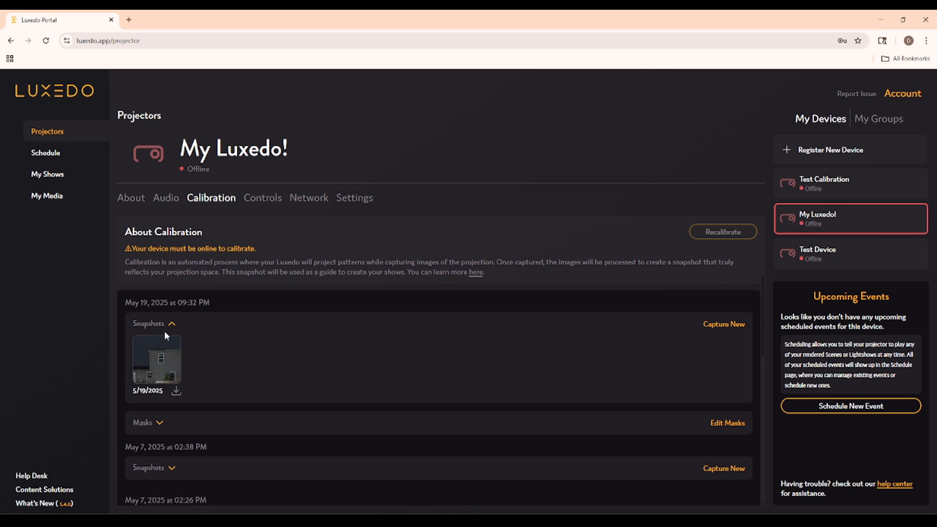
mouse_move(204, 339)
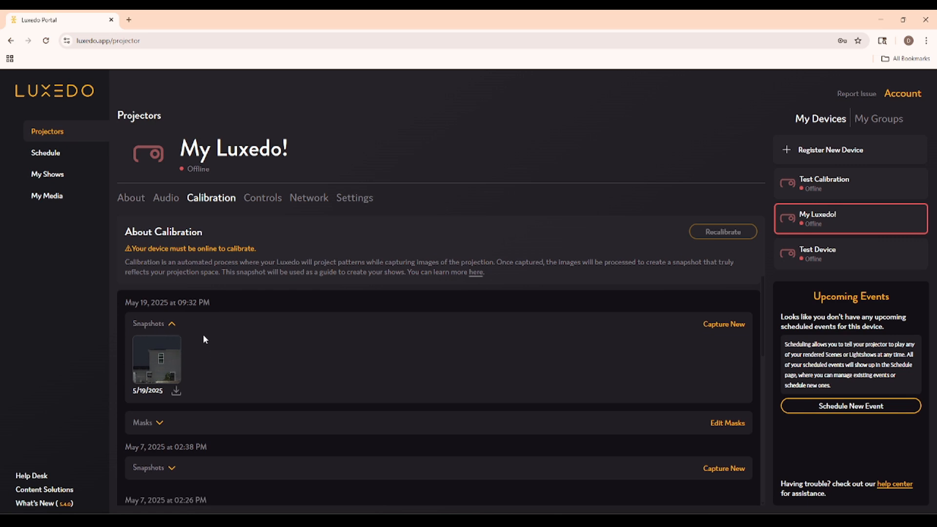
mouse_move(47, 185)
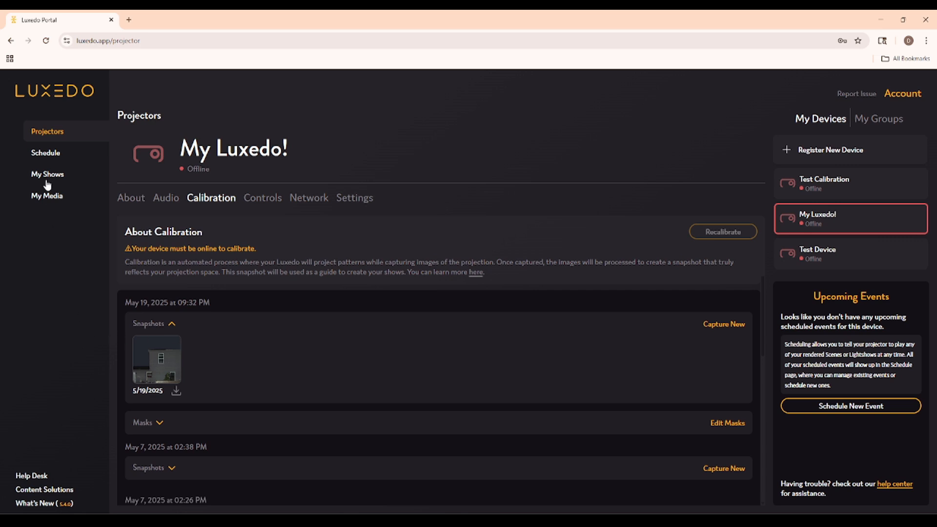
- Go to the My Shows library and start creating a new scene
click(47, 173)
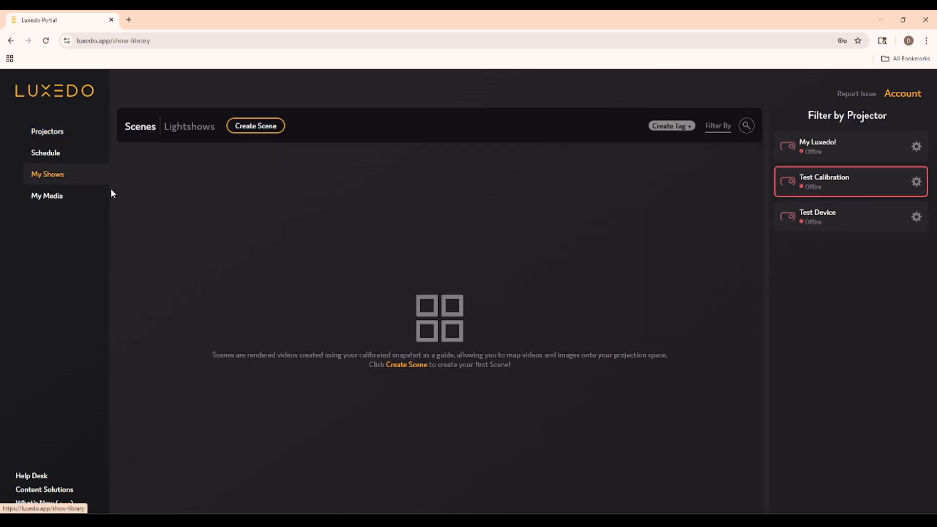
click(255, 126)
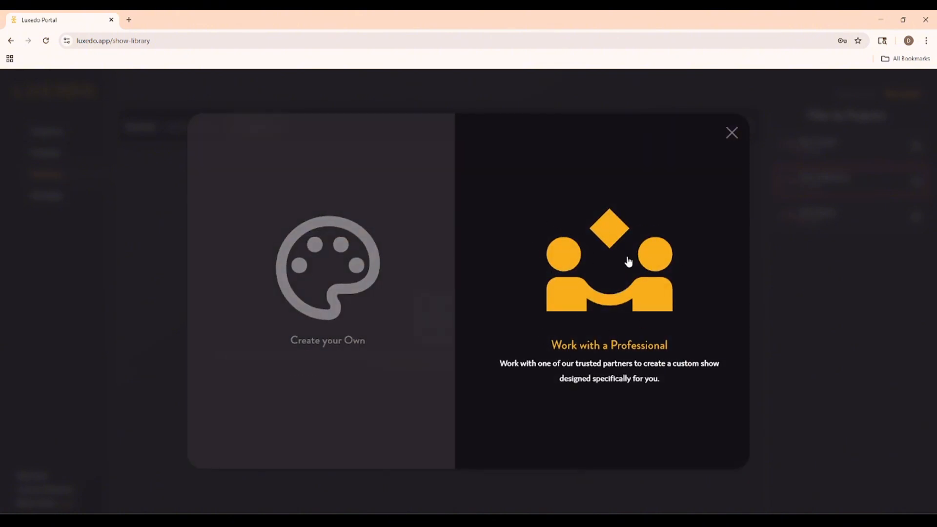
mouse_move(627, 298)
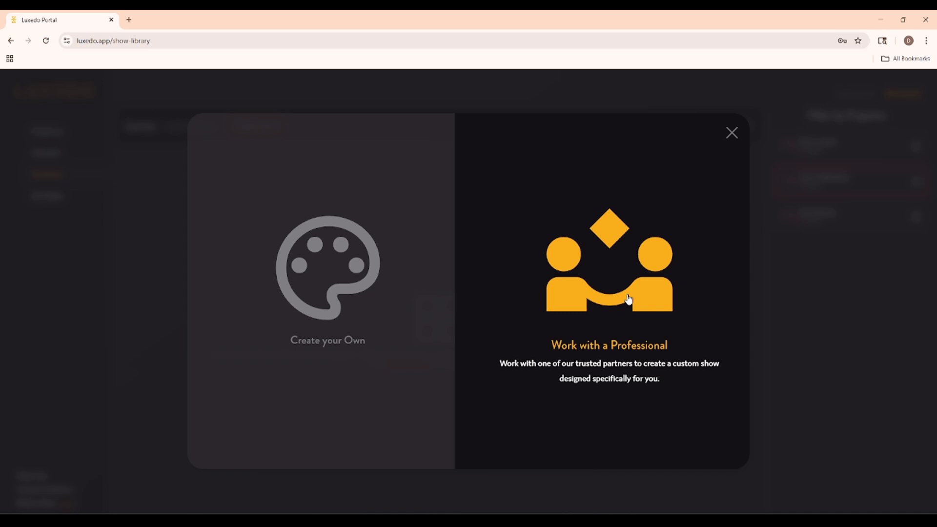
mouse_move(643, 331)
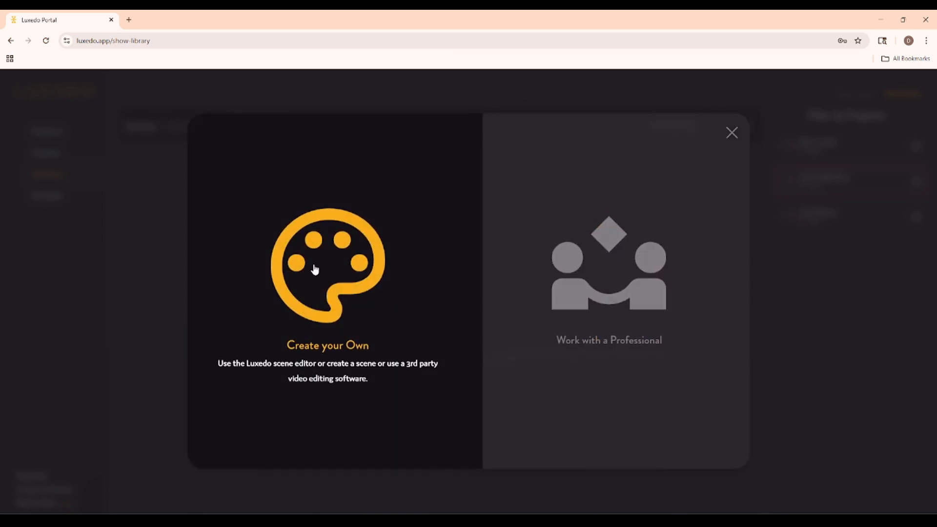
- Choose Create your Own, title the scene 'Christmas Scene 2025' and add a 'Christmas' tag
click(327, 269)
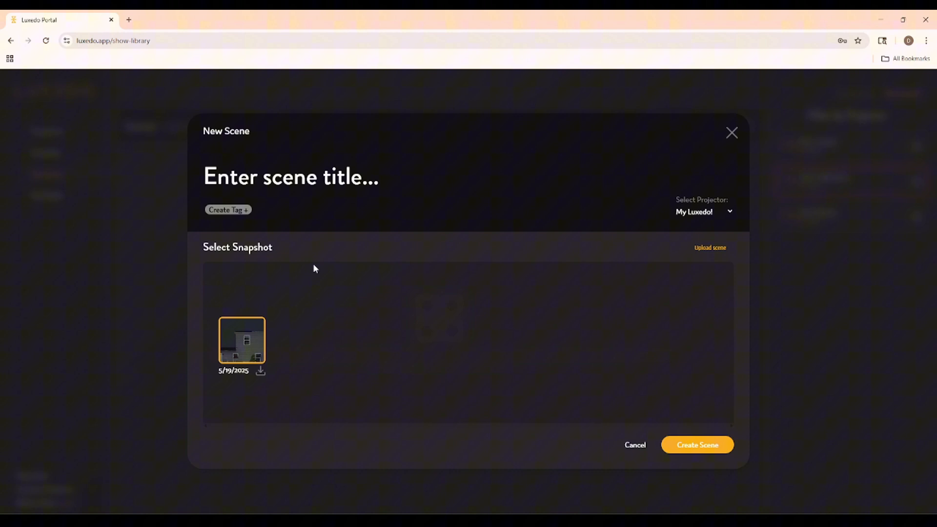
double_click(323, 176)
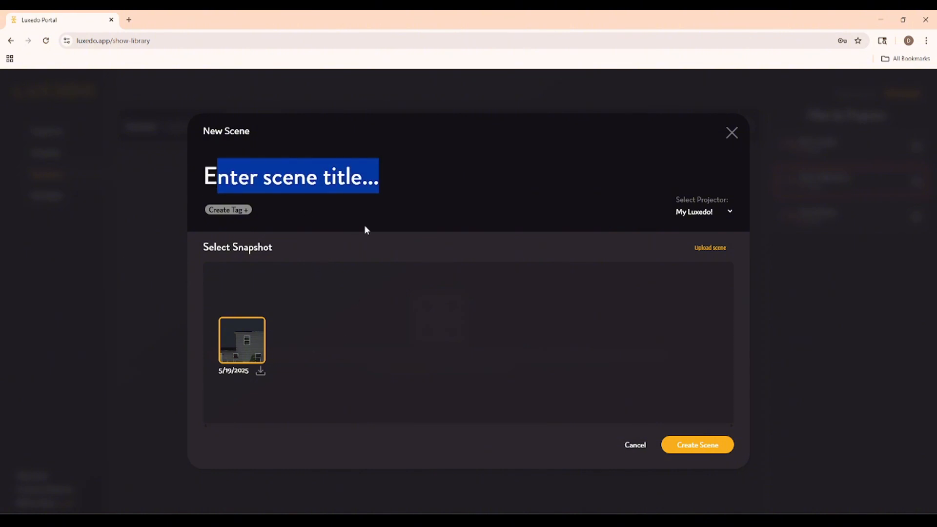
text(Christmas)
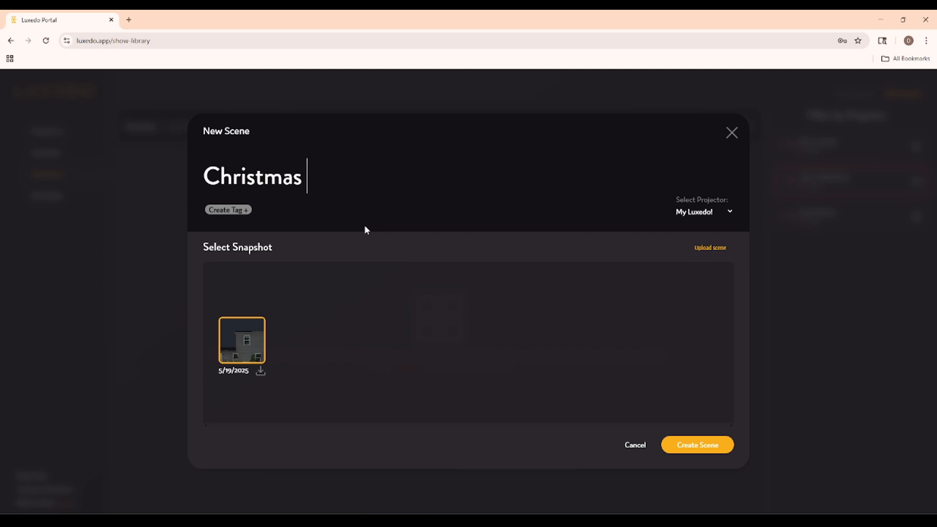
text(Scene 2025)
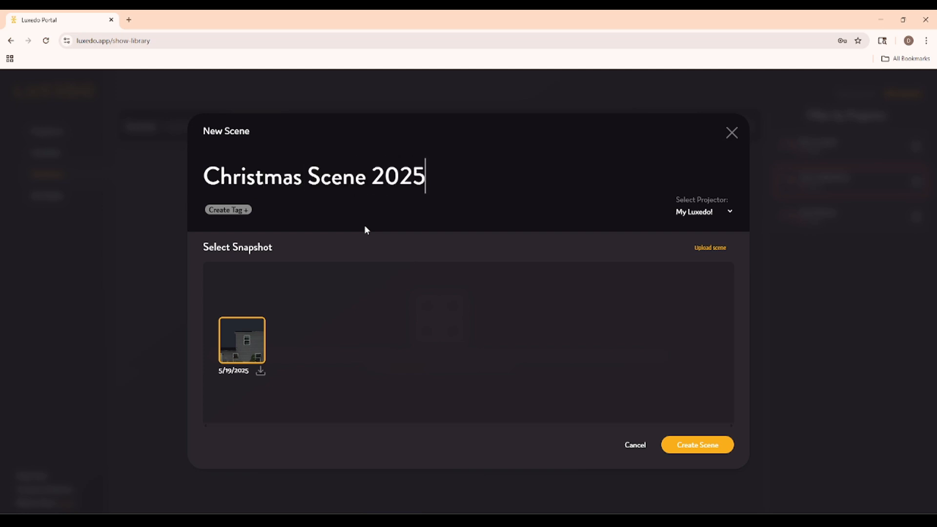
click(228, 210)
text(Christ)
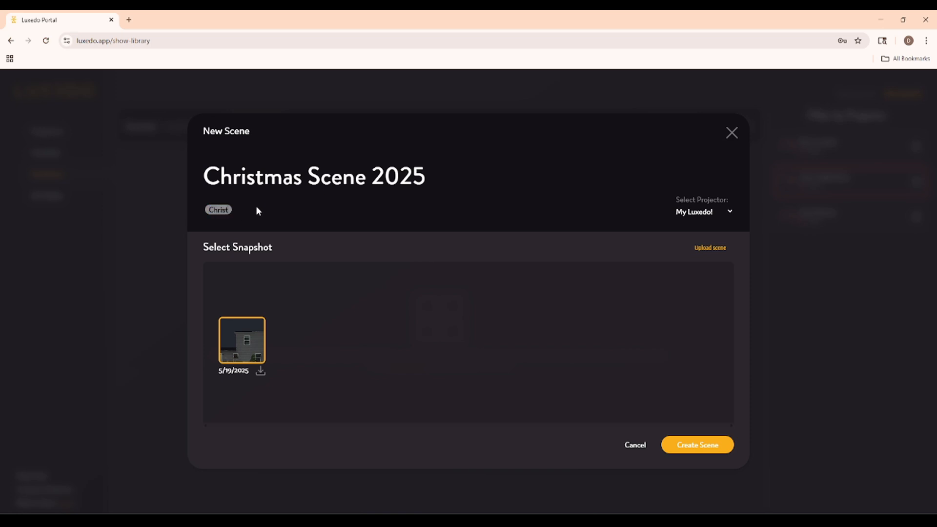
text(mas)
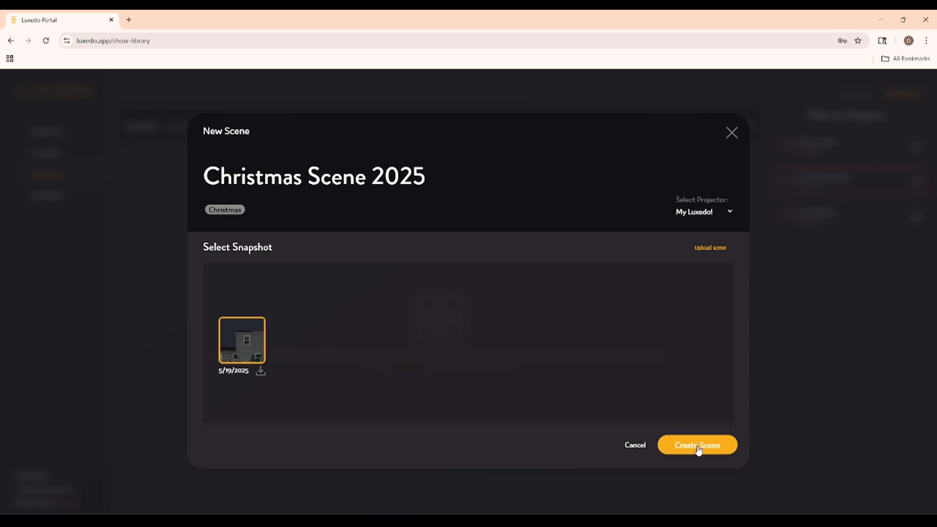
- Create the scene so it loads in Luxedo Editor with the house snapshot
click(697, 445)
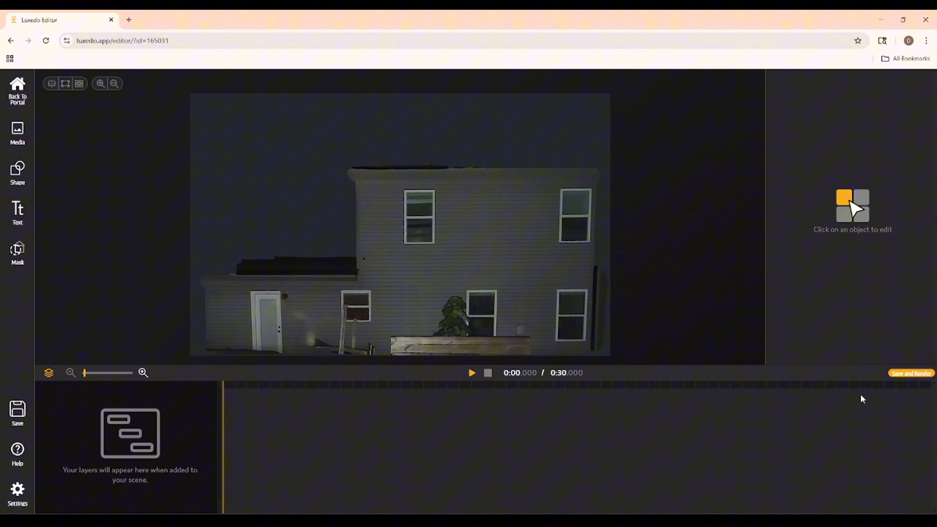
mouse_move(760, 439)
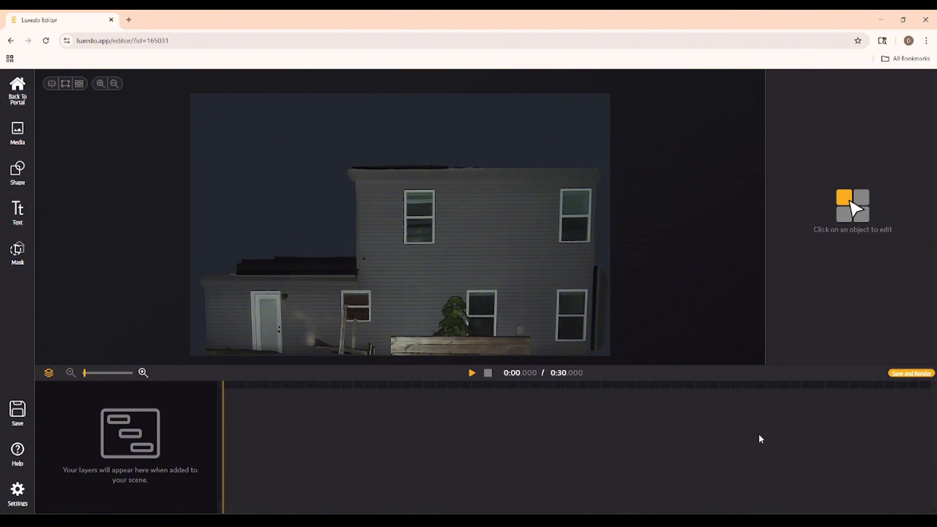
mouse_move(342, 261)
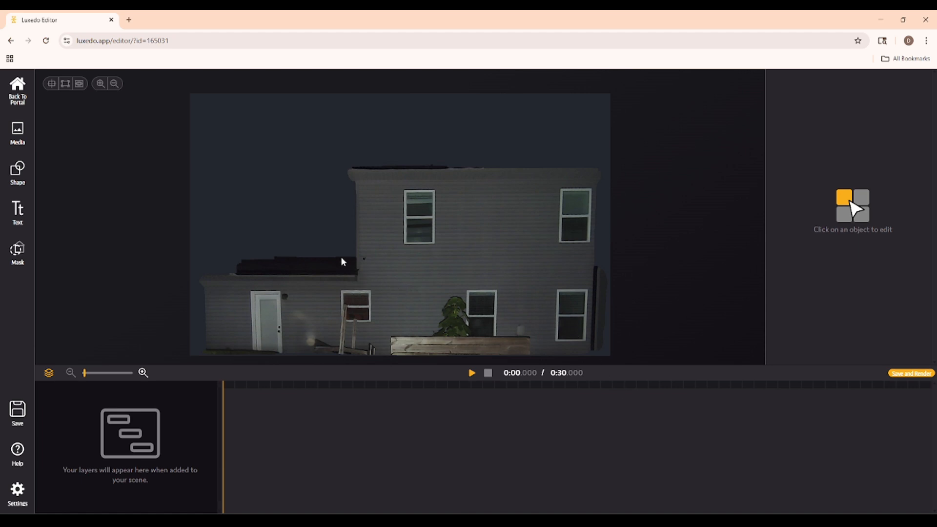
mouse_move(244, 192)
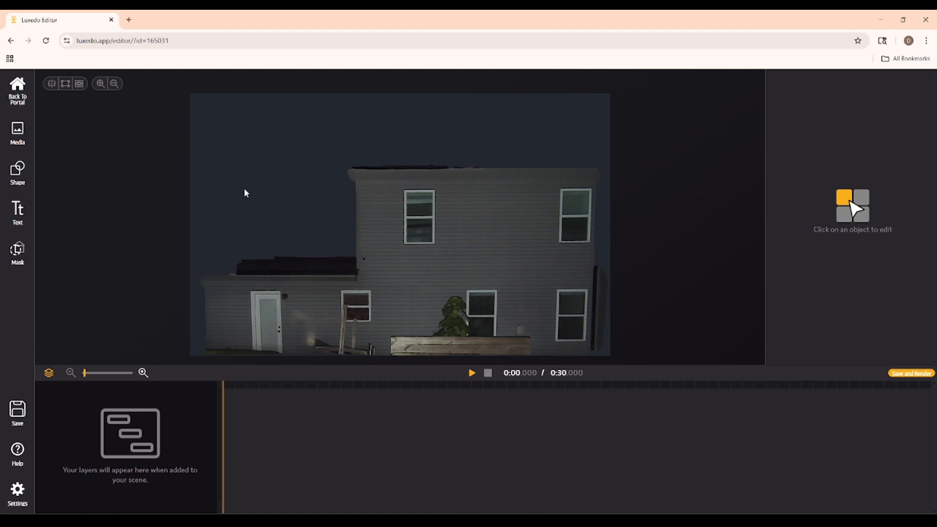
mouse_move(395, 173)
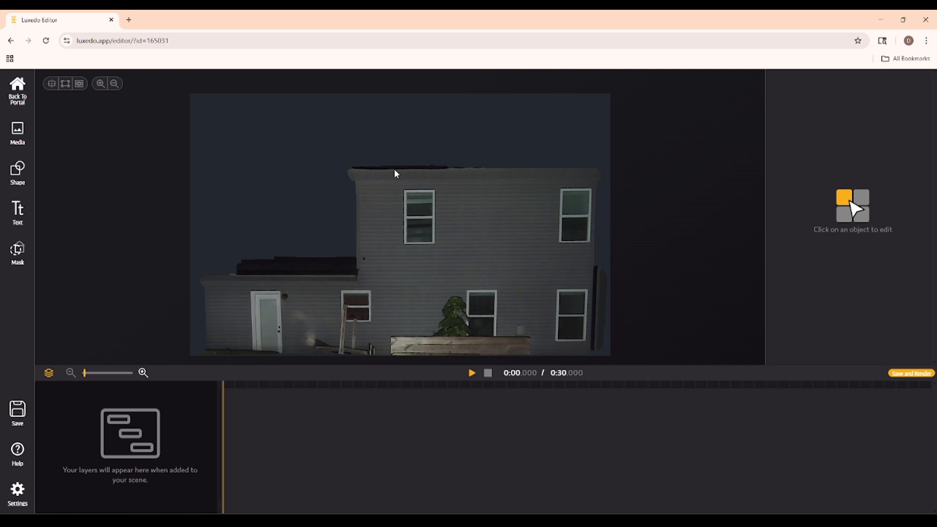
mouse_move(311, 208)
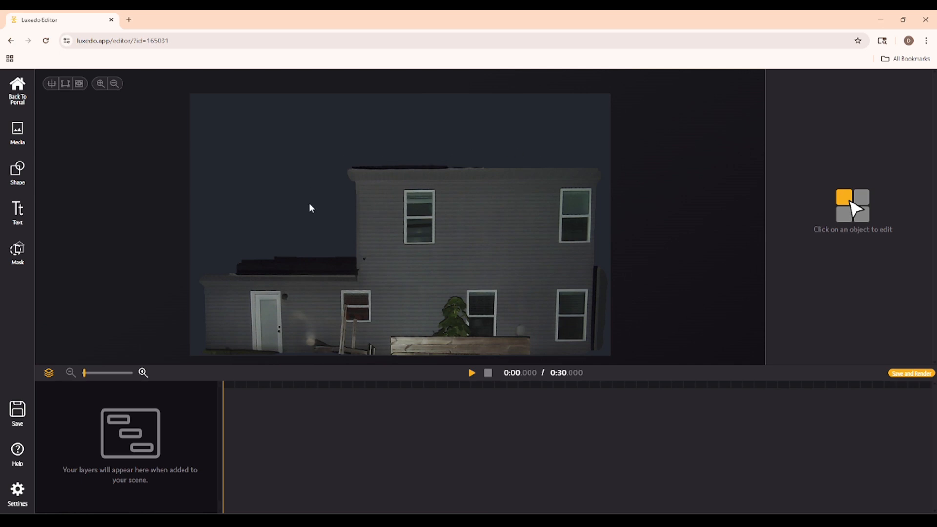
mouse_move(313, 149)
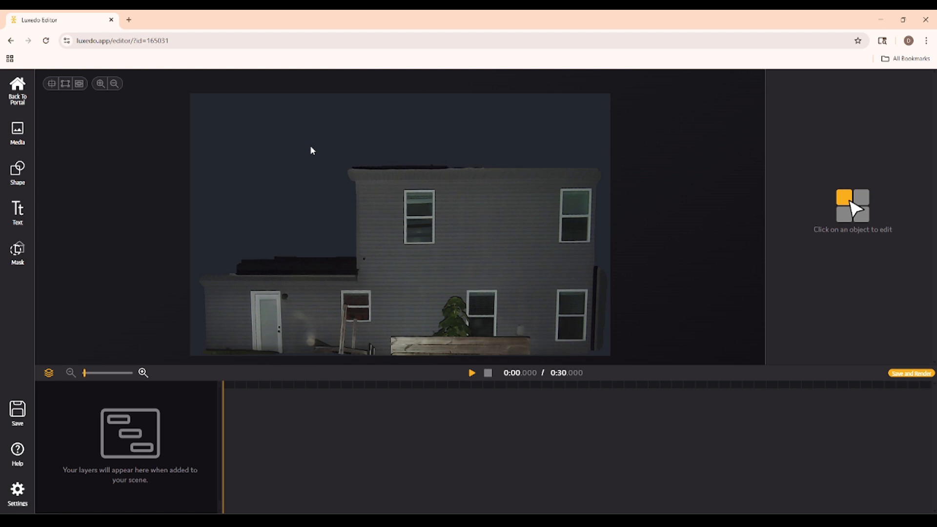
mouse_move(37, 196)
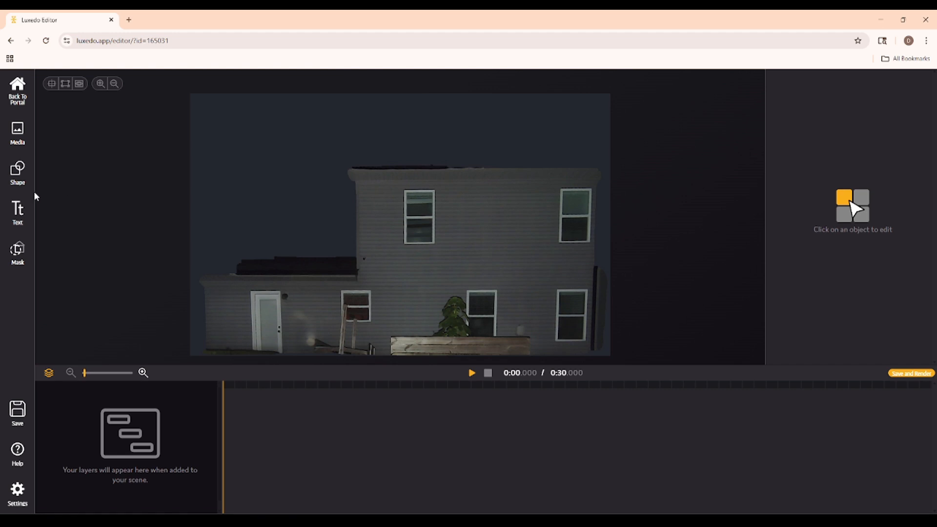
mouse_move(18, 212)
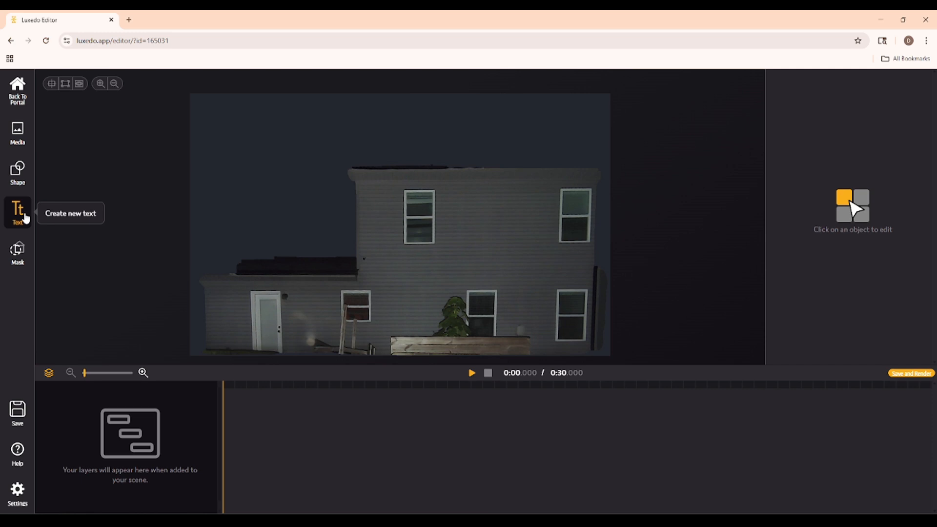
- Create square masks named Window 1 and Window 2 from the Mask panel
click(18, 250)
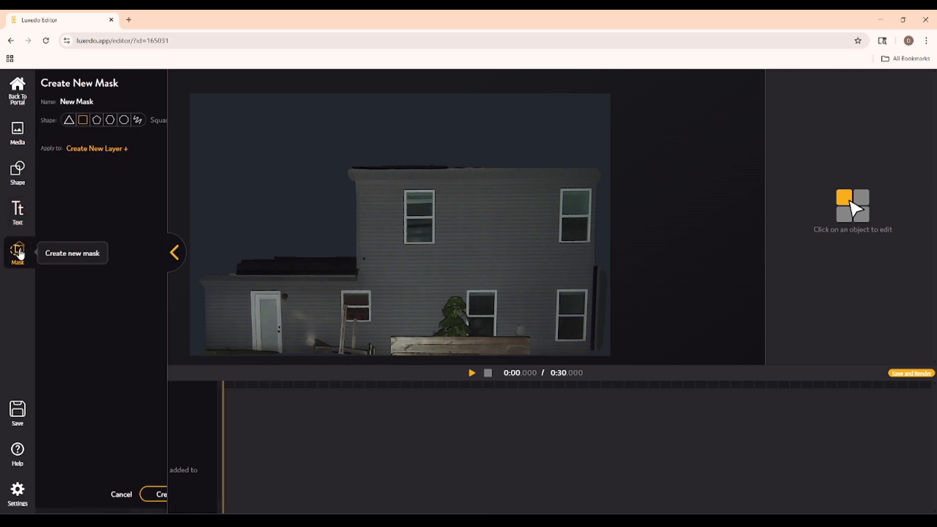
click(173, 252)
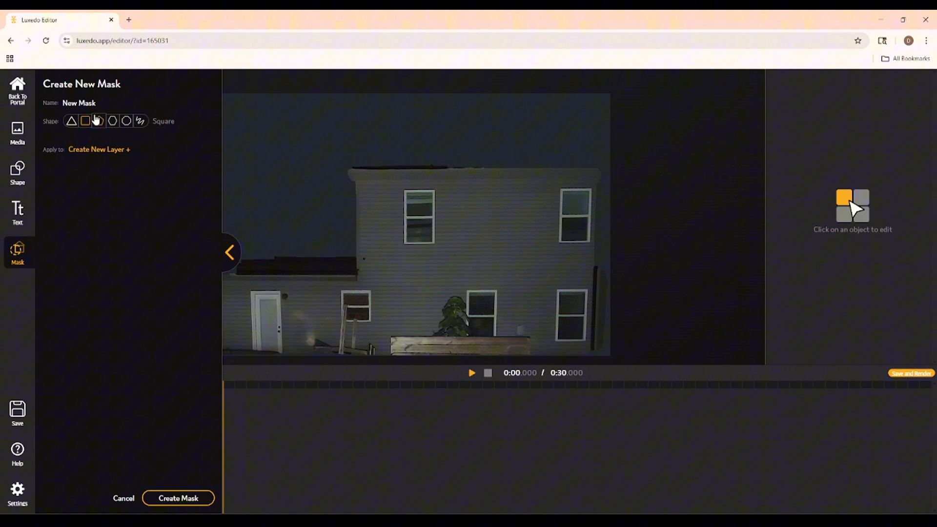
triple_click(78, 102)
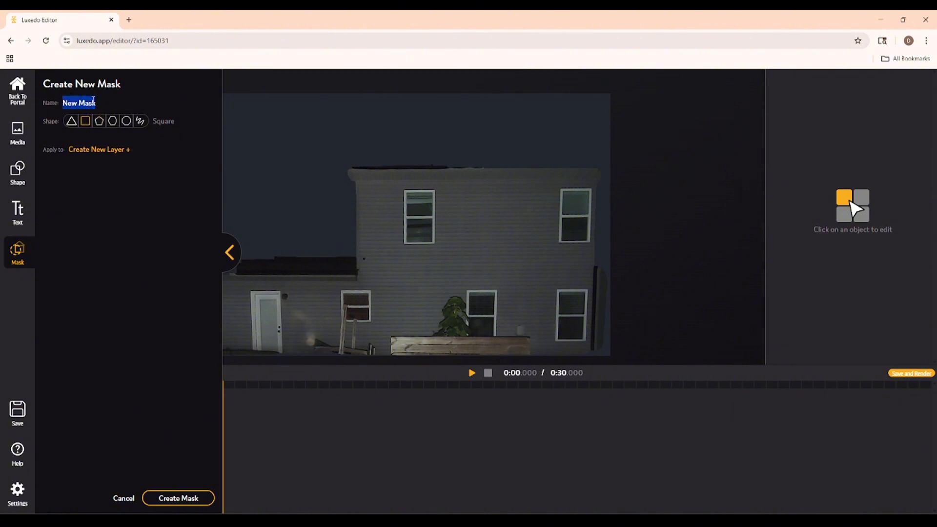
text(Window)
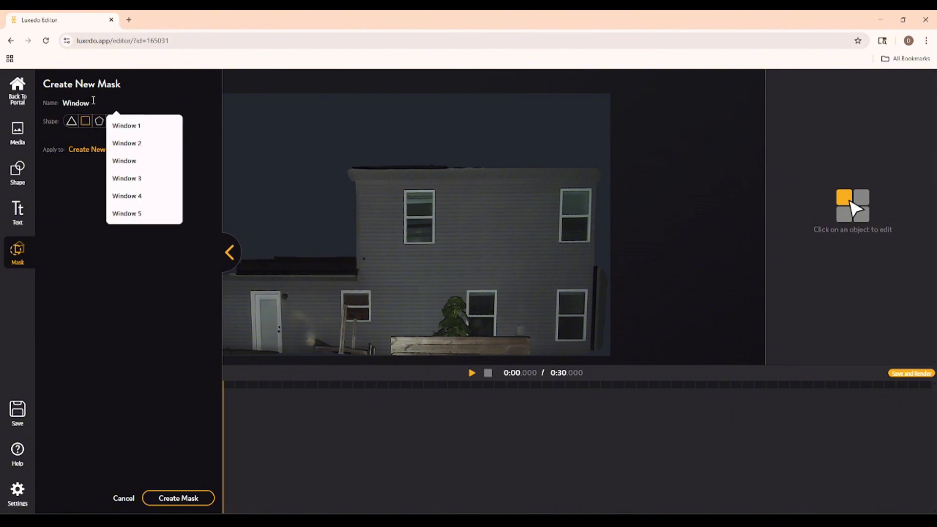
click(126, 125)
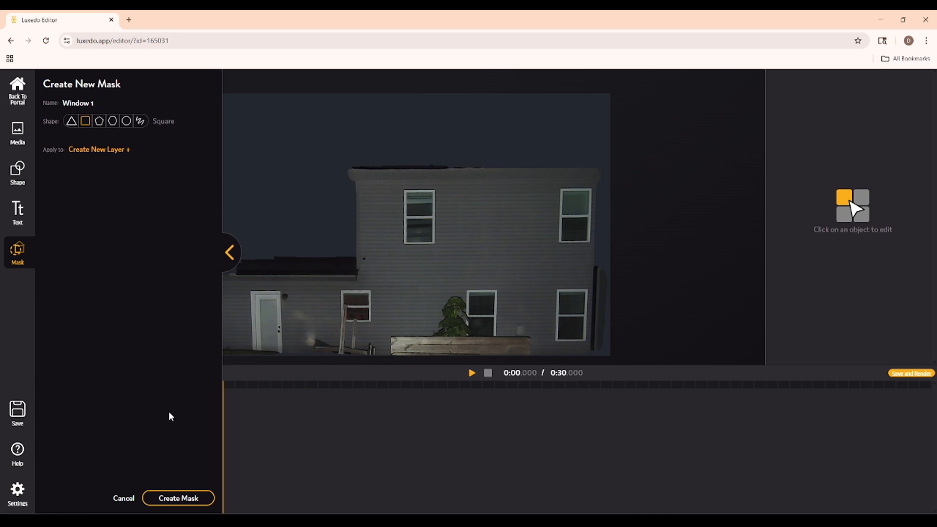
click(178, 497)
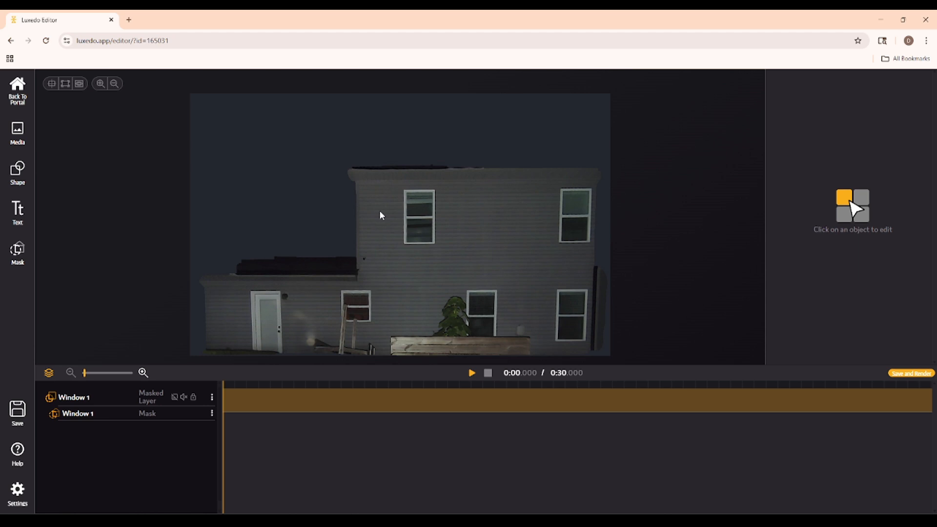
click(17, 254)
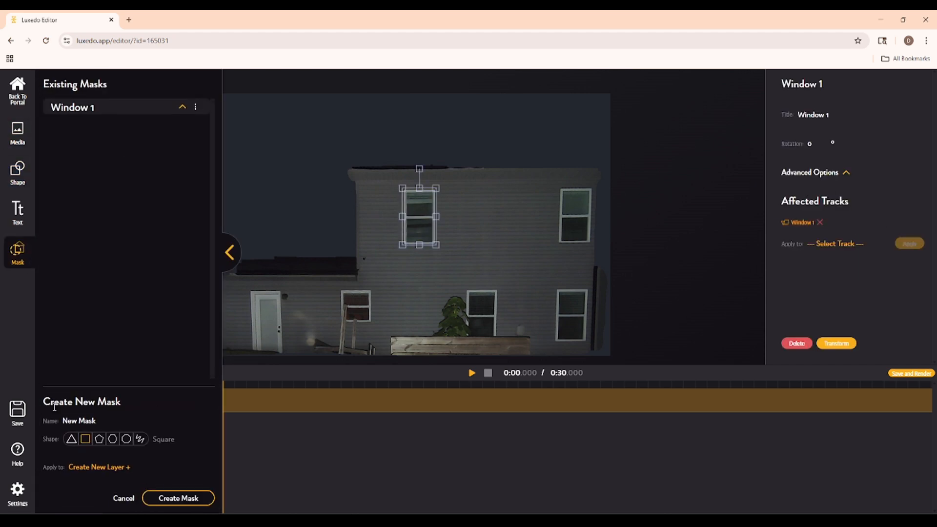
click(177, 498)
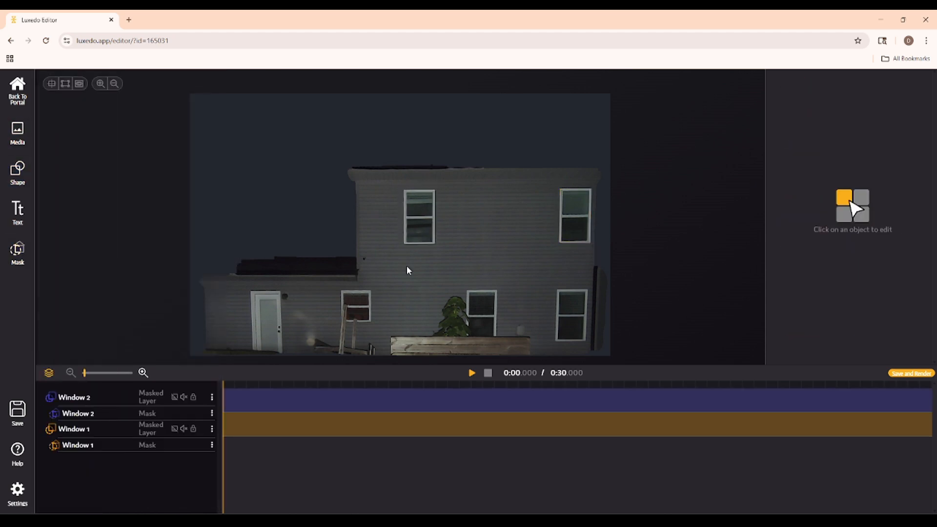
- Fit the Window 2 and Window 5 mask outlines over the right-side windows and begin reshaping Window 4
click(17, 254)
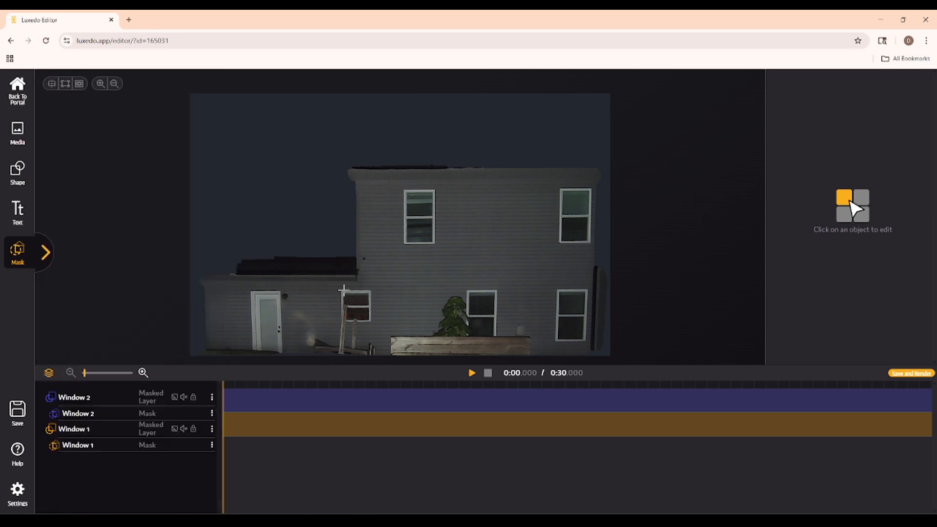
click(45, 251)
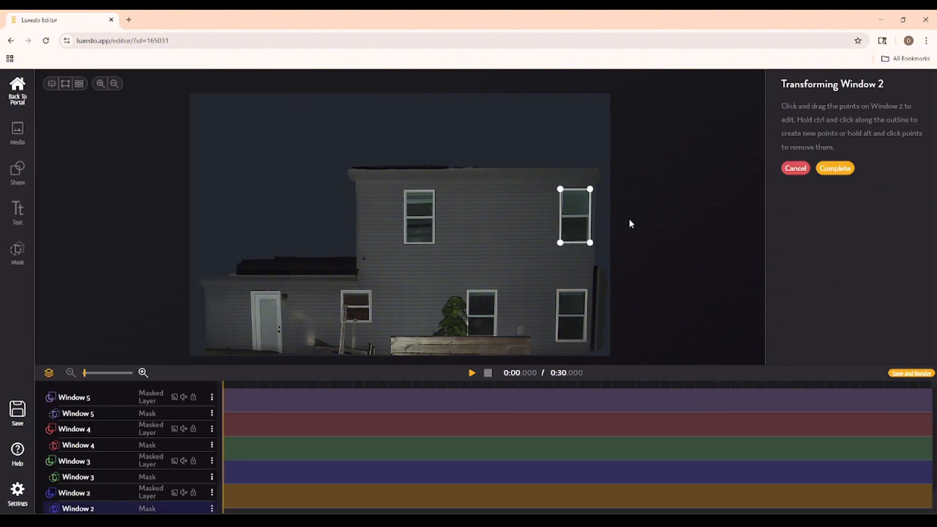
click(834, 167)
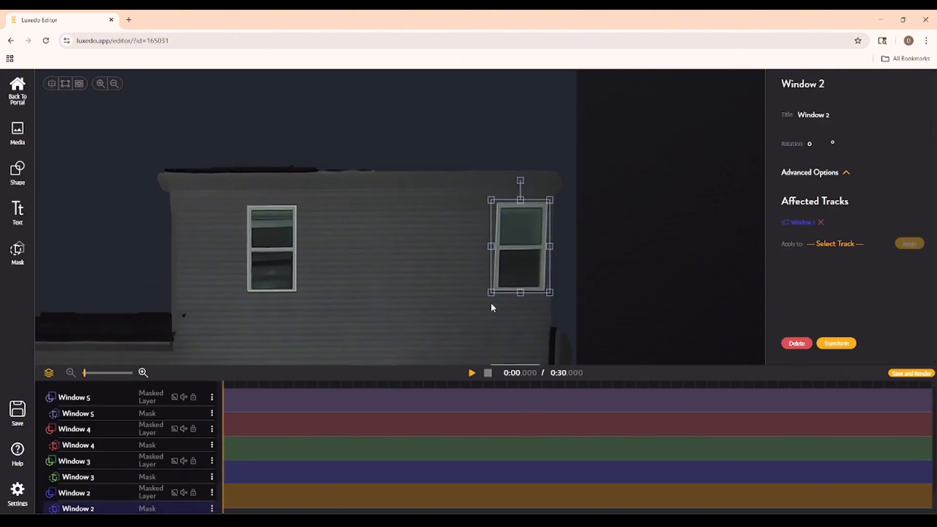
click(836, 343)
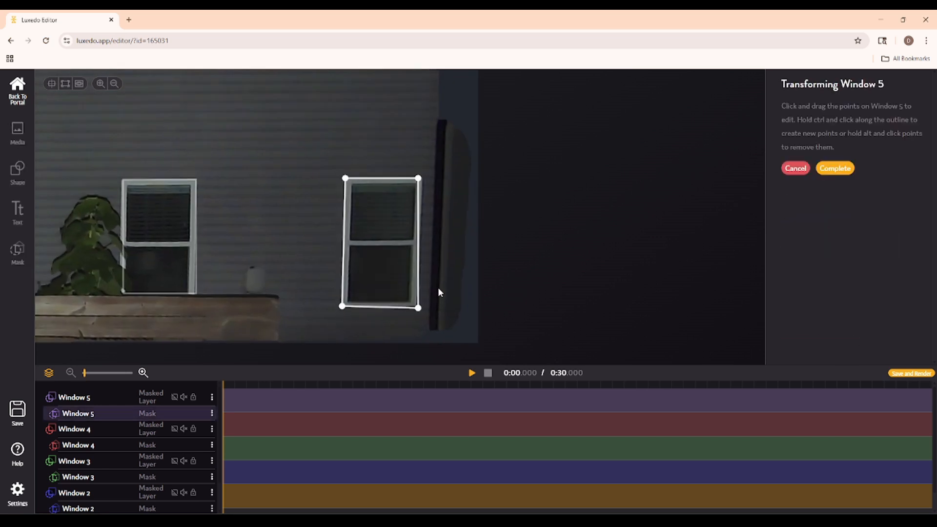
click(835, 168)
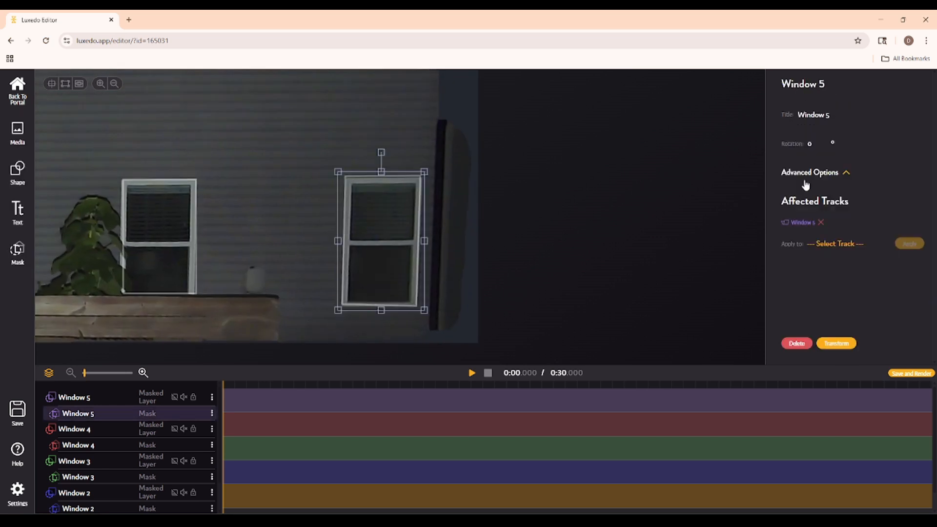
click(835, 342)
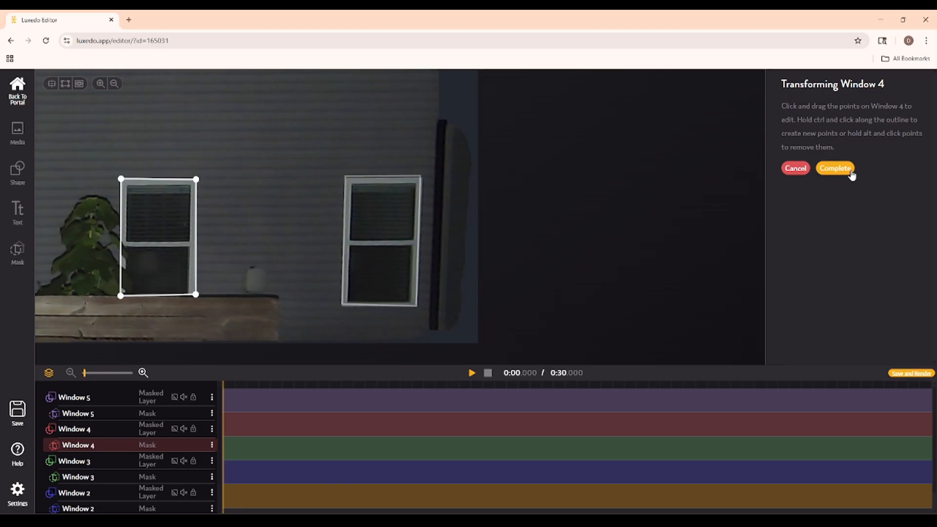
- Finish fitting Window 4, then combine the window layers into one Windows group masked by Window 5
click(834, 168)
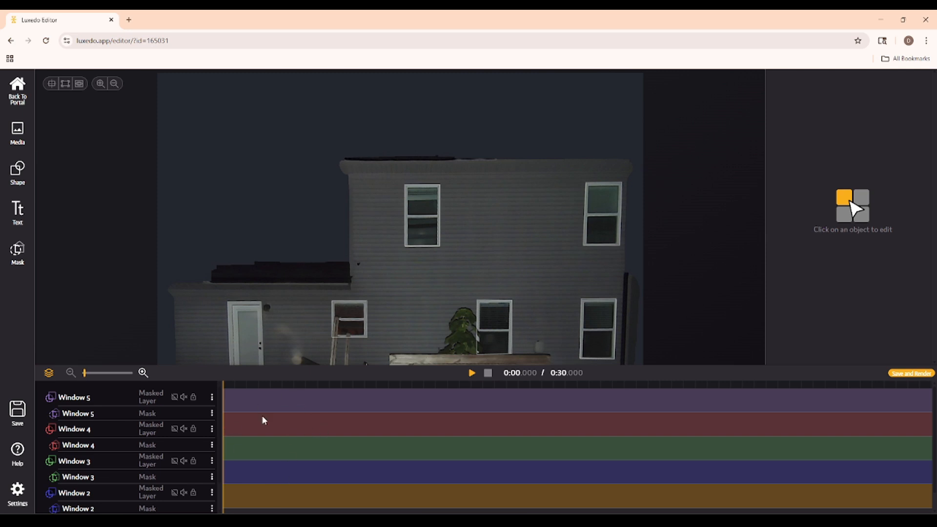
mouse_move(189, 430)
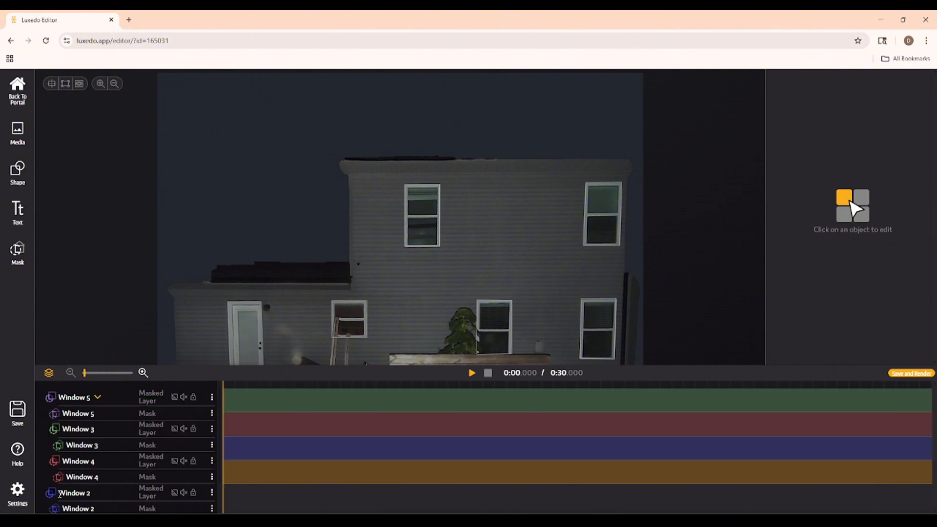
scroll(down, 3)
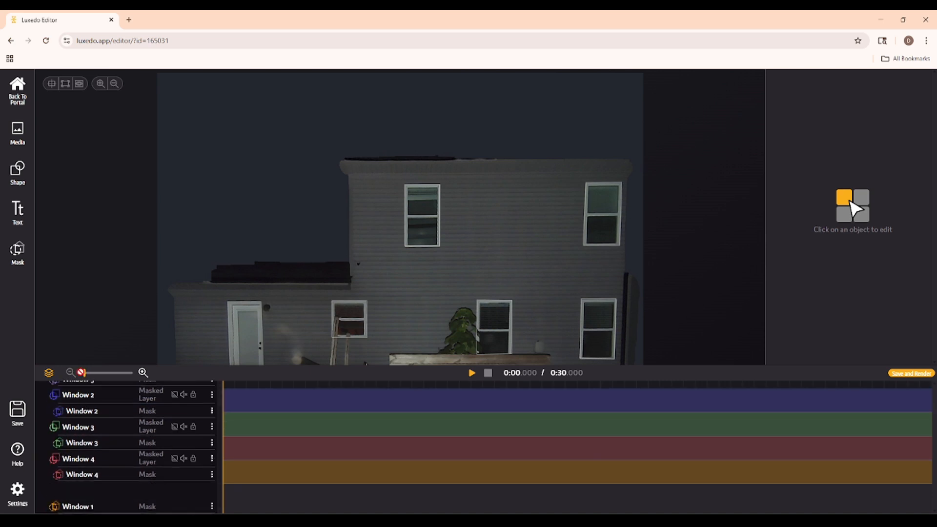
scroll(up, 3)
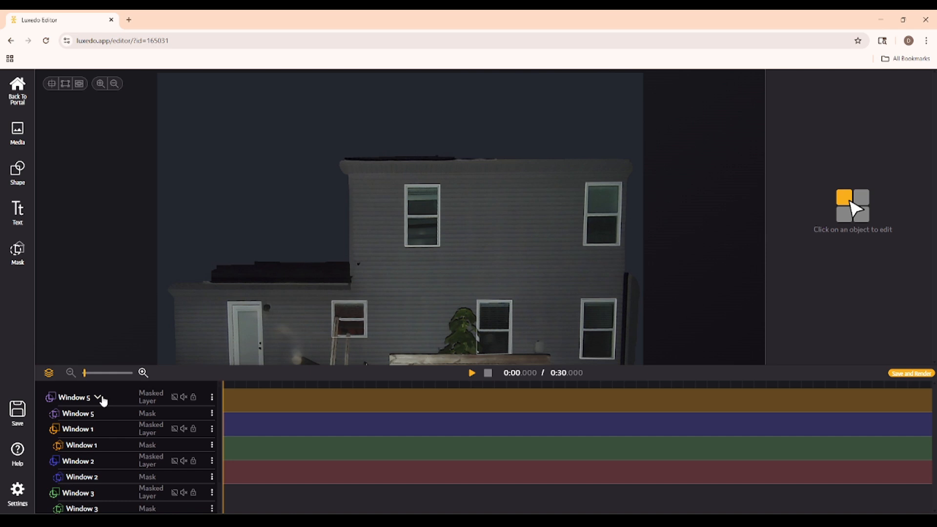
click(74, 397)
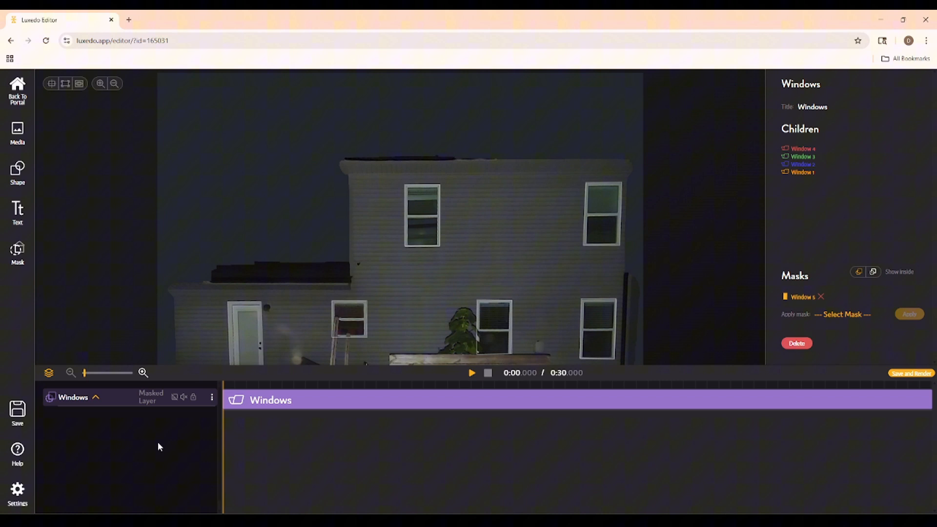
click(18, 251)
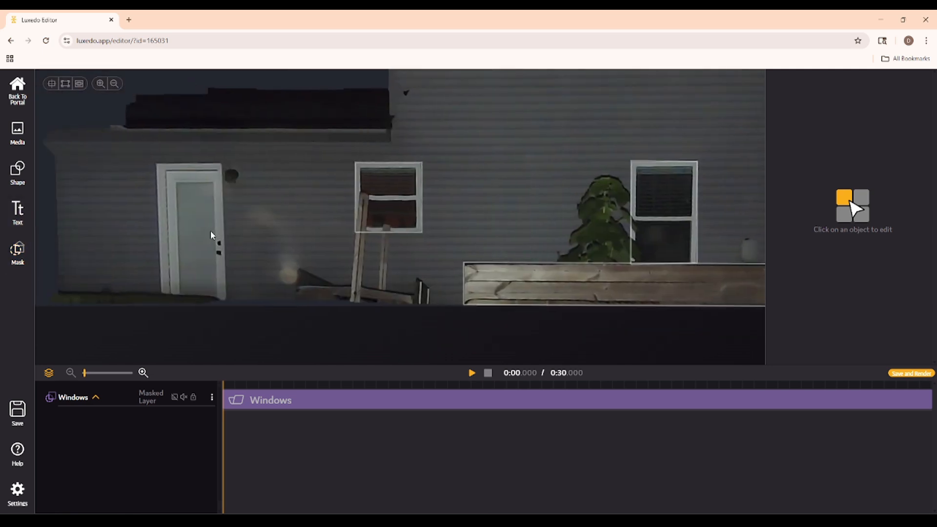
- Create and apply the Gardening Box and Secondary Facade masks and group them as Other Masks
click(18, 251)
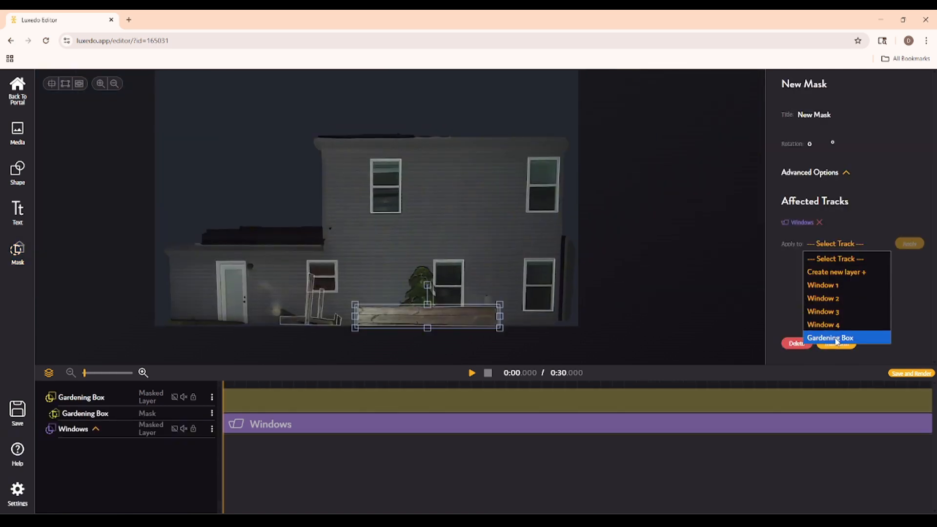
click(830, 338)
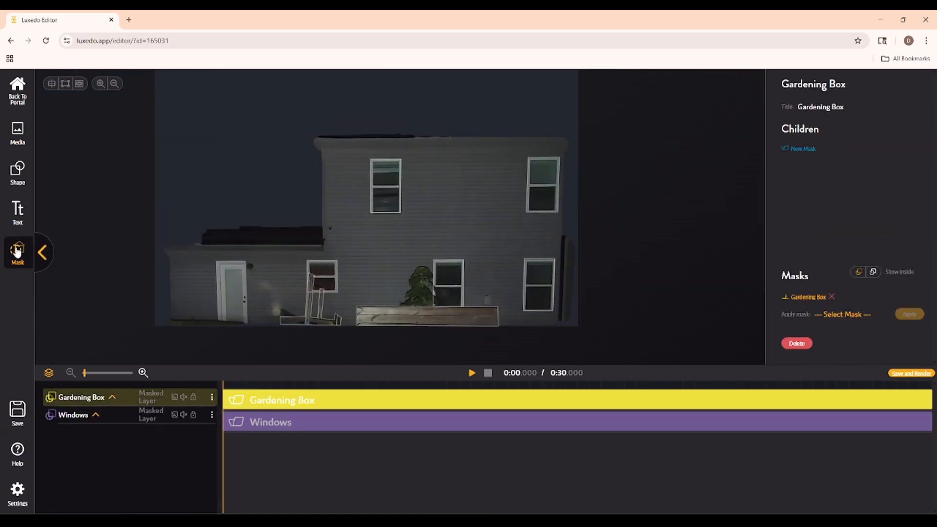
click(17, 132)
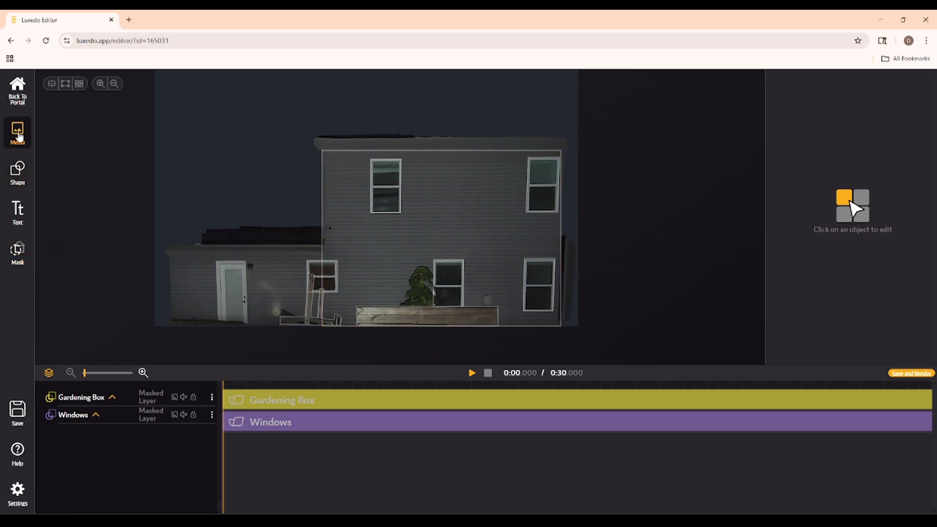
click(17, 253)
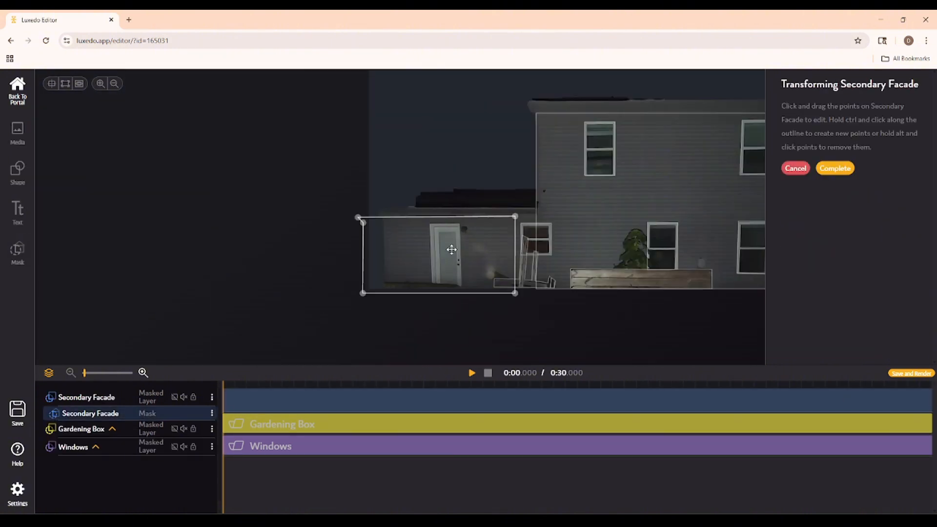
click(834, 168)
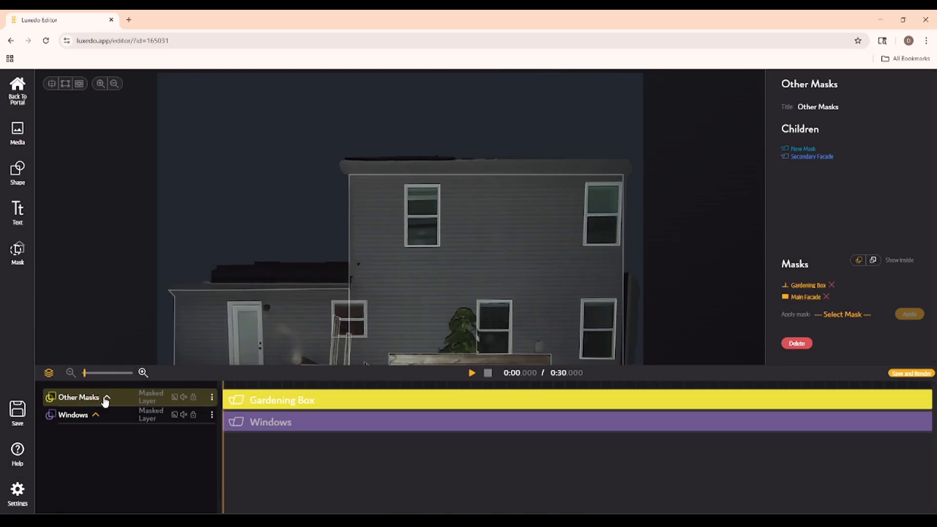
click(106, 397)
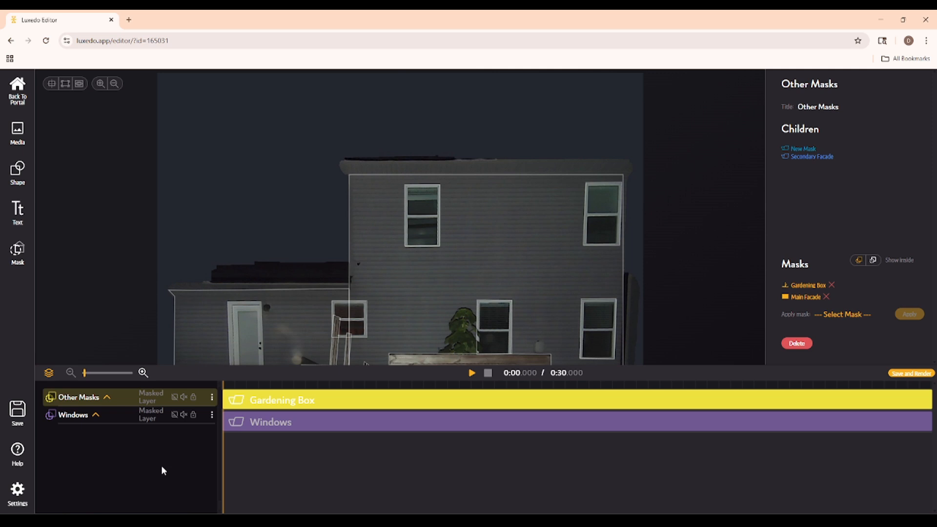
mouse_move(106, 404)
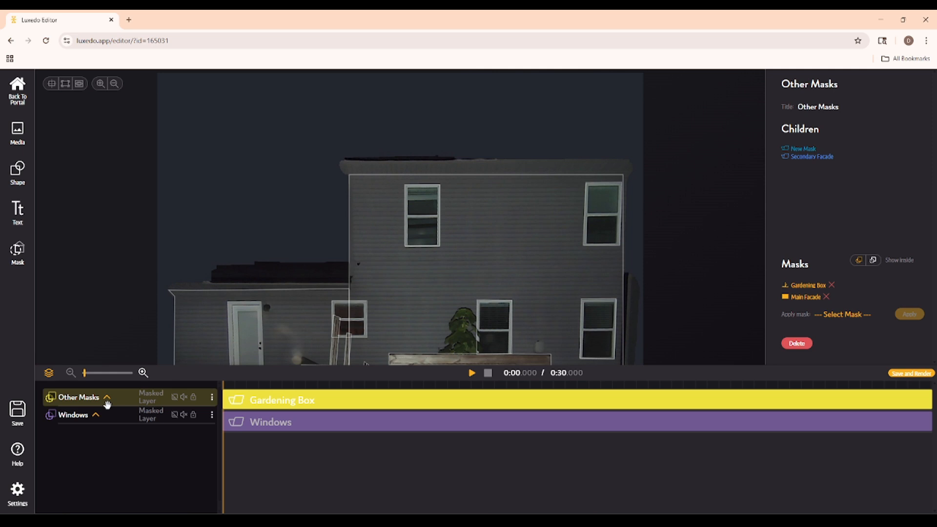
mouse_move(18, 170)
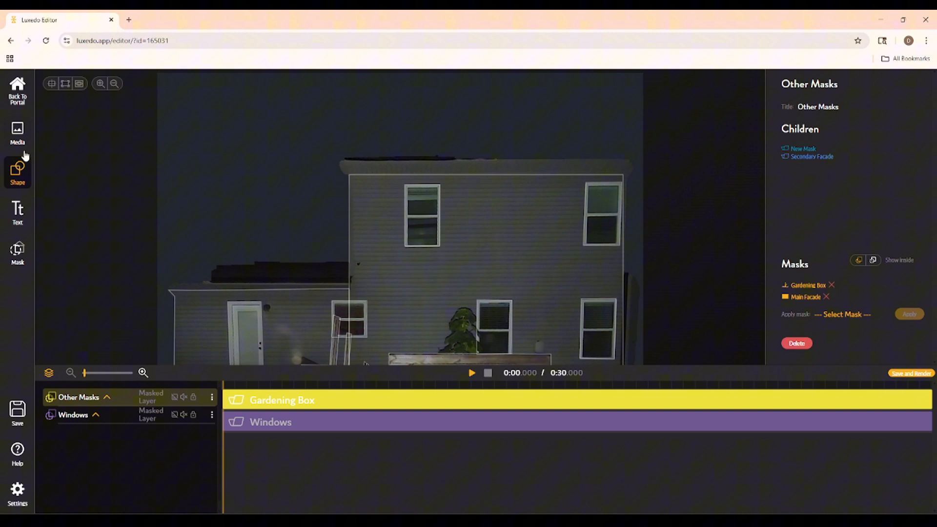
- Browse Public Media to the Christmas premade lightshows and choose the FXProjections Christmas video
click(17, 132)
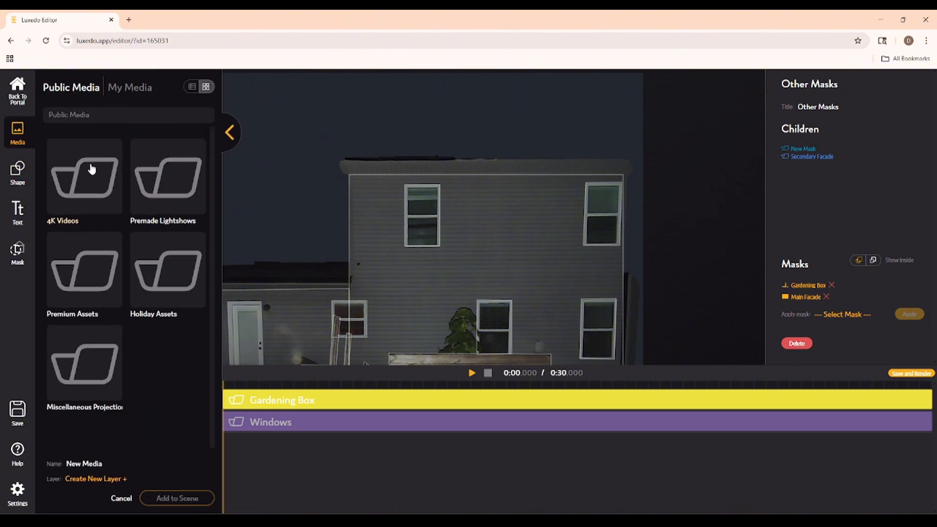
mouse_move(184, 407)
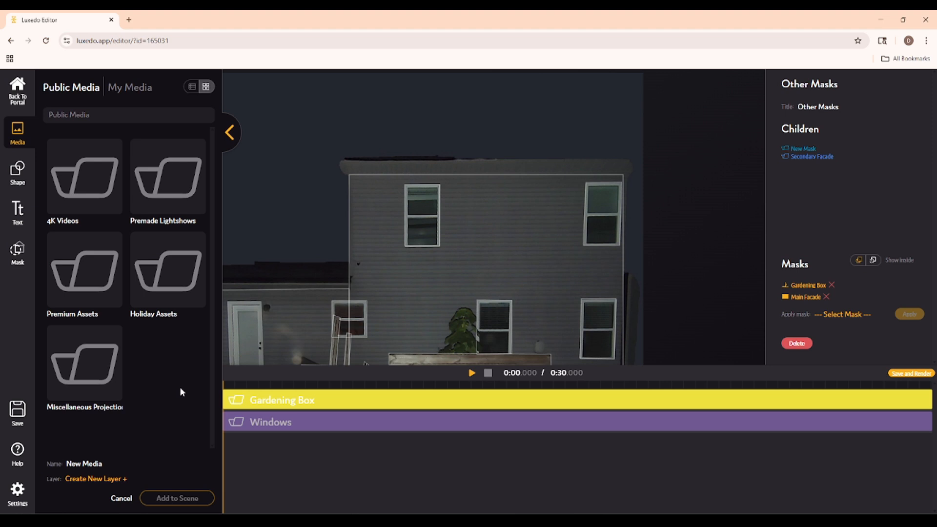
mouse_move(166, 295)
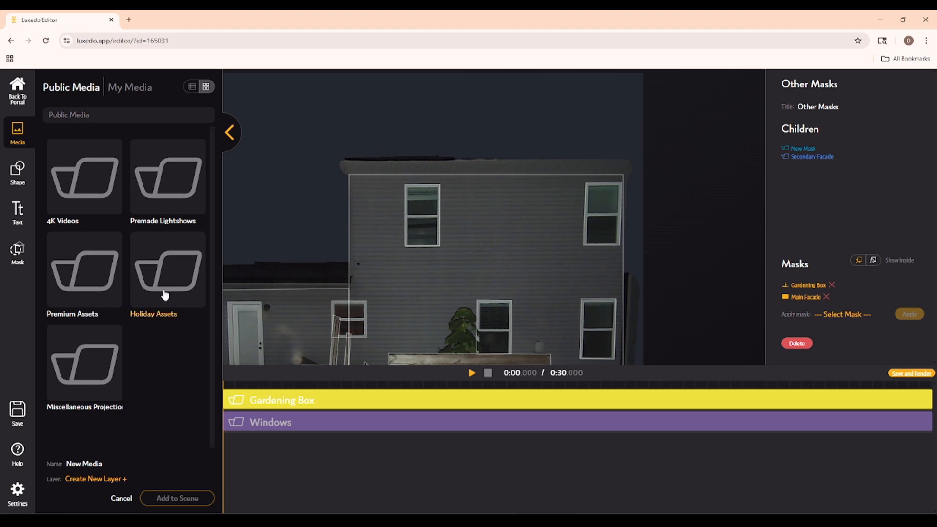
click(167, 176)
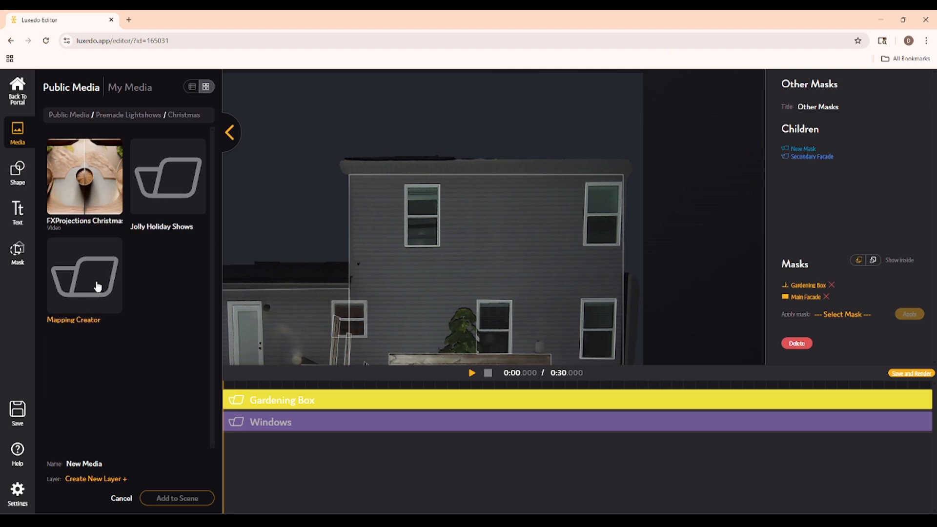
click(84, 176)
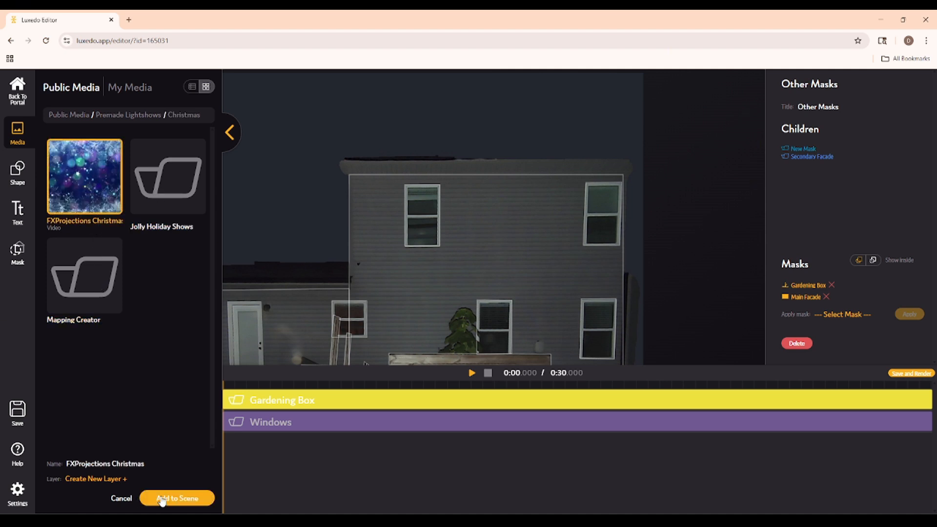
- Add the video to the scene, clip it to the Main Facade mask and preview playback
click(176, 498)
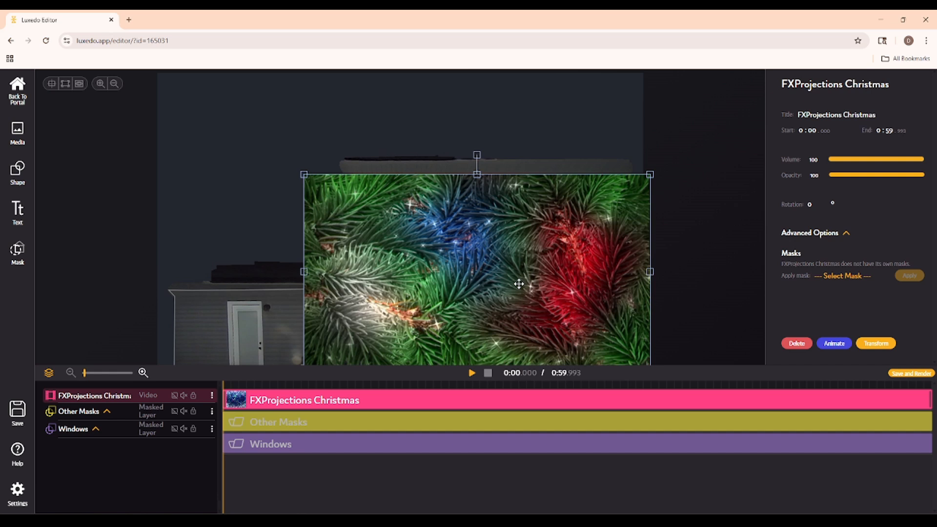
mouse_move(853, 286)
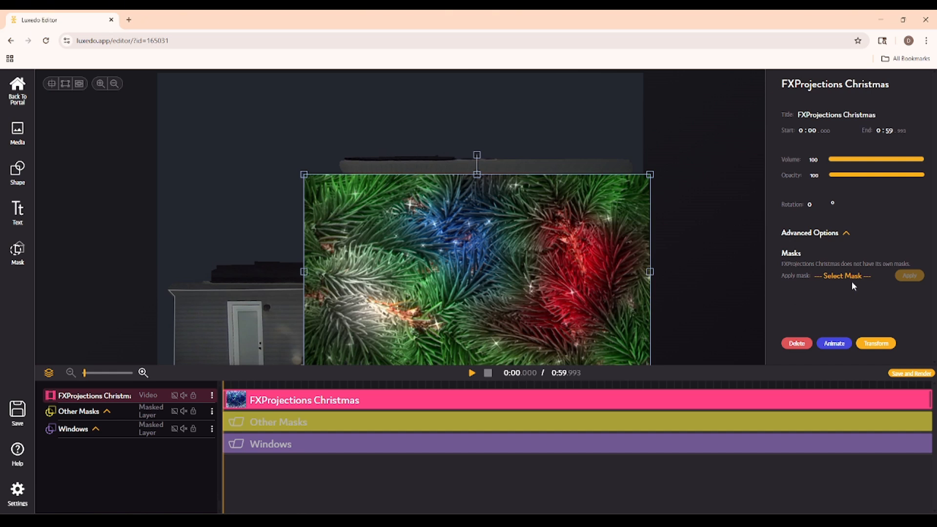
click(842, 275)
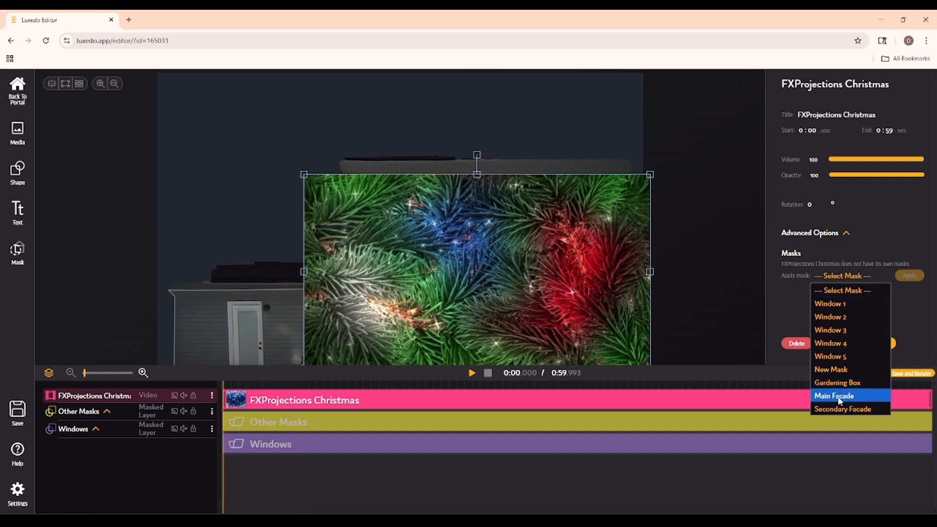
click(834, 395)
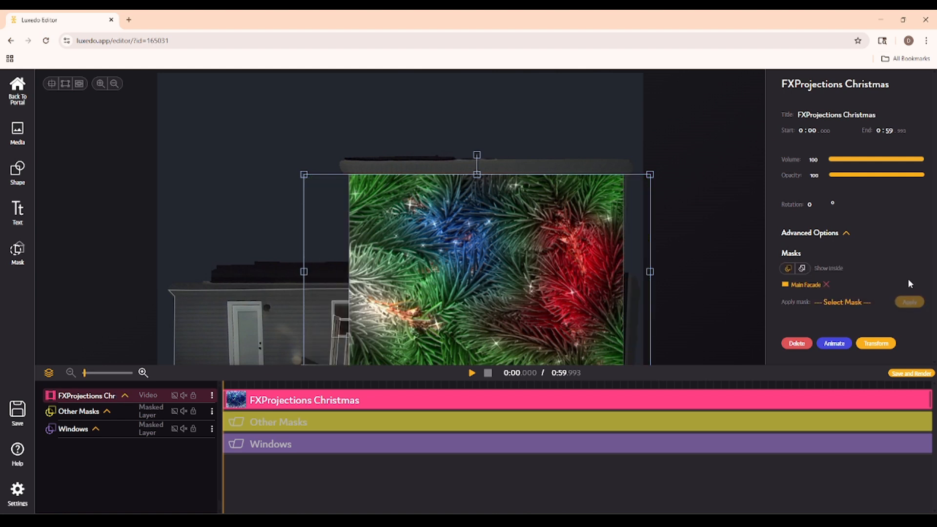
mouse_move(501, 381)
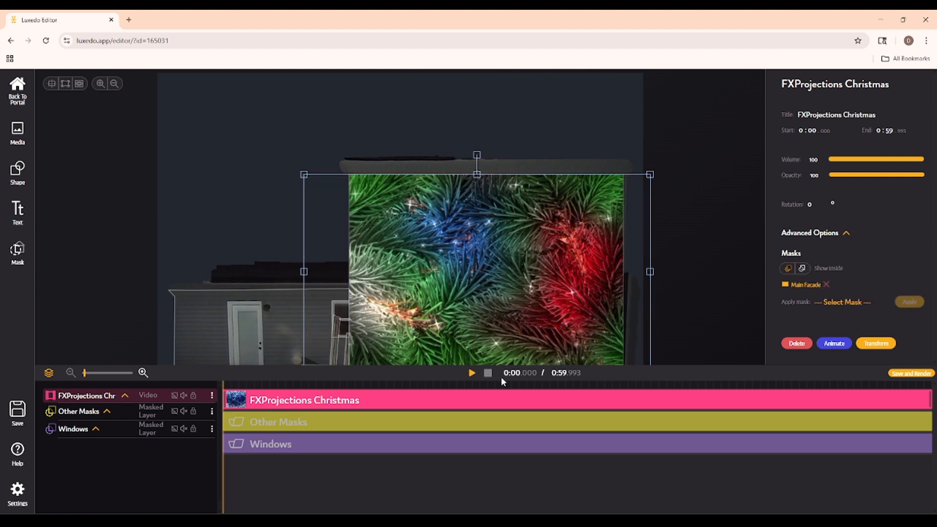
click(471, 372)
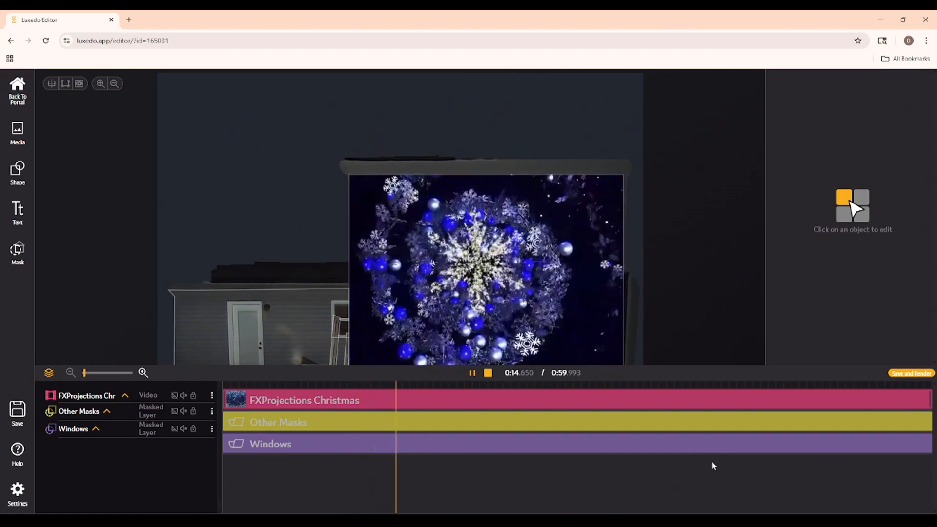
click(473, 373)
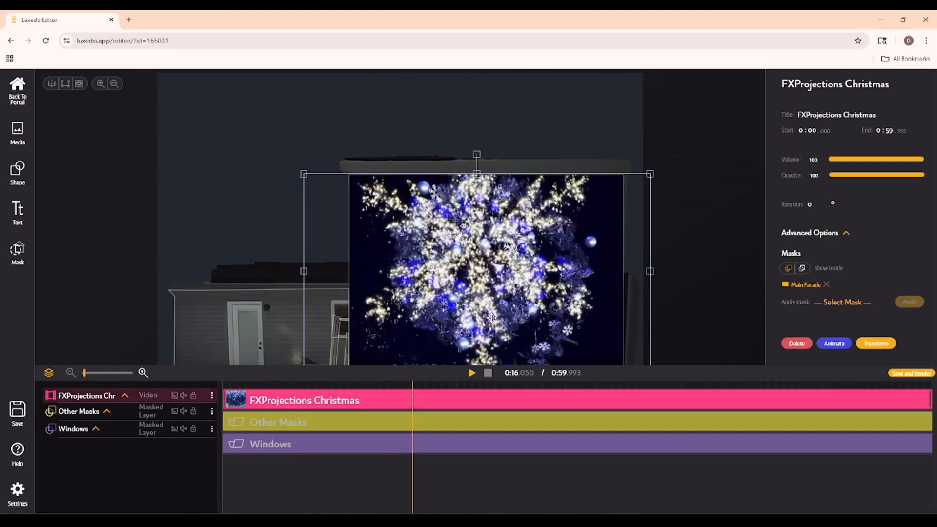
- Delete the FXProjections Christmas video layer and save the project
click(796, 343)
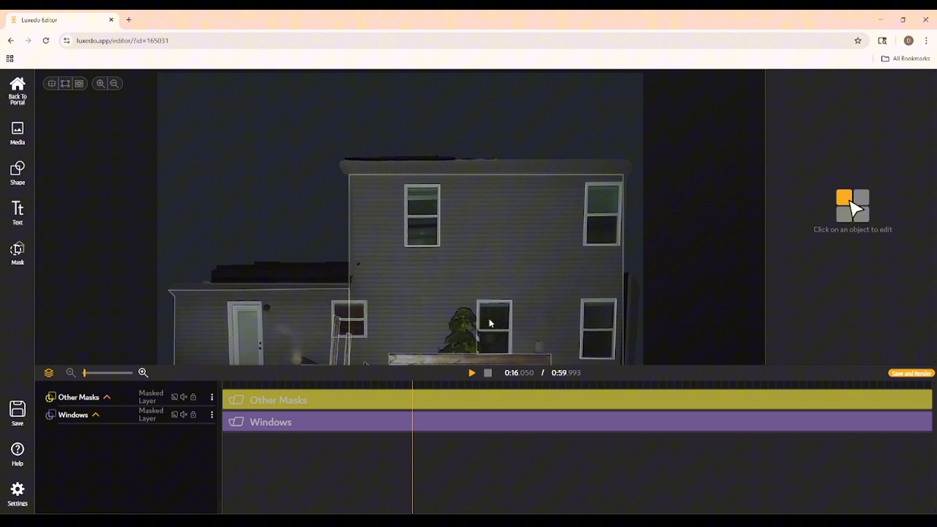
mouse_move(486, 325)
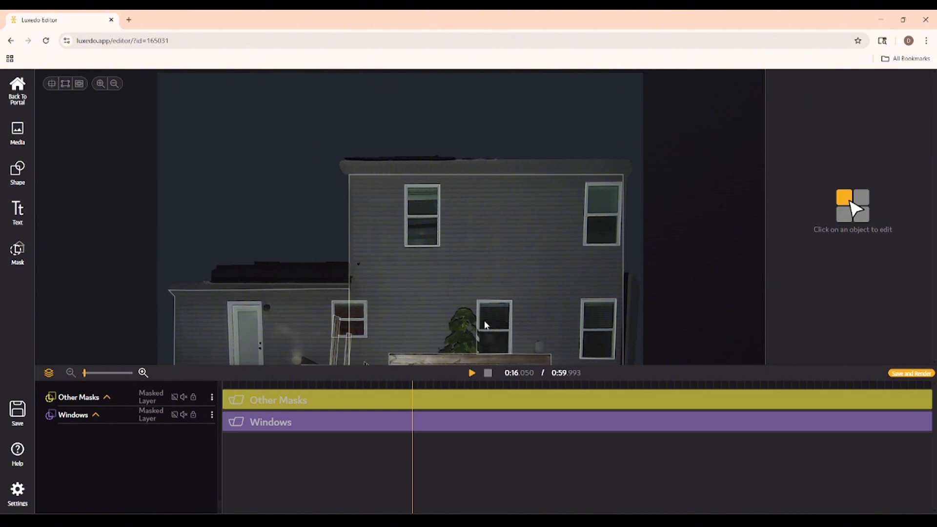
mouse_move(18, 411)
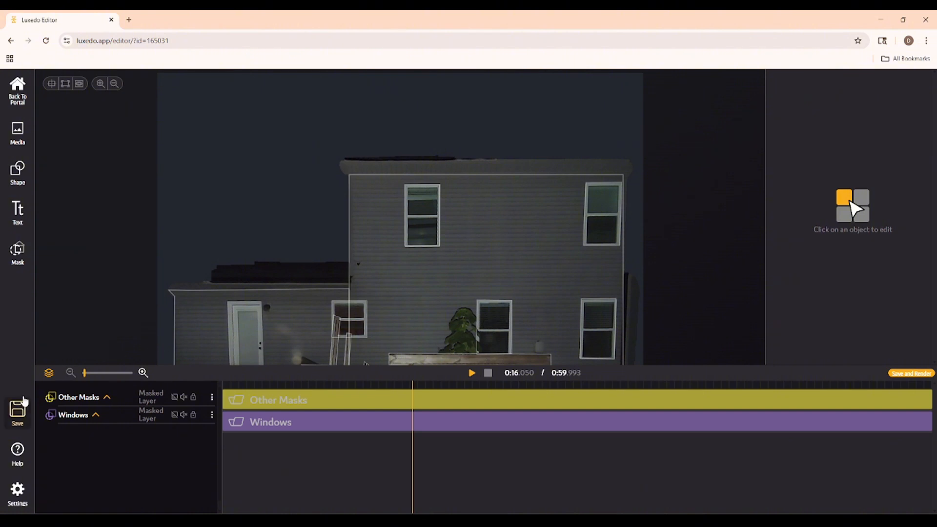
click(17, 412)
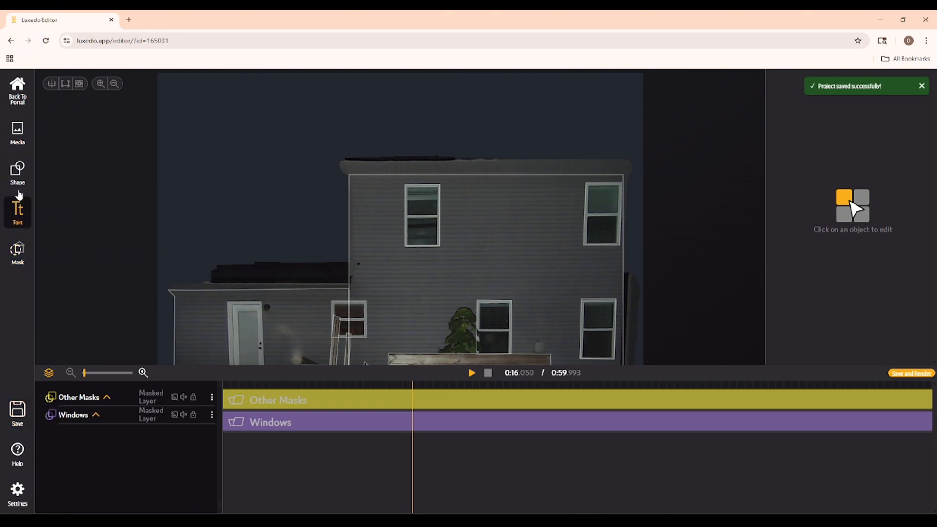
mouse_move(17, 132)
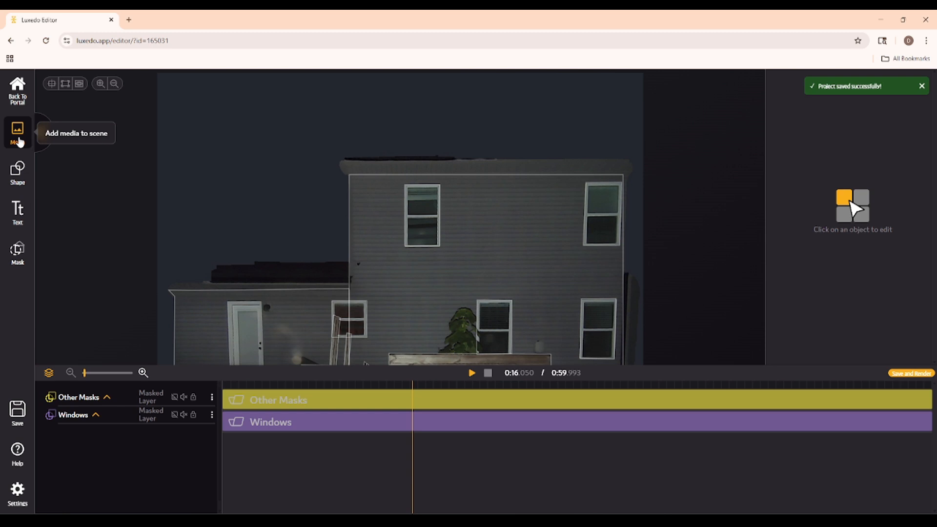
- Browse the media library back to Premium Assets and into the Jolly Holiday Assets folder
click(18, 133)
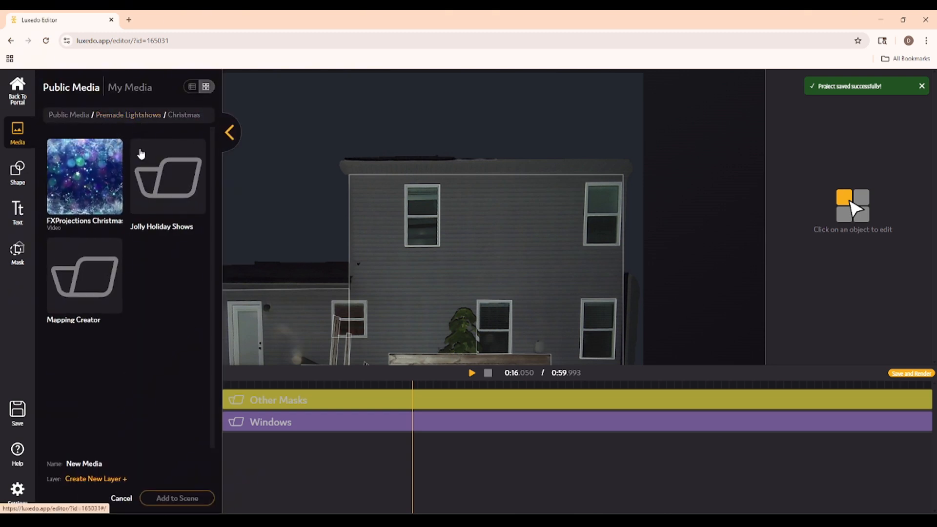
click(128, 115)
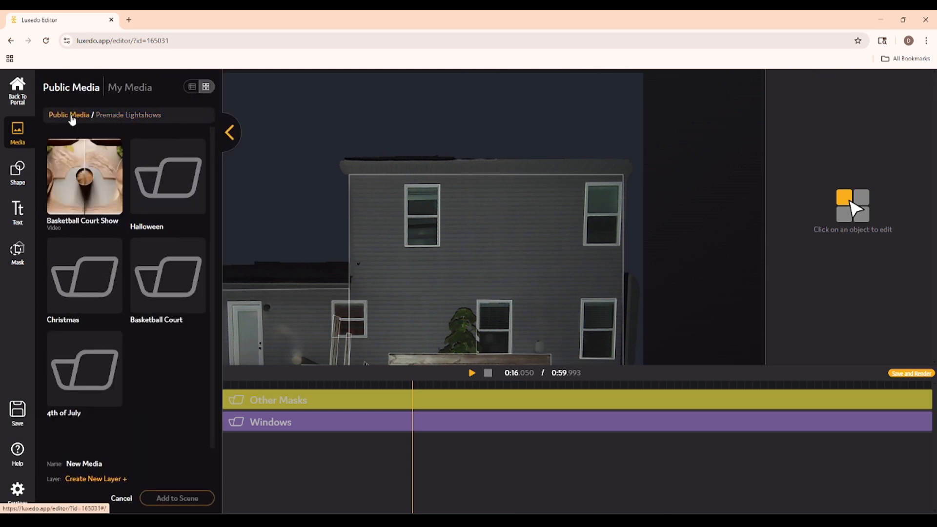
click(69, 115)
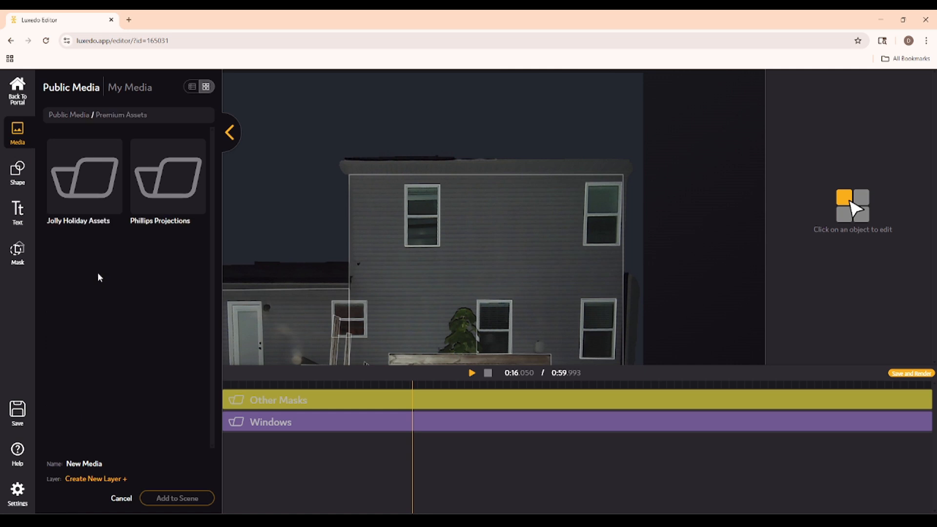
click(84, 176)
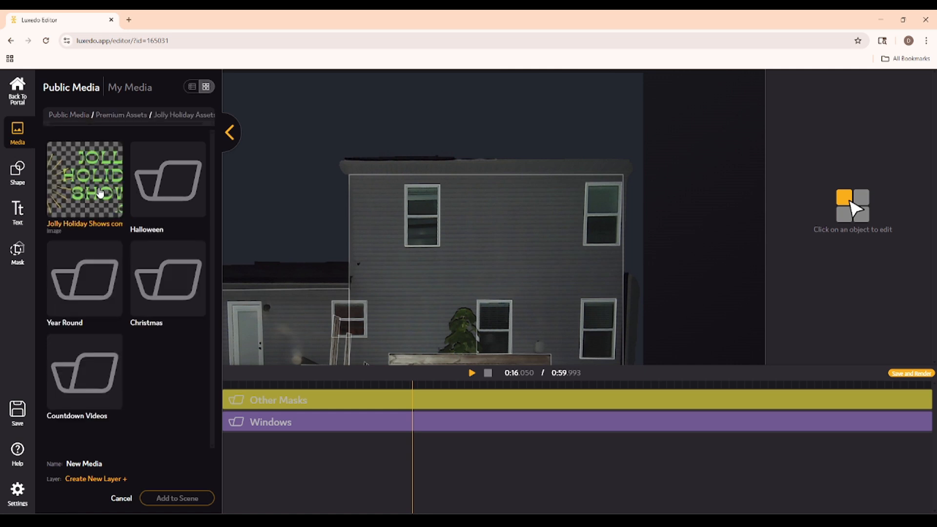
mouse_move(205, 300)
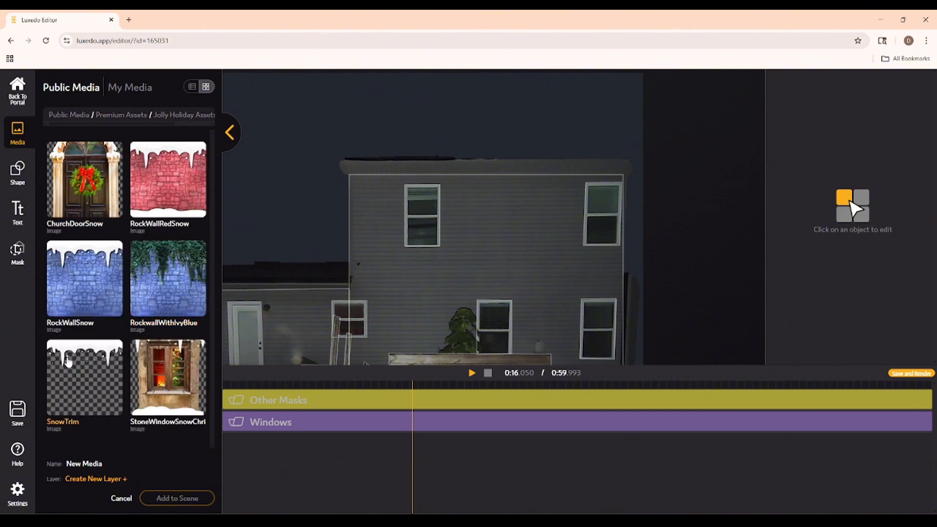
mouse_move(101, 292)
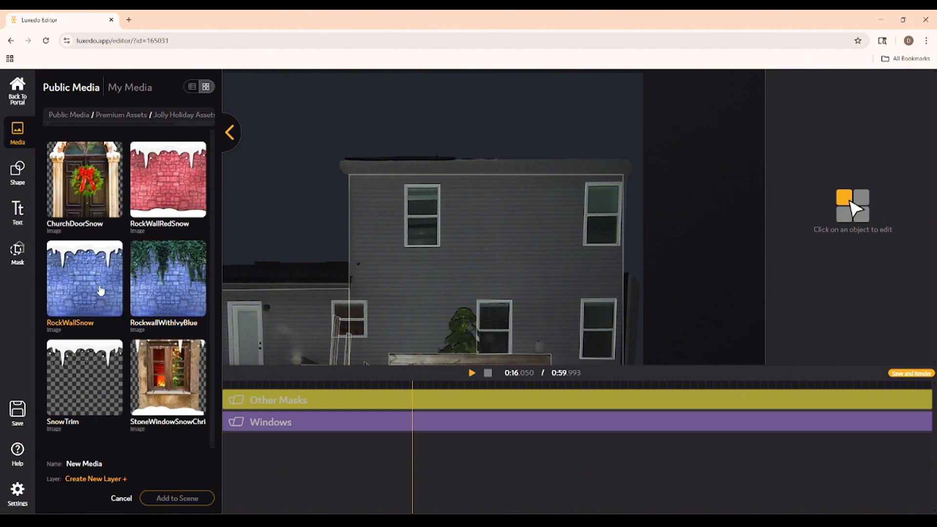
- Add RockWallSnow over the lower left section, masked to Secondary Facade, and return to the media library
click(177, 498)
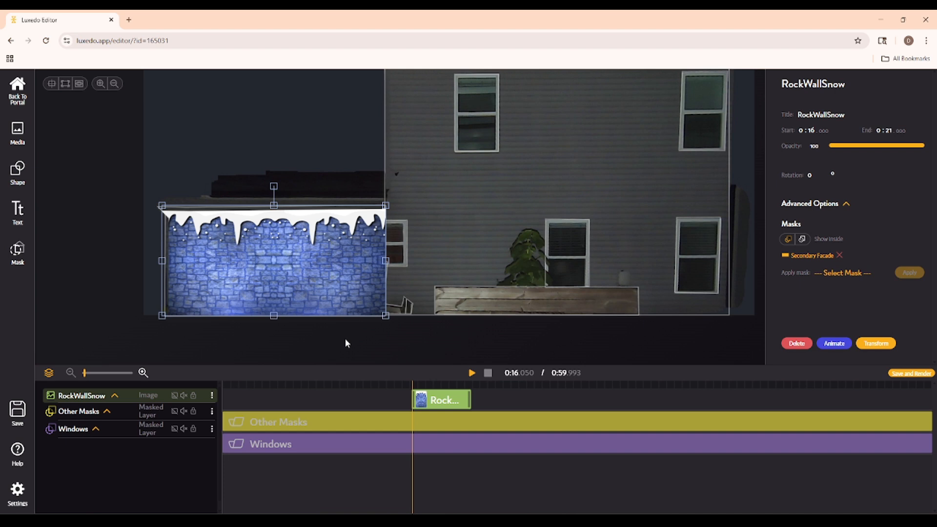
mouse_move(449, 401)
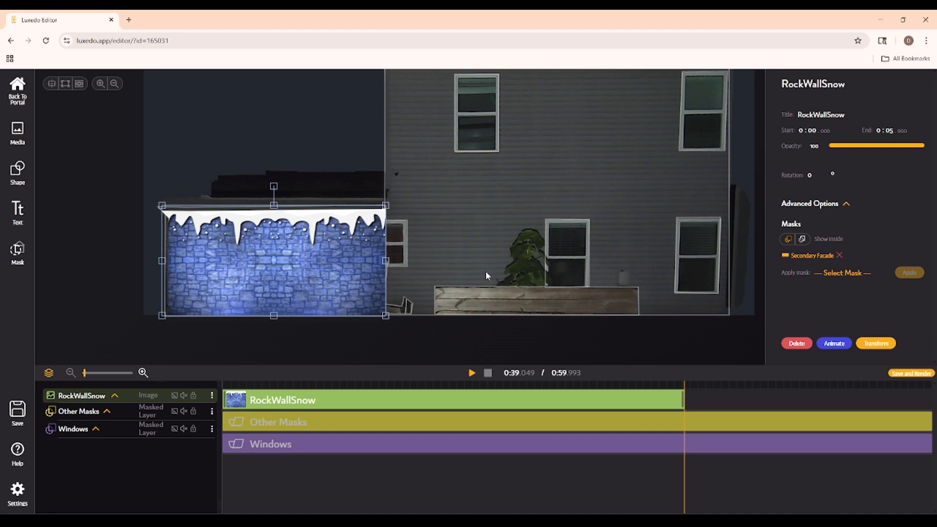
mouse_move(17, 169)
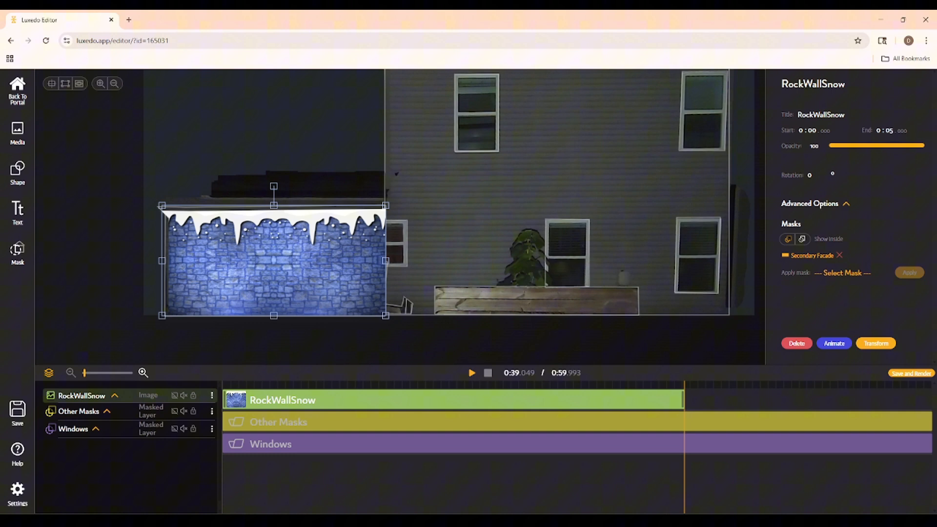
mouse_move(684, 400)
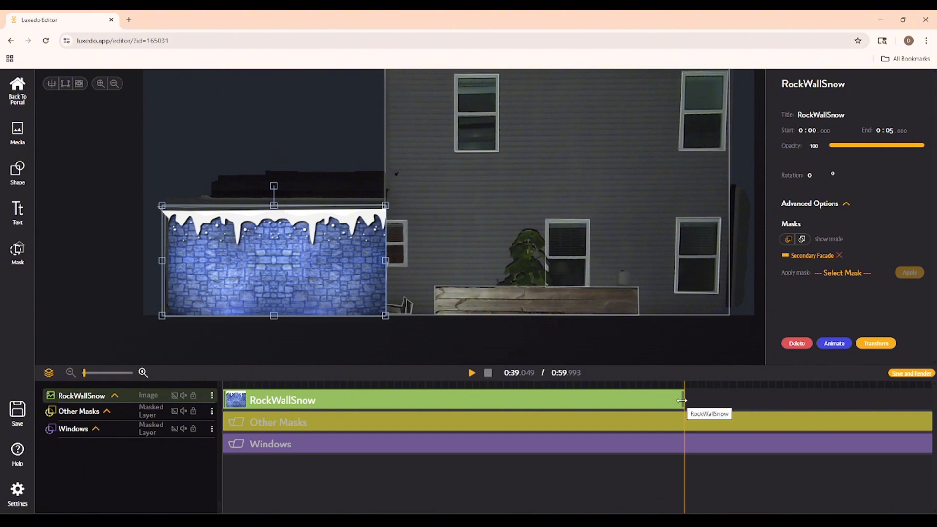
click(17, 131)
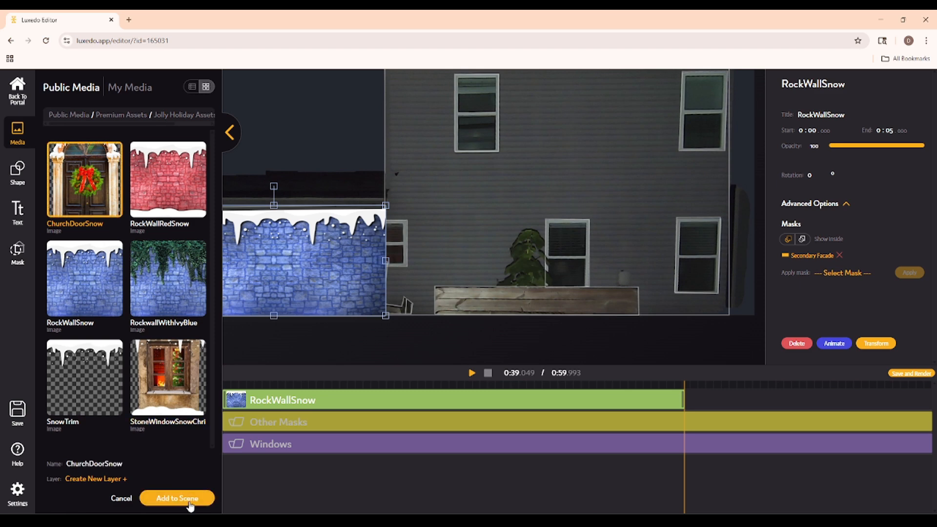
- Add ChurchDoorSnow, shrink it onto the lower left section, and hide the RockWallSnow layer
click(176, 498)
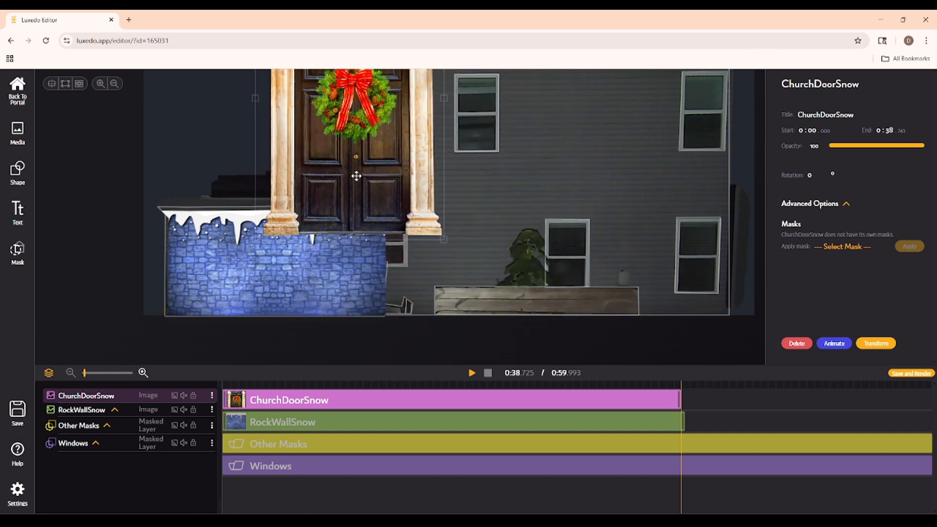
drag(356, 176, 359, 199)
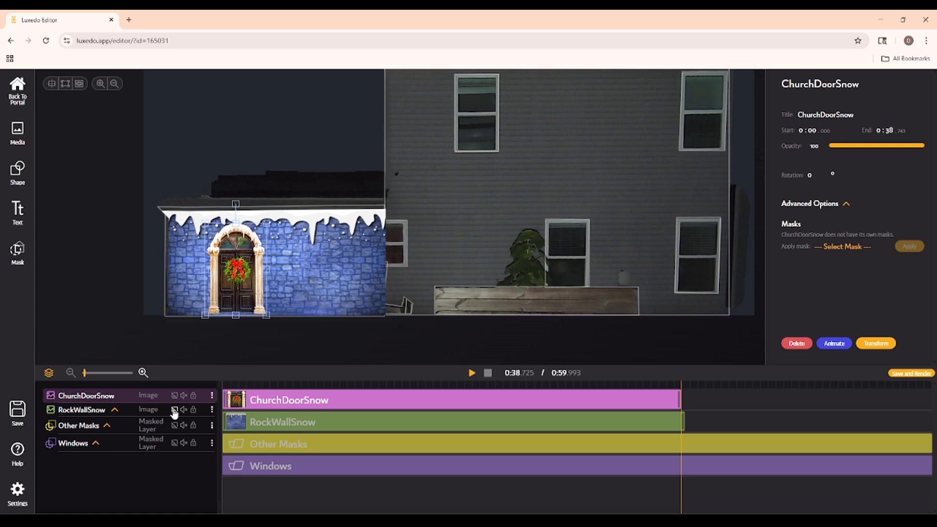
click(174, 409)
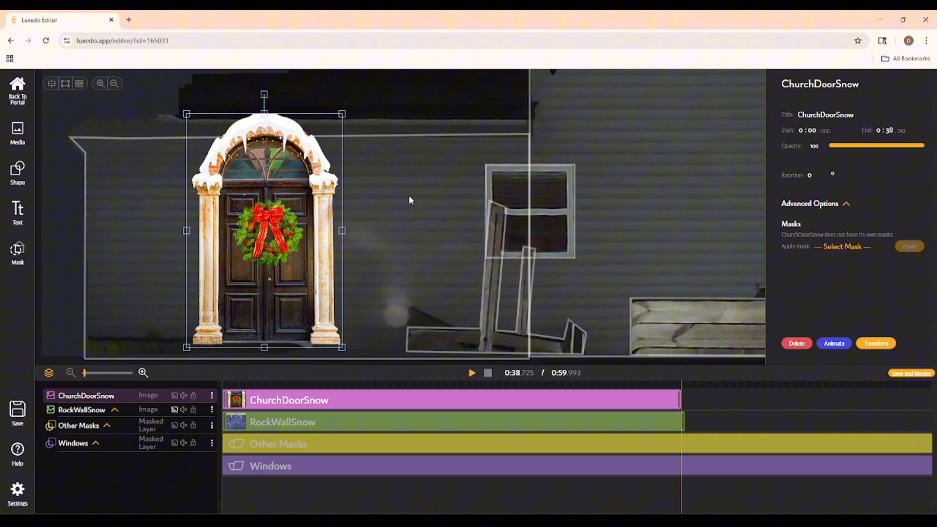
mouse_move(893, 148)
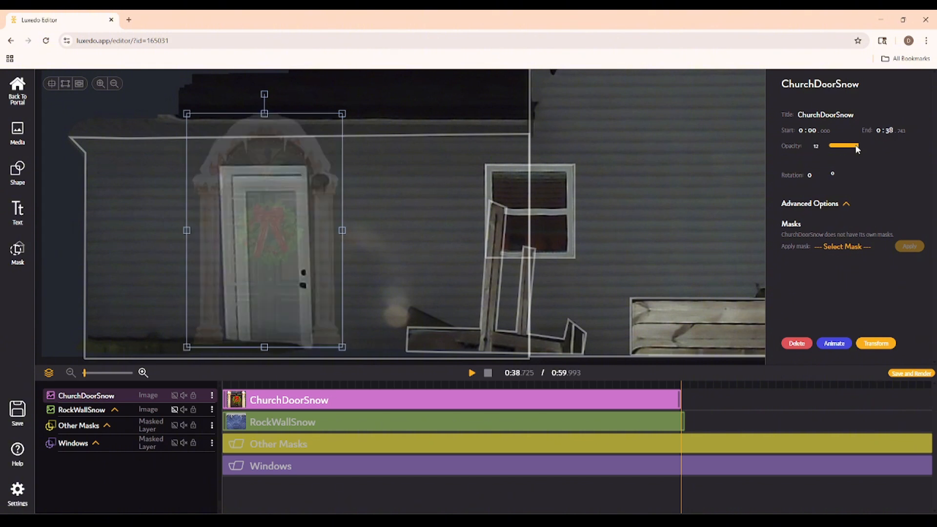
- Transform ChurchDoorSnow's corners to fit the doorway and complete the reshape at full opacity
click(874, 343)
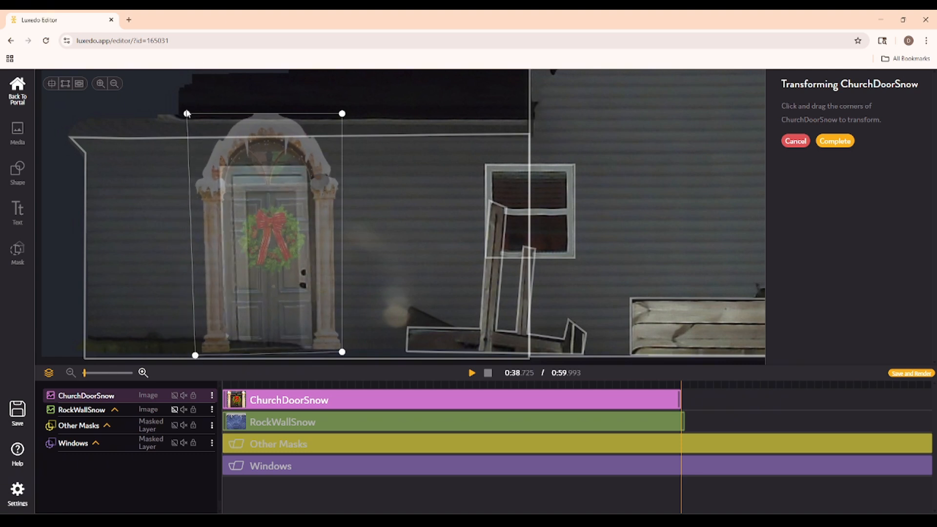
drag(187, 114, 173, 71)
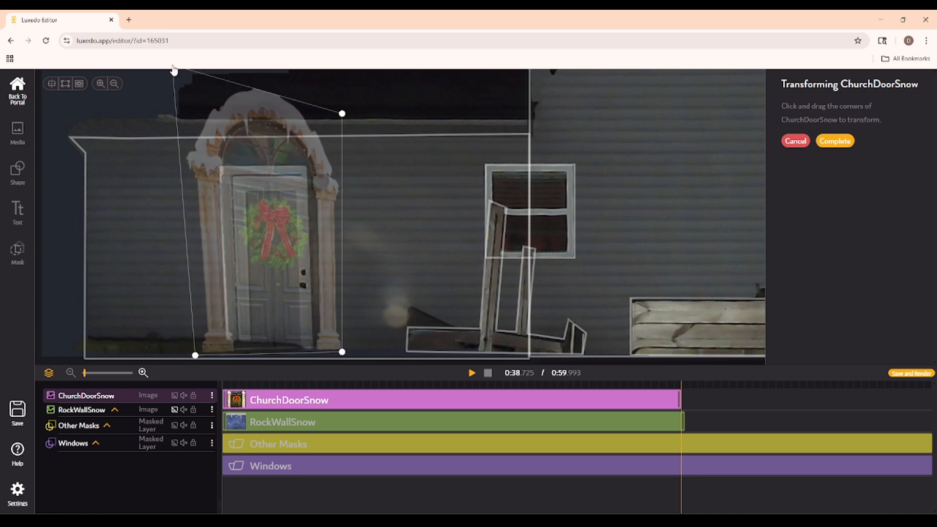
drag(342, 114, 327, 96)
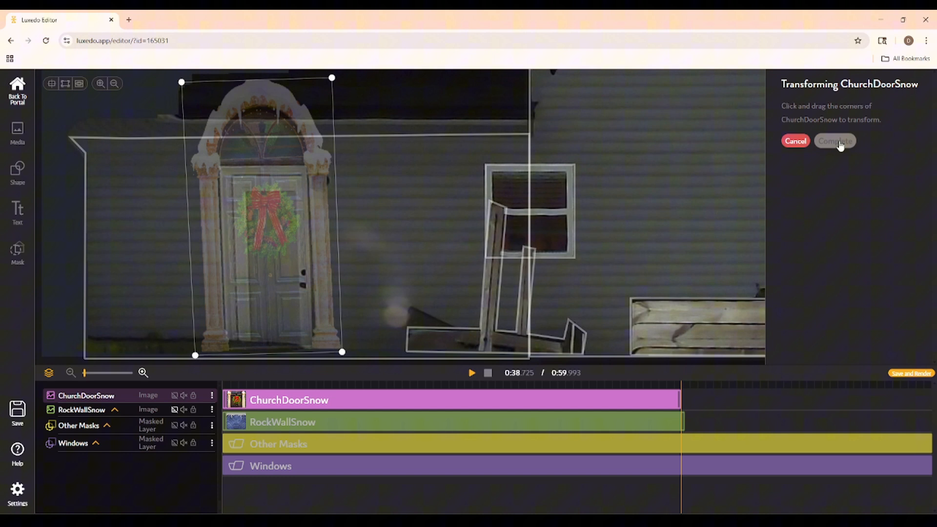
click(835, 140)
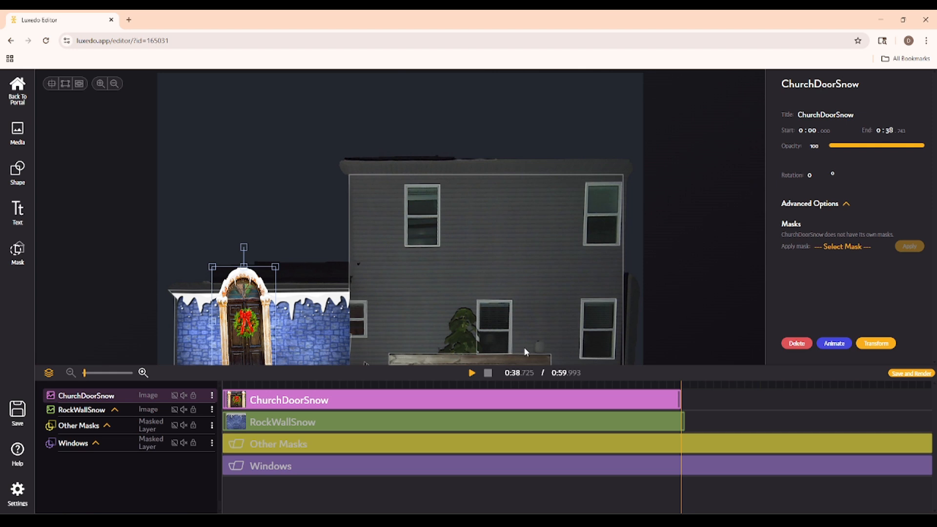
mouse_move(129, 20)
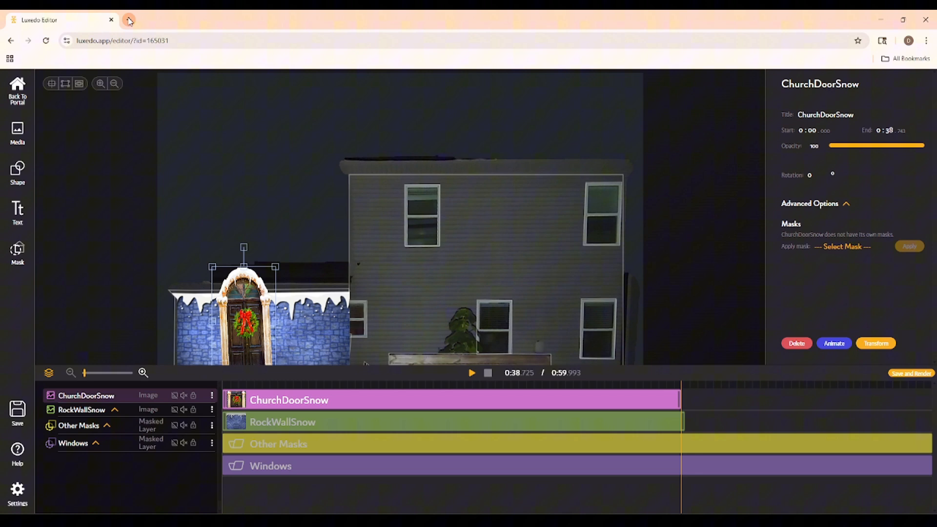
- In a new tab, open Pixabay and search for 'Merry Christmas banner'
click(128, 20)
text(pixabay)
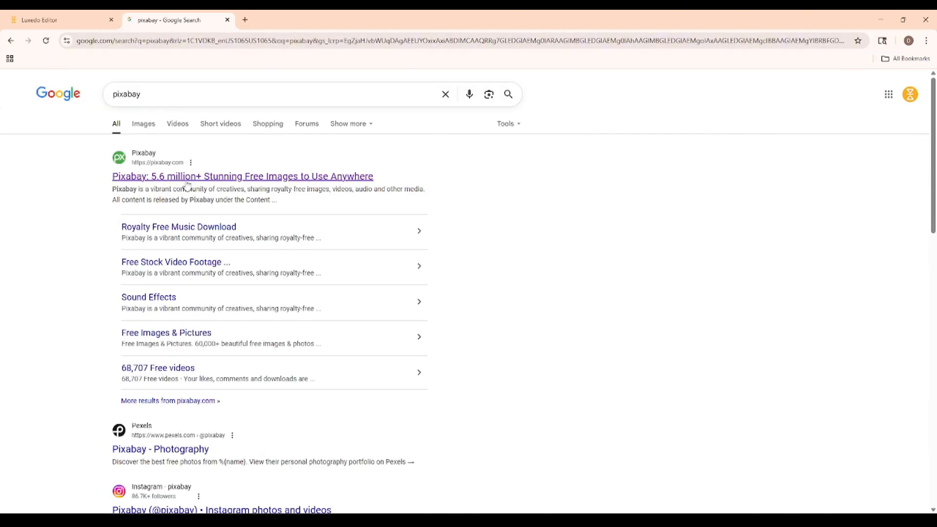
click(241, 176)
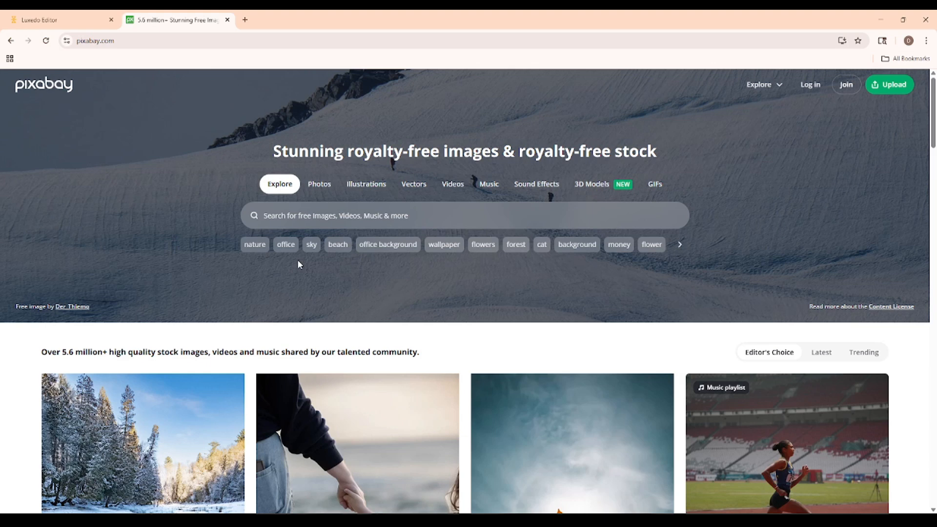
mouse_move(338, 247)
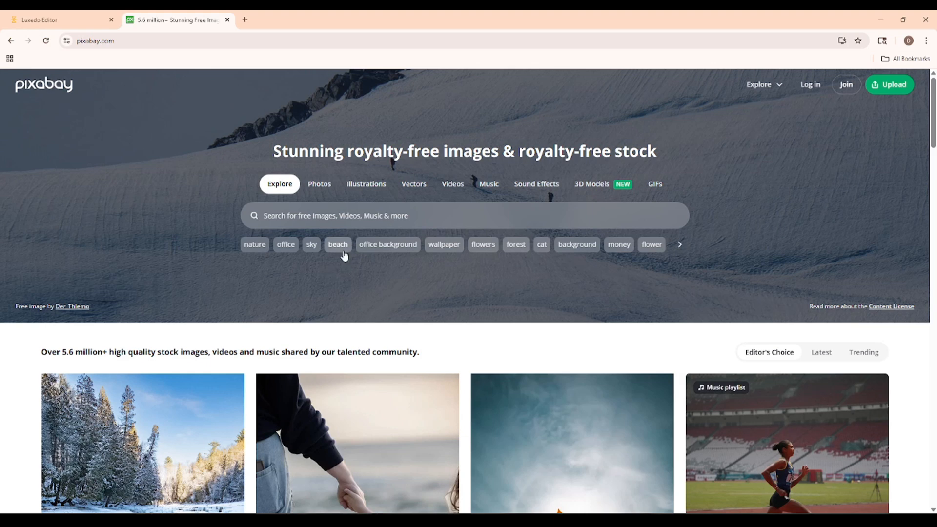
mouse_move(354, 273)
text(Merry)
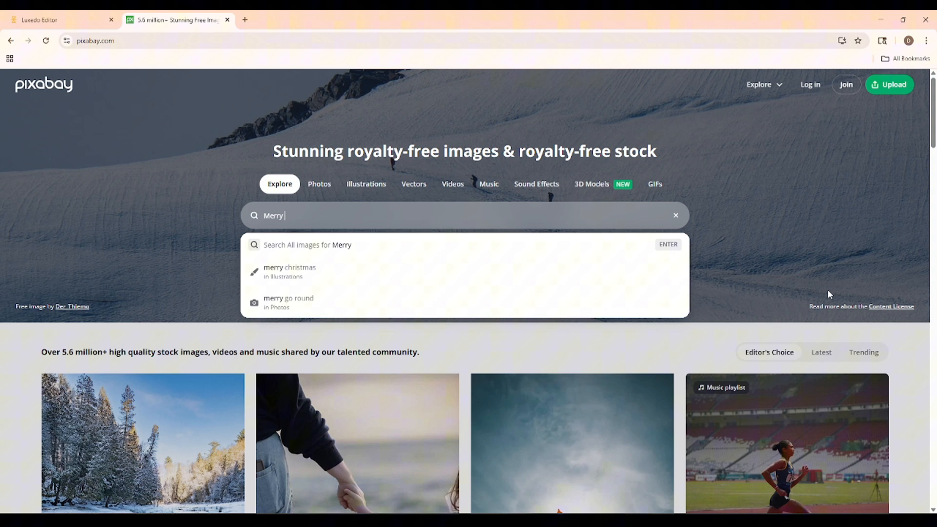
text(Christmas a)
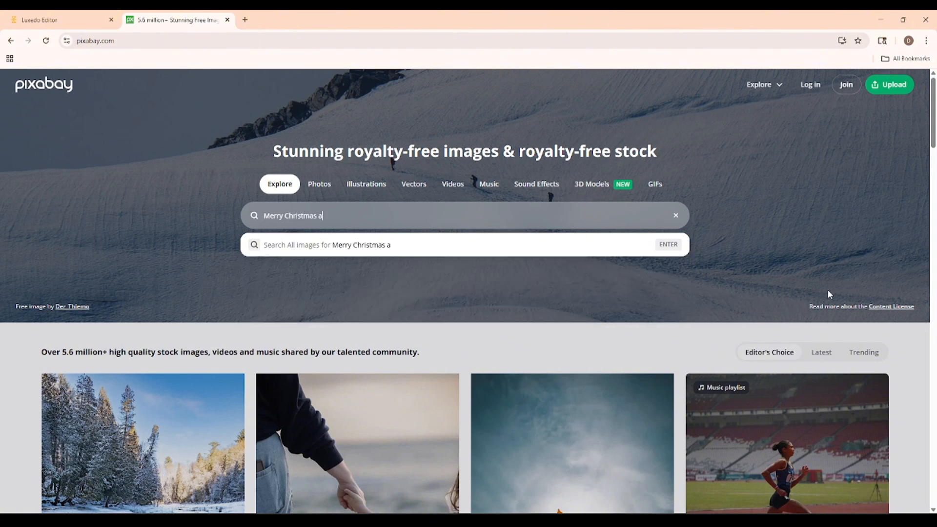
key(Return)
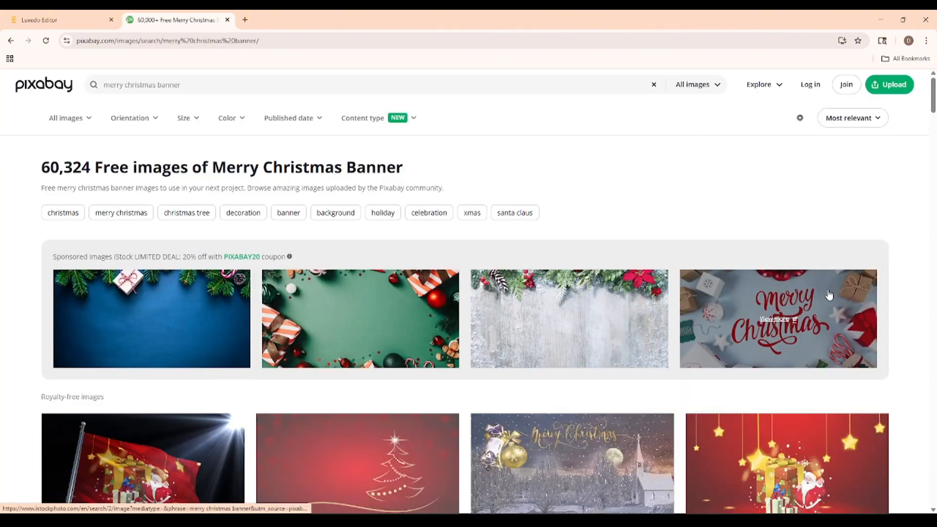
- Find and open the Merry Christmas tree banner illustration in the results
scroll(down, 3)
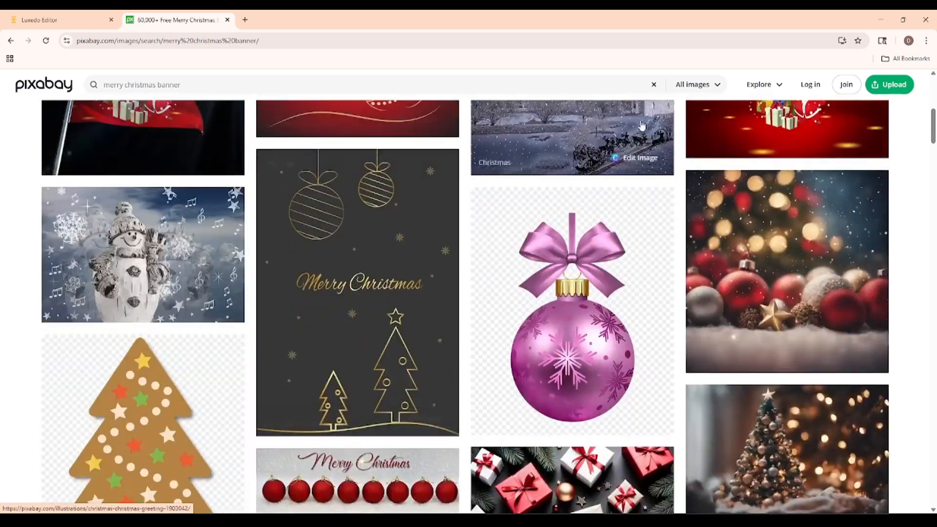
scroll(down, 3)
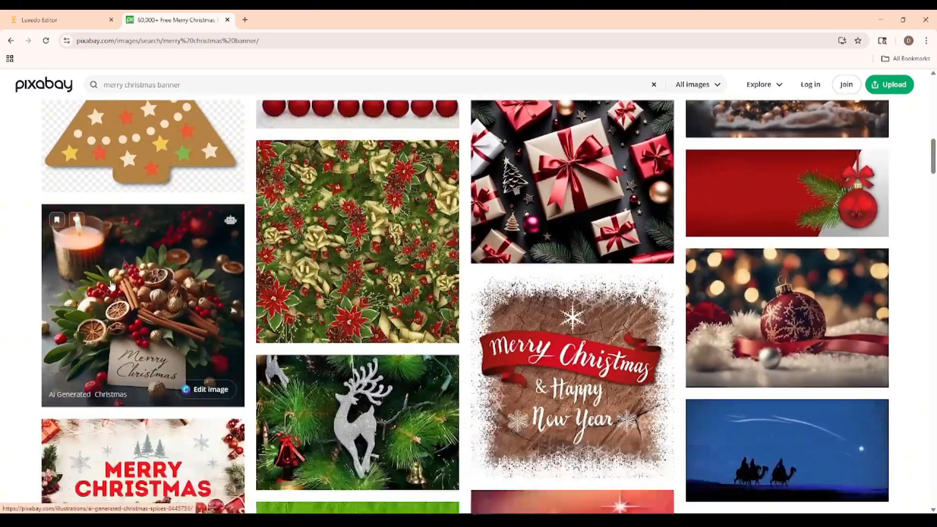
scroll(down, 3)
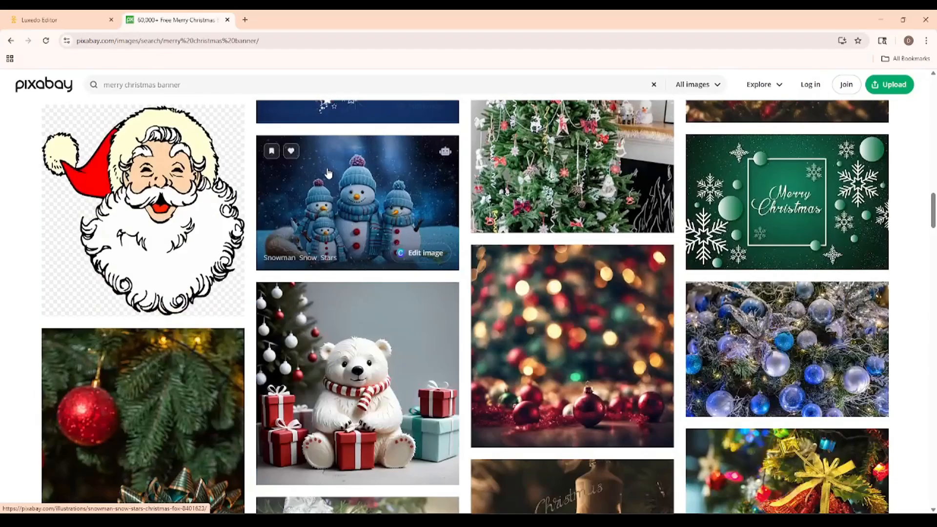
scroll(down, 3)
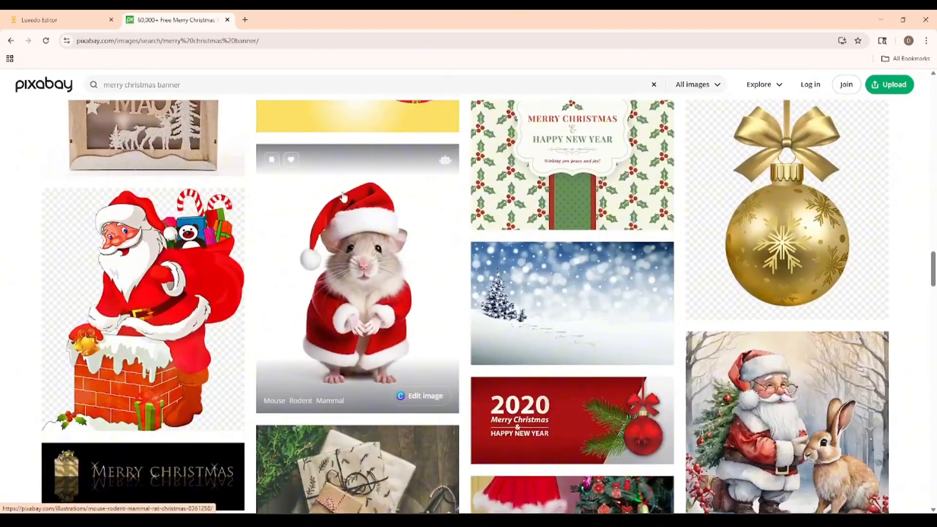
scroll(down, 3)
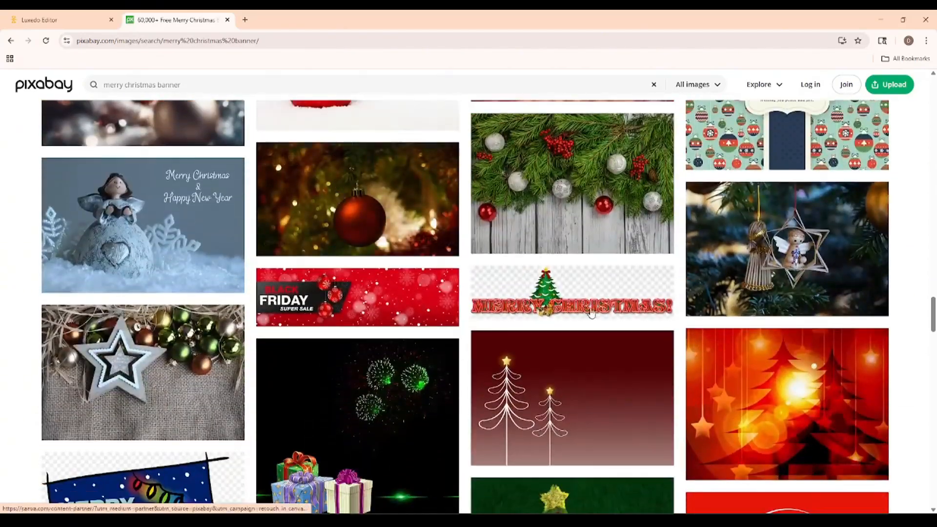
click(571, 296)
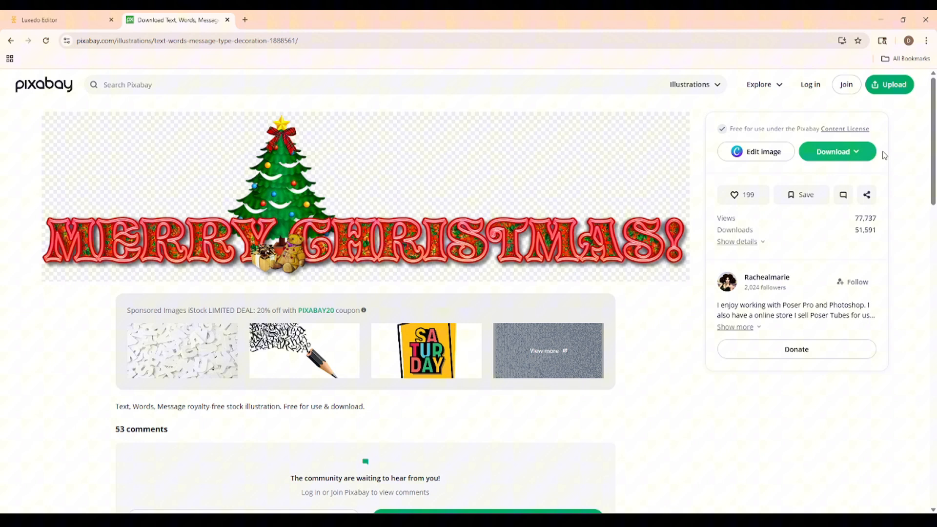
- Download the banner as a 1999 × 524 PNG and return to the Luxedo Editor tab
click(836, 152)
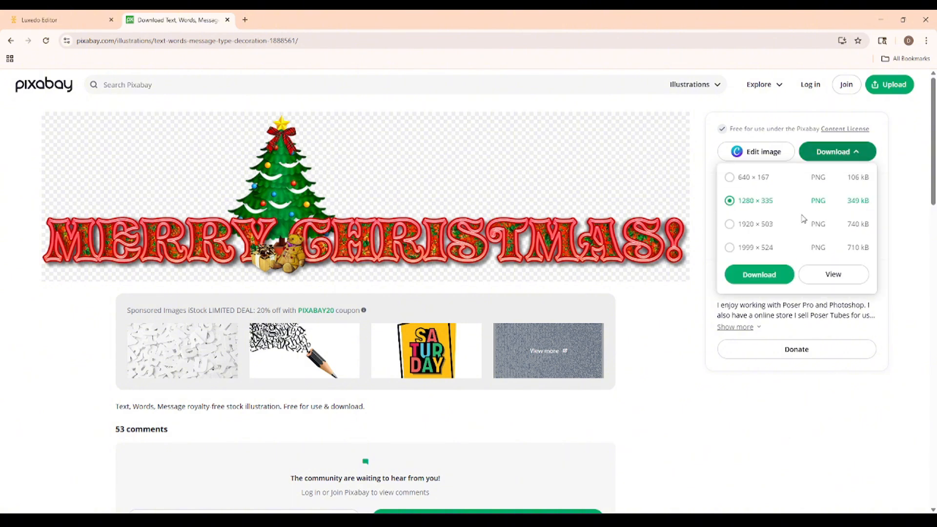
click(729, 247)
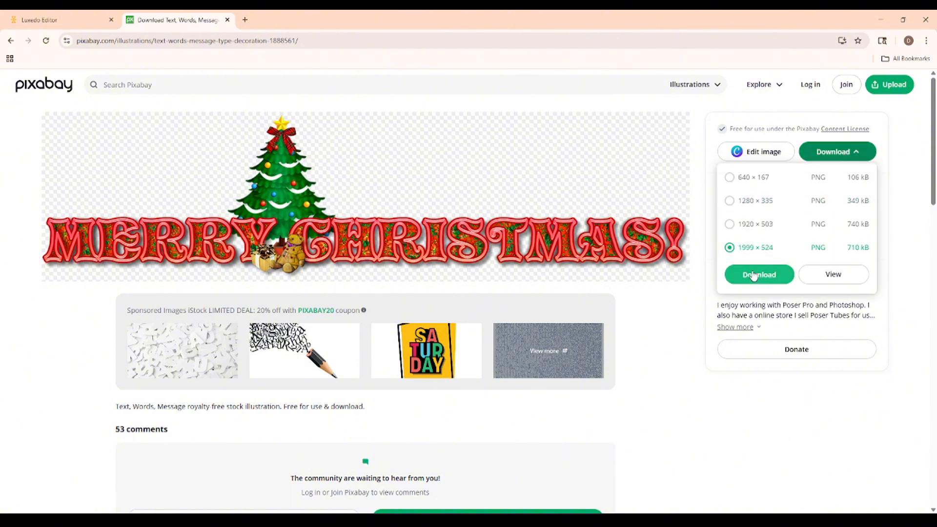
click(760, 274)
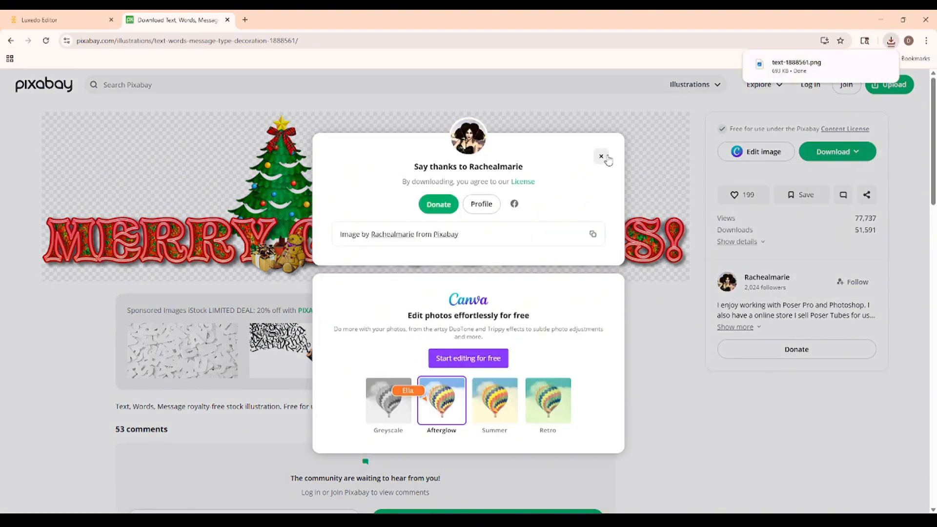
click(601, 156)
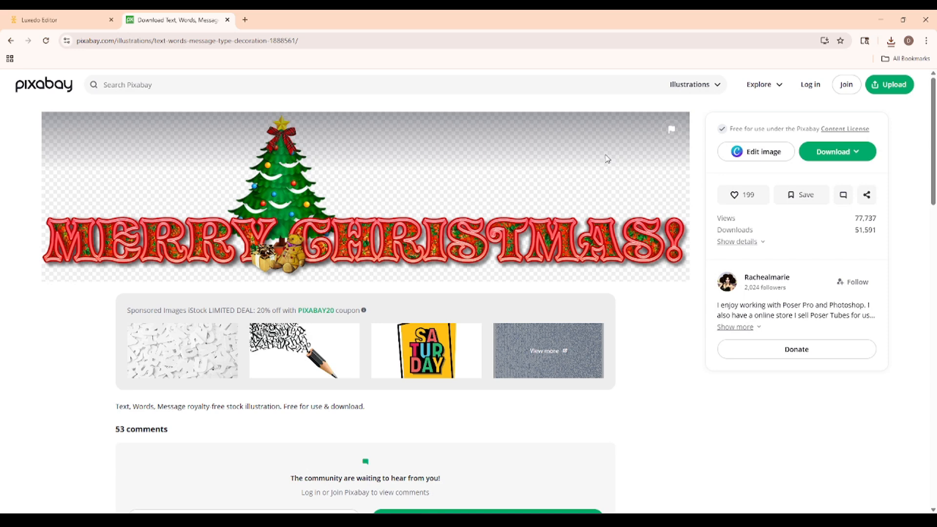
click(57, 20)
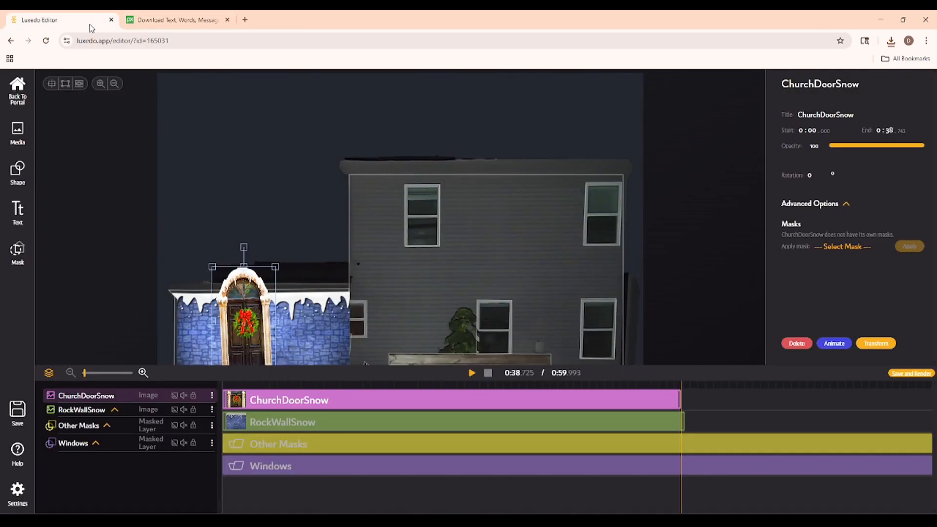
- Upload the downloaded banner file to My Media
click(17, 132)
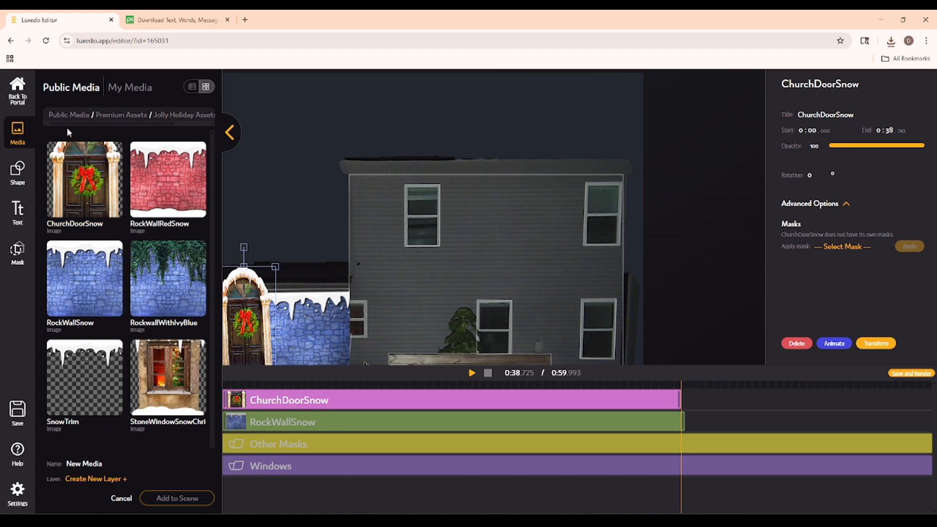
click(130, 87)
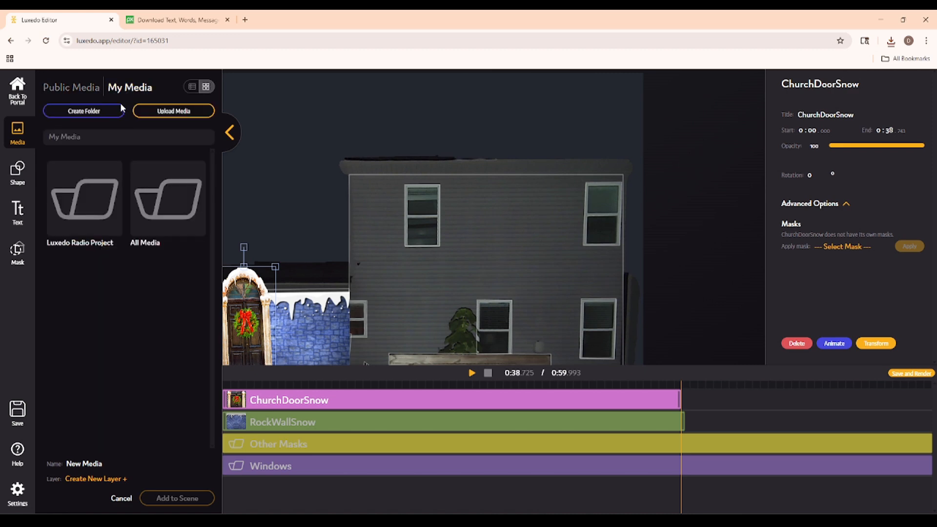
click(174, 111)
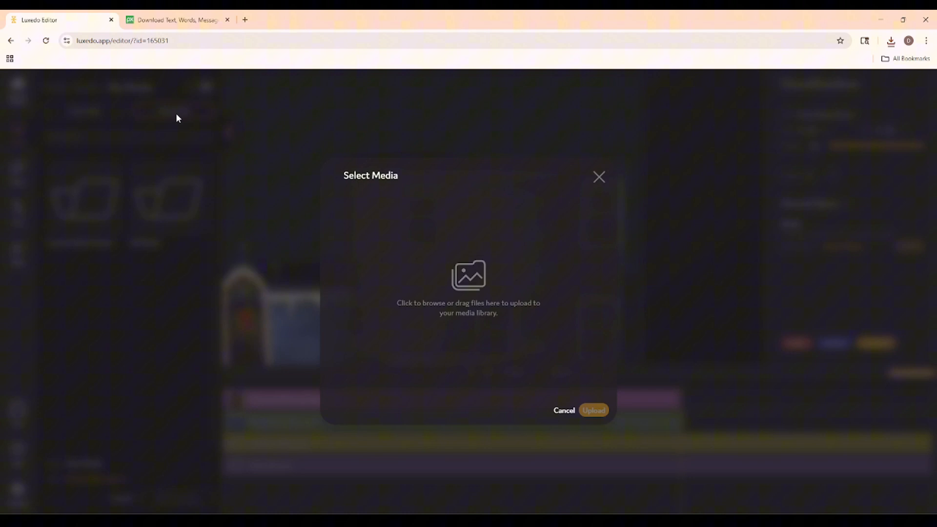
click(467, 292)
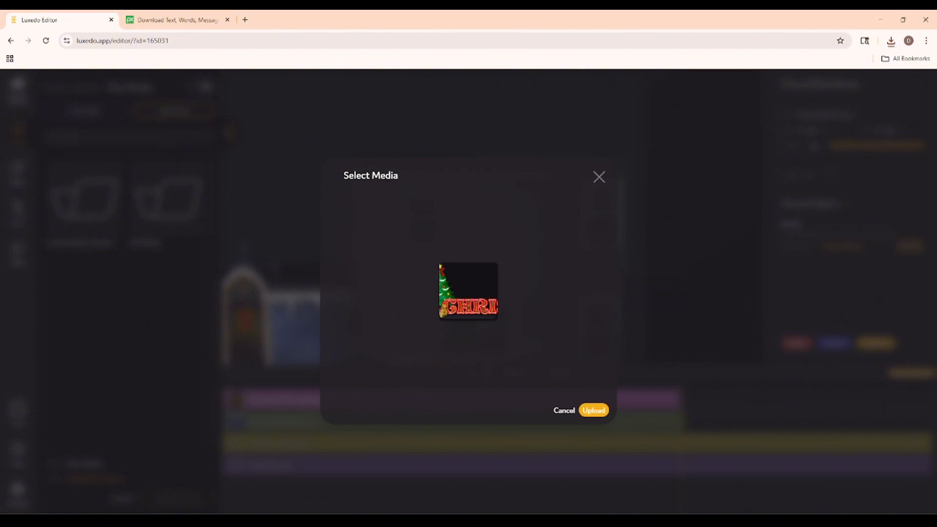
click(593, 411)
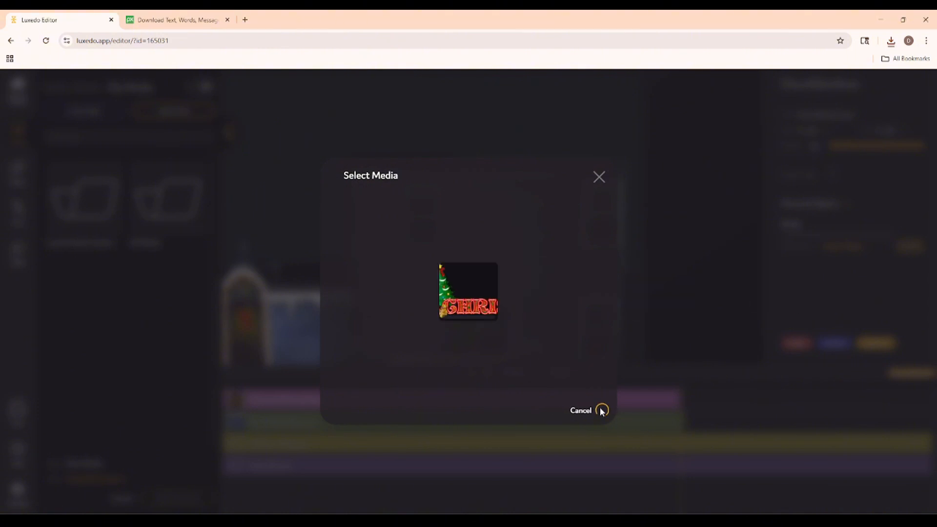
- Name the upload 'Merry Christmas Banner' and add it to the scene as the top layer
click(580, 411)
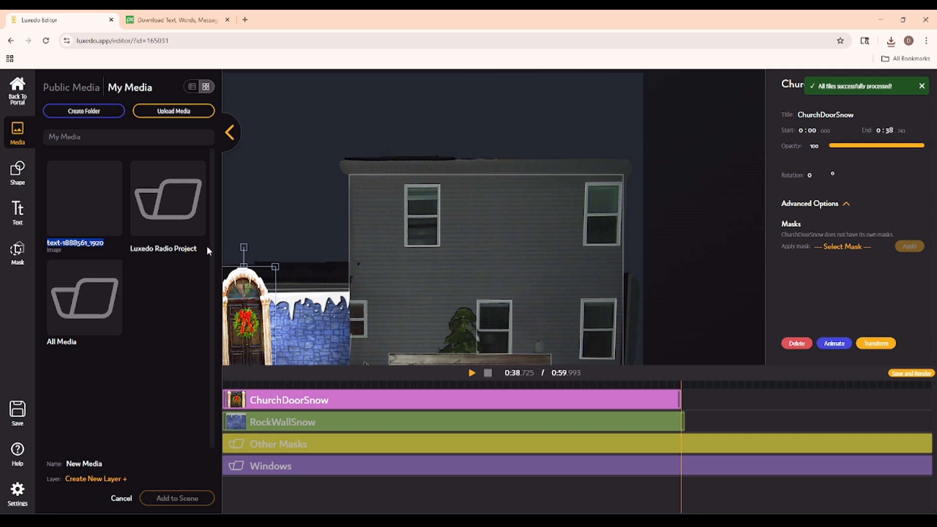
text(Merry Christmas Banner)
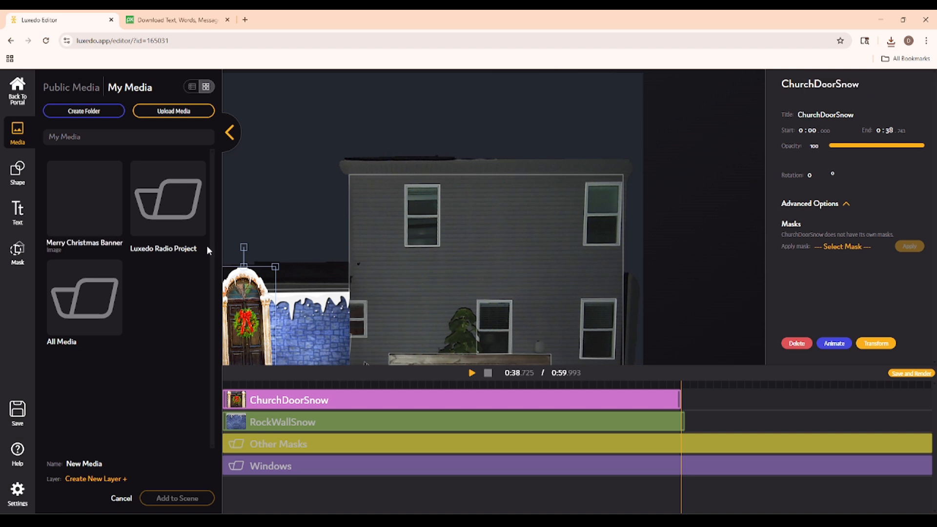
click(84, 198)
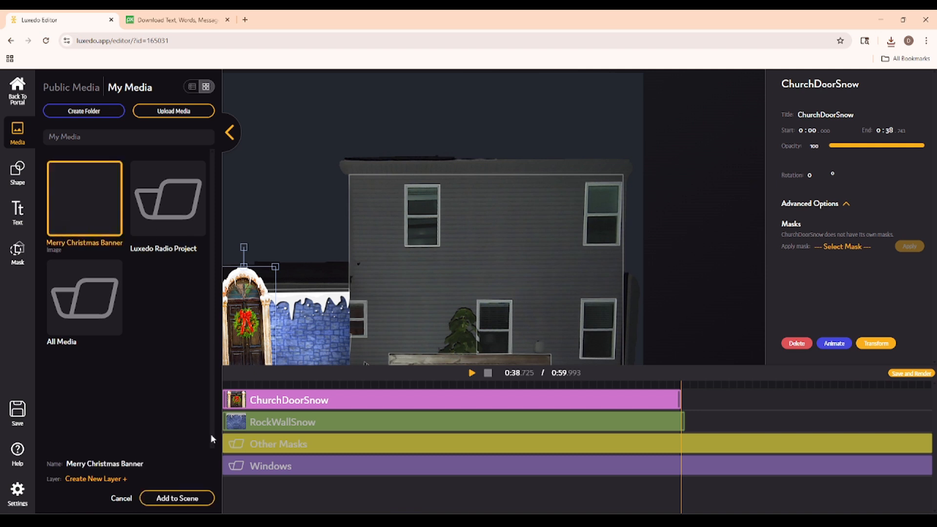
click(176, 498)
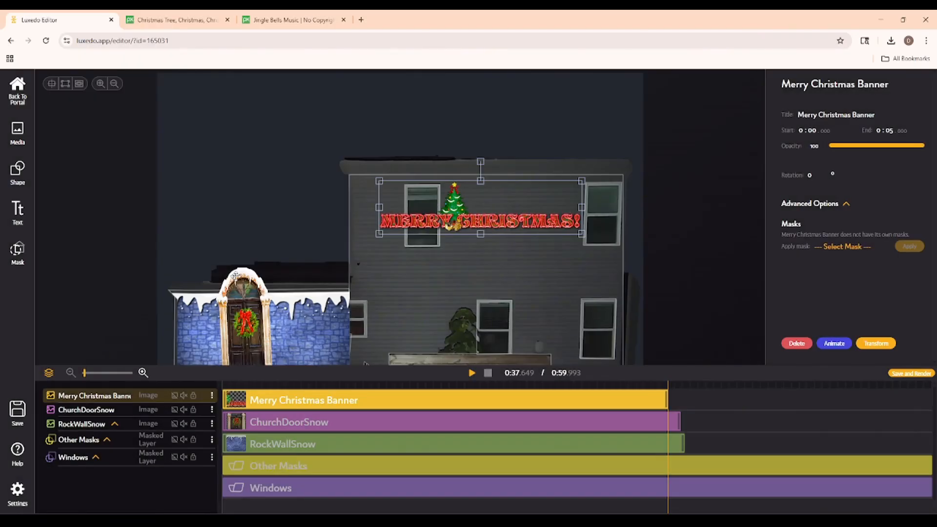
- Visit the tree video tab, preview SoundsForYou's Jingle Bells track, and return to Luxedo Editor
click(173, 19)
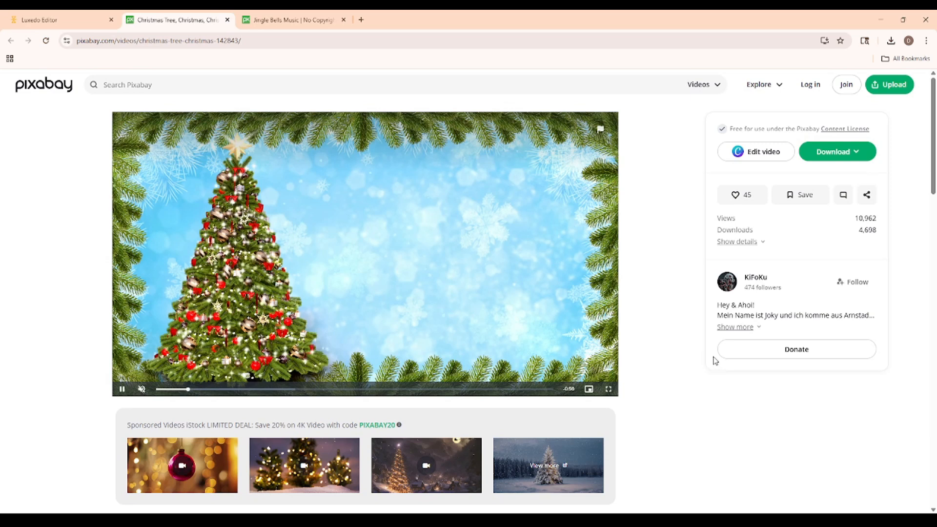
mouse_move(201, 122)
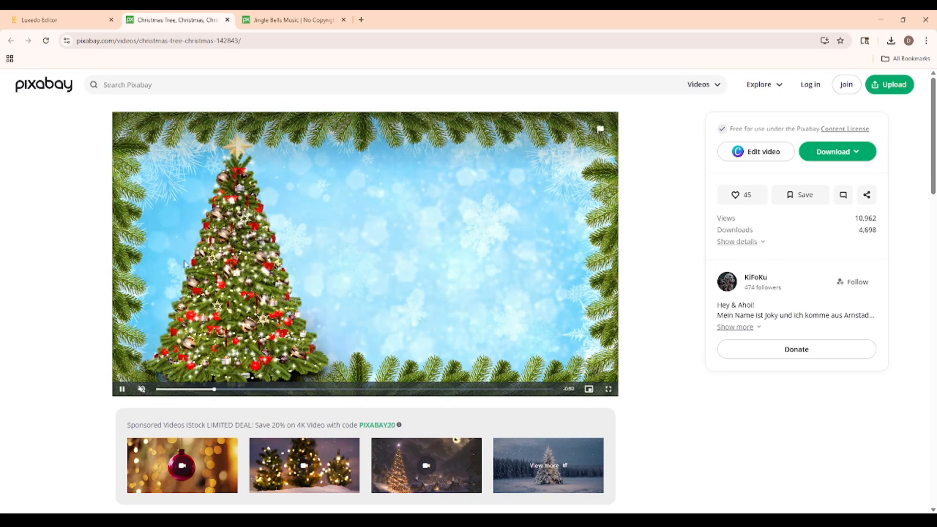
mouse_move(382, 355)
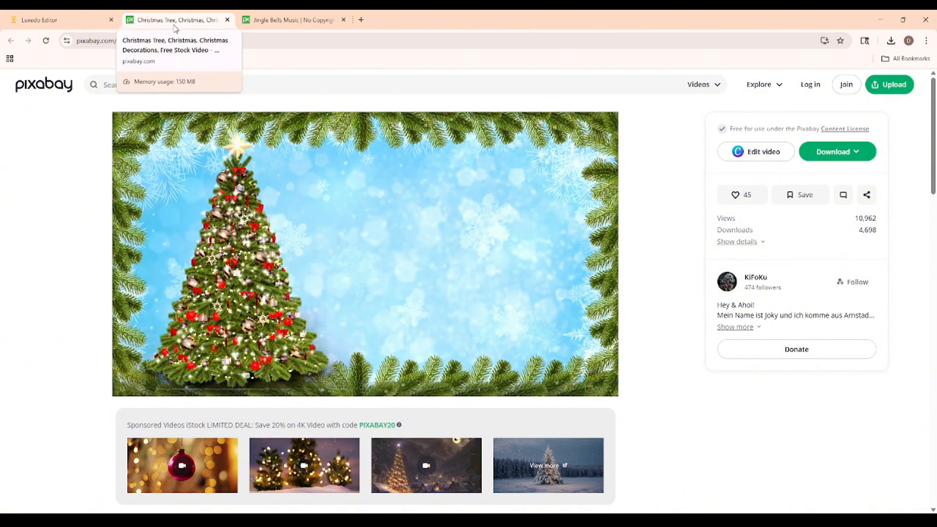
click(227, 19)
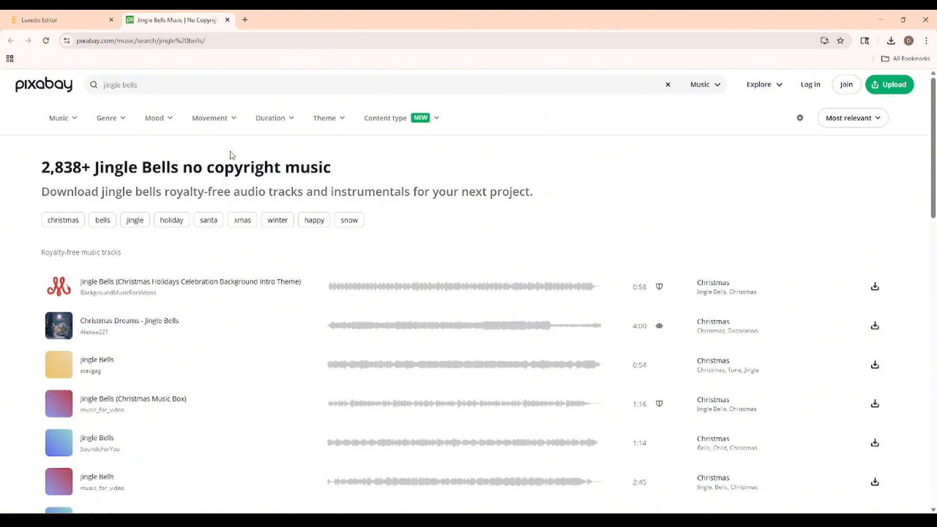
mouse_move(82, 178)
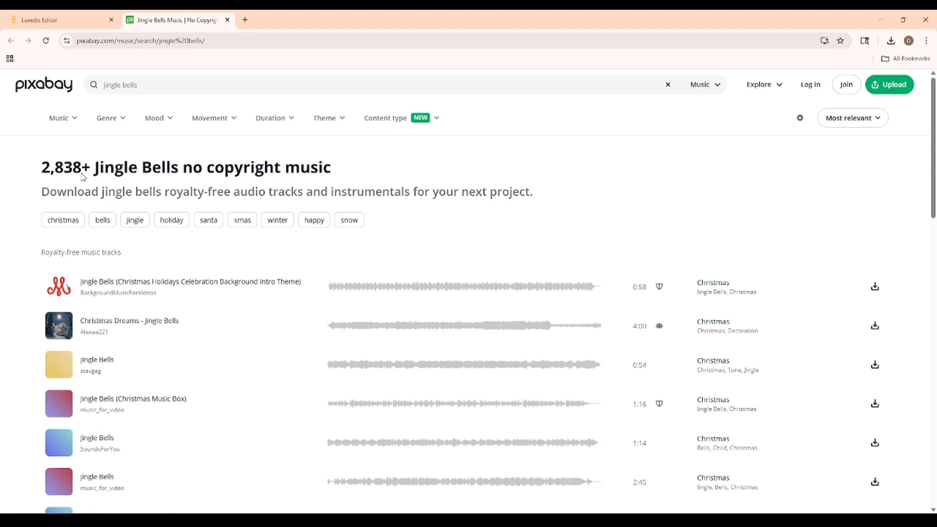
scroll(down, 3)
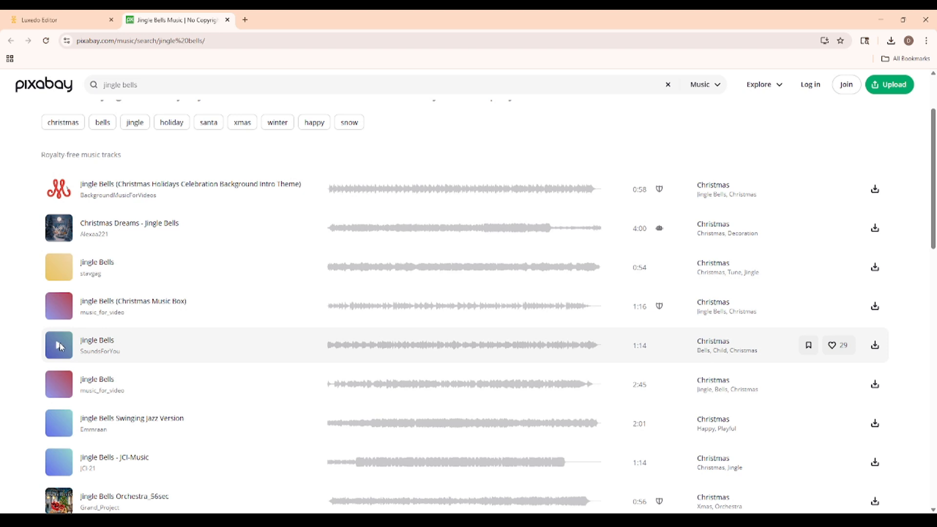
click(58, 345)
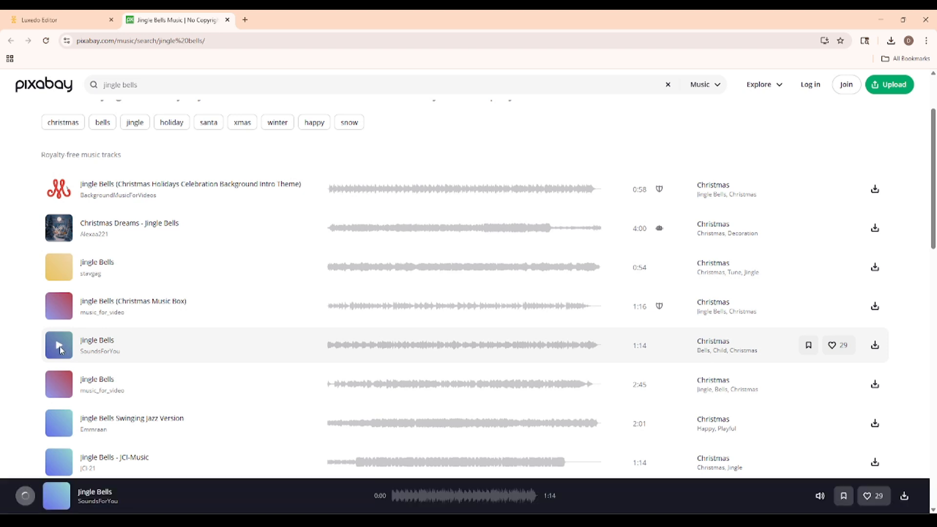
click(58, 345)
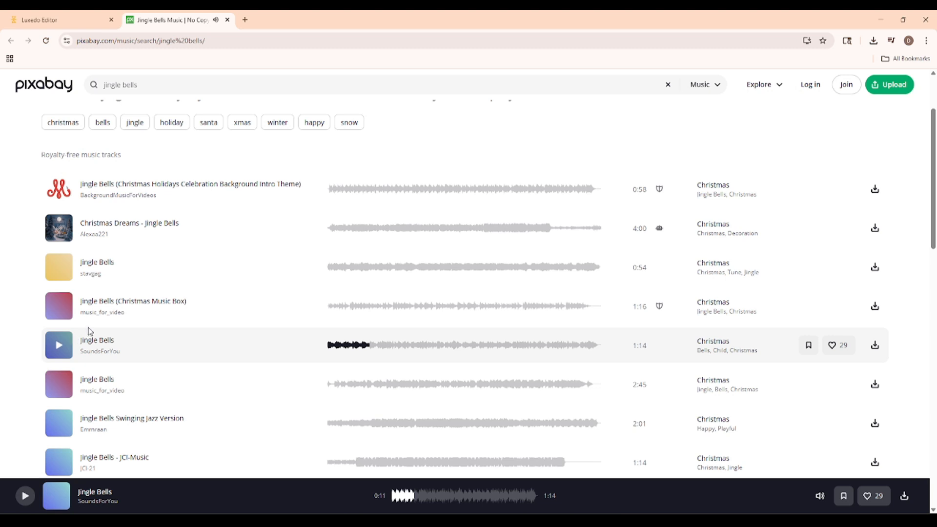
click(57, 19)
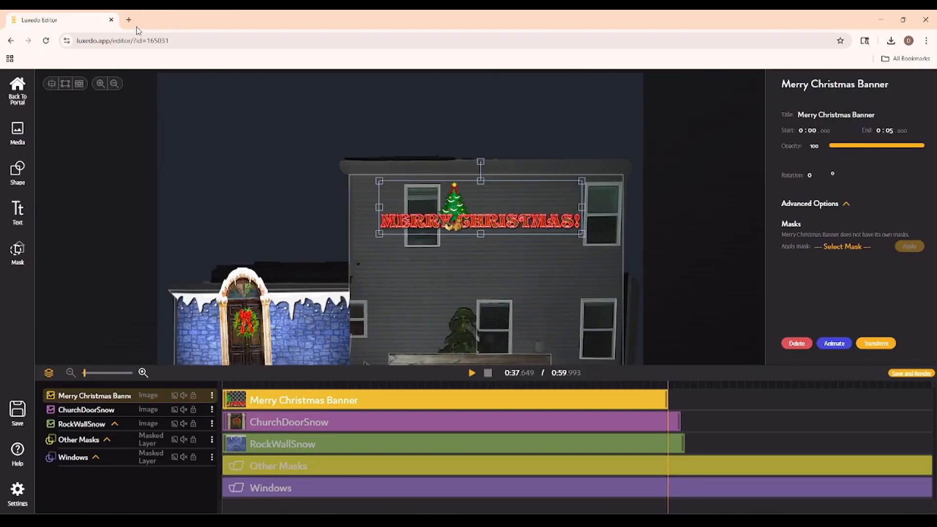
- Upload the Jingle Bells audio and tree video to My Media and group RockWallSnow with ChurchDoorSnow
click(18, 131)
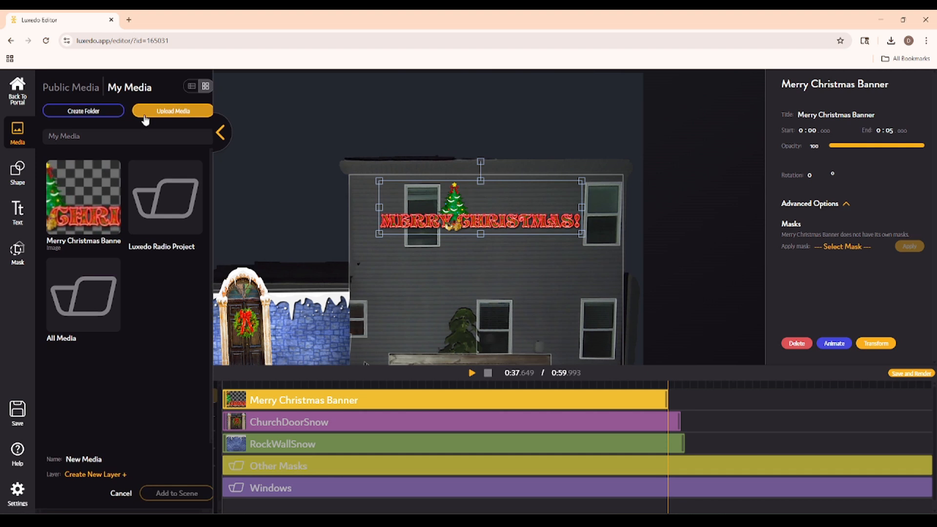
click(174, 111)
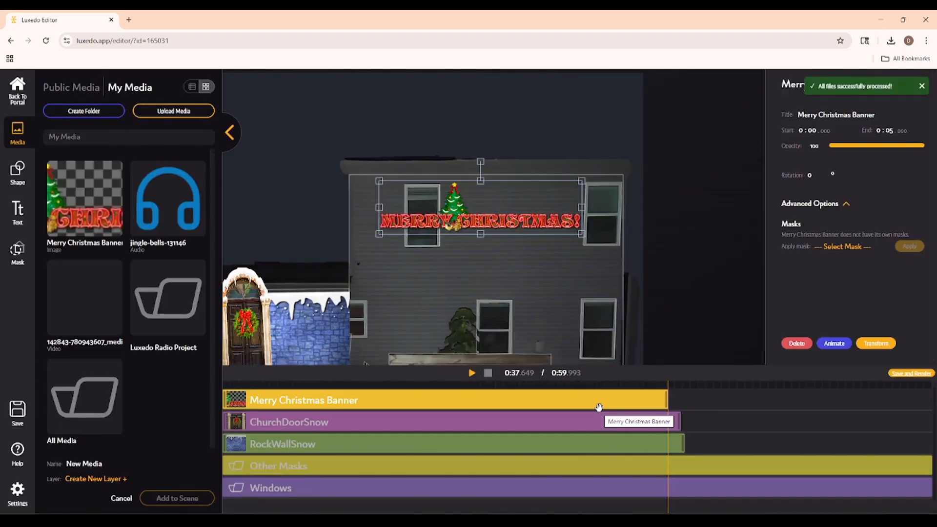
mouse_move(228, 380)
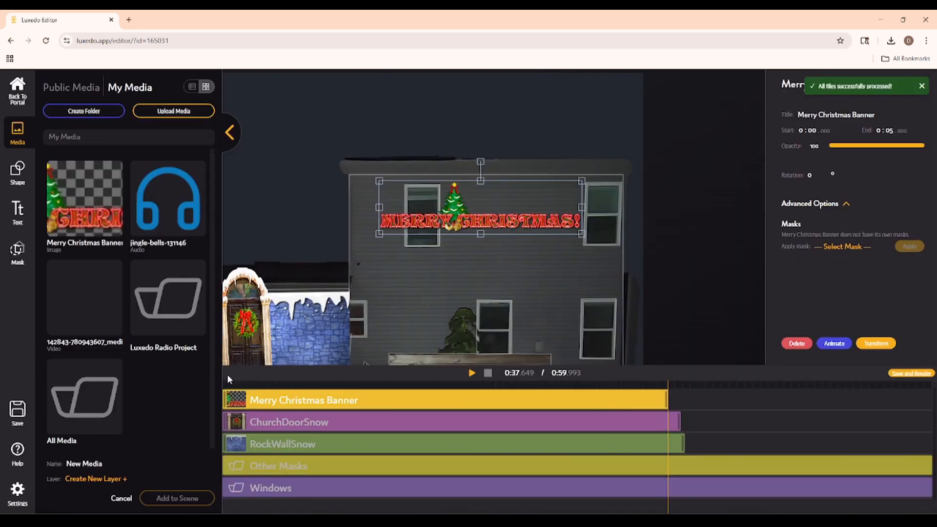
click(229, 132)
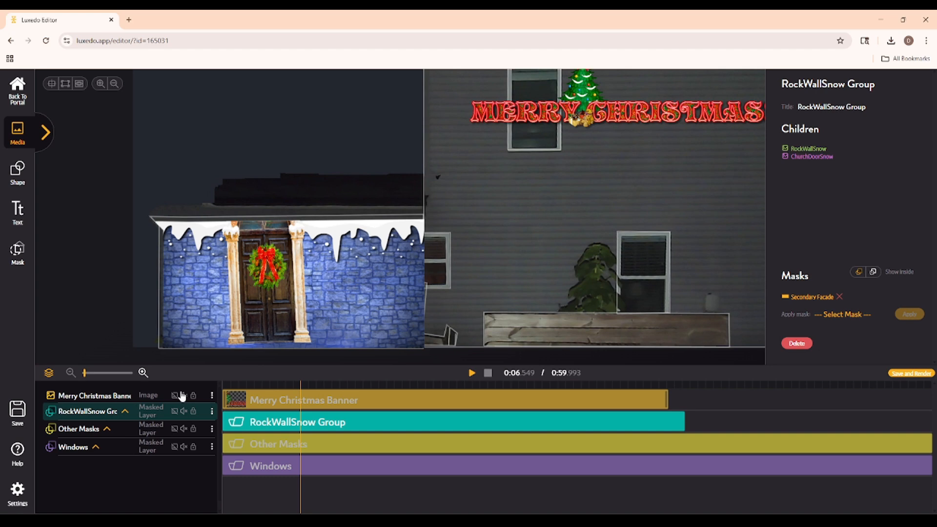
click(45, 131)
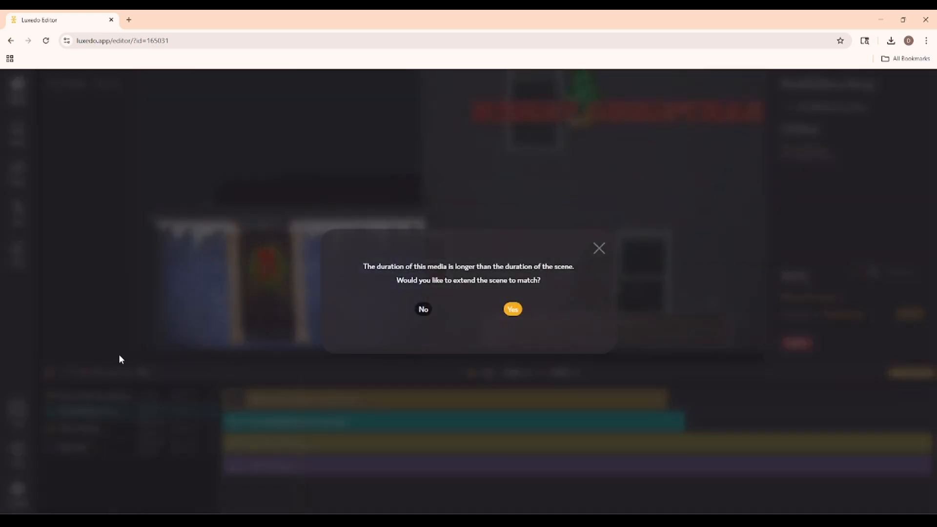
- Confirm extending the scene to 1:06.549 to fit the tree video and Jingle Bells audio
click(423, 310)
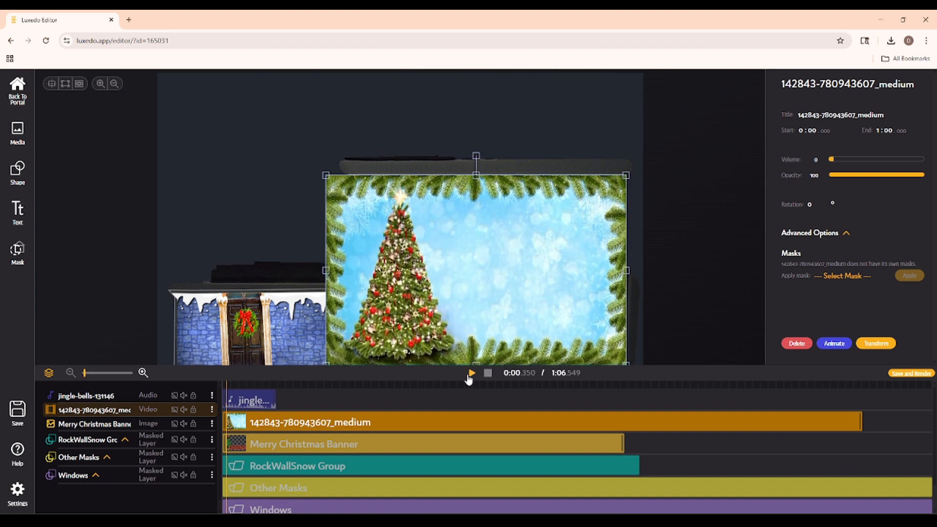
- Apply Window 3, 2, 5 and 4 masks to the tree video and show it outside the masks
click(843, 275)
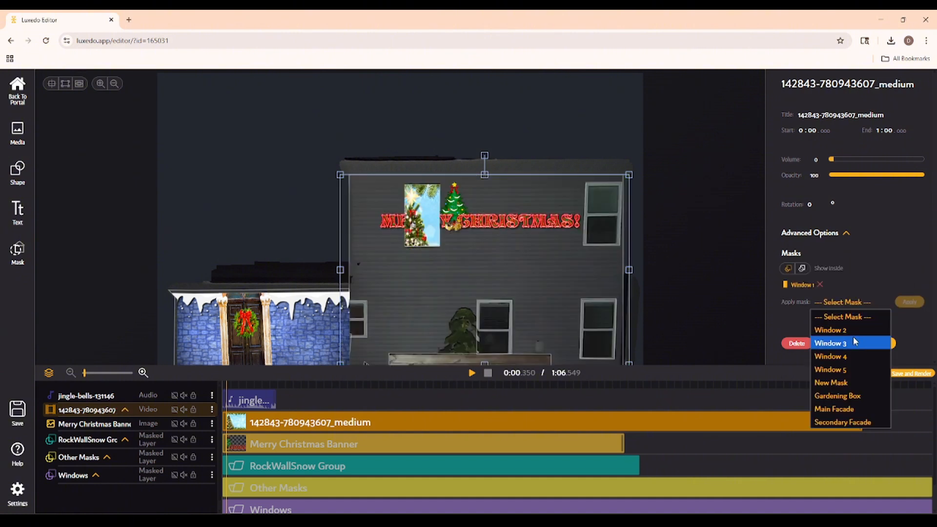
click(830, 330)
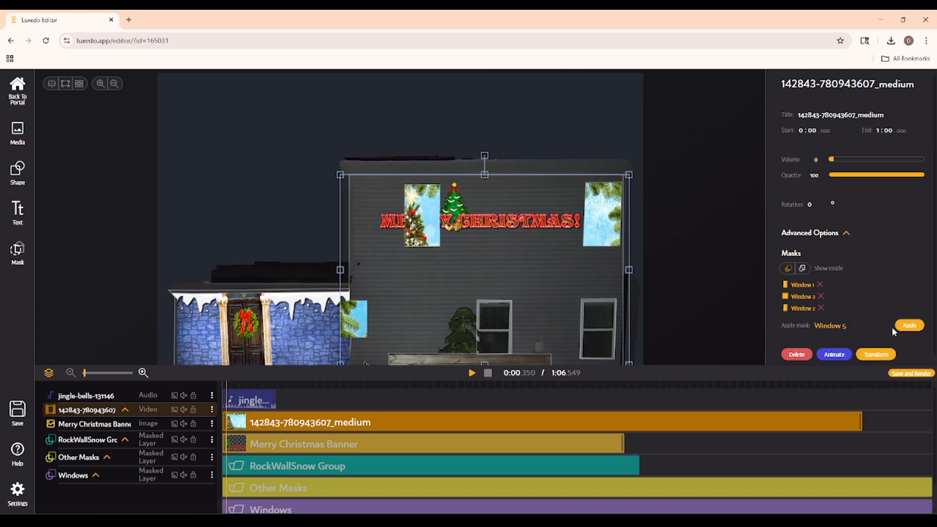
click(908, 325)
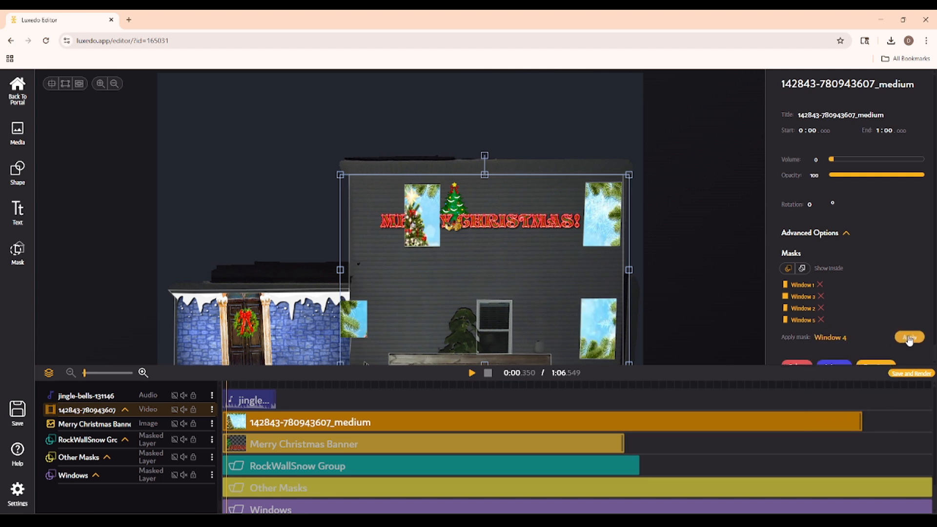
click(802, 267)
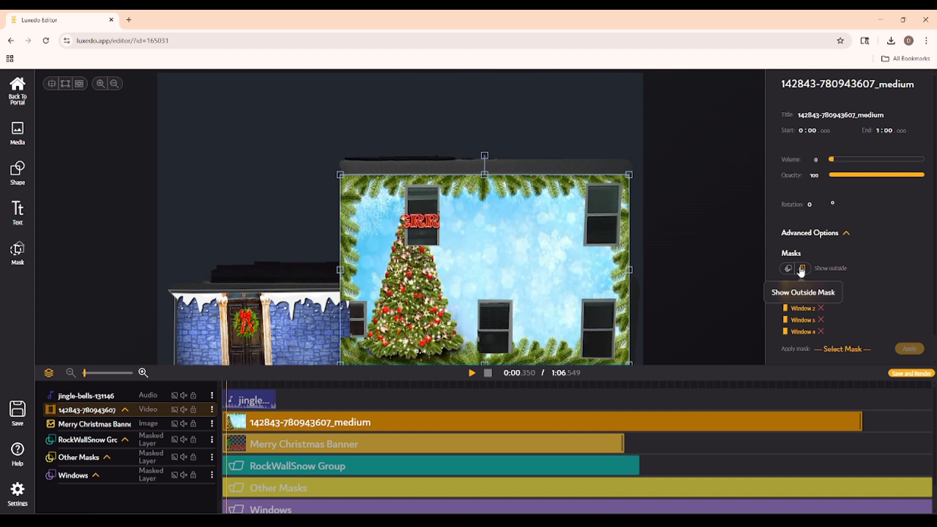
click(788, 268)
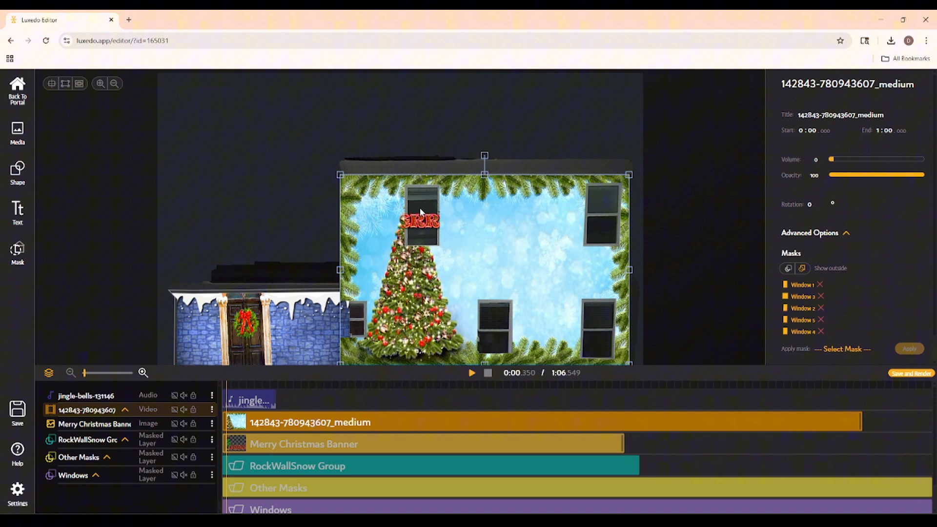
mouse_move(317, 315)
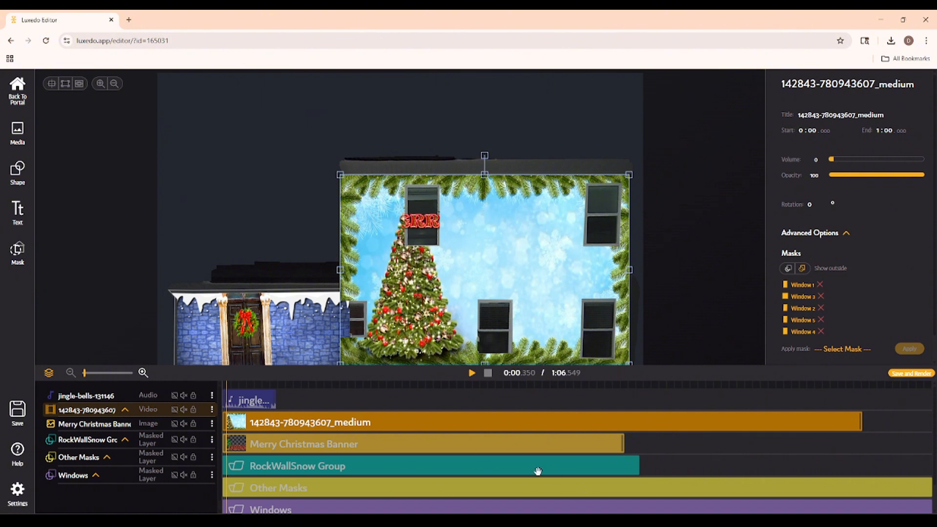
mouse_move(537, 470)
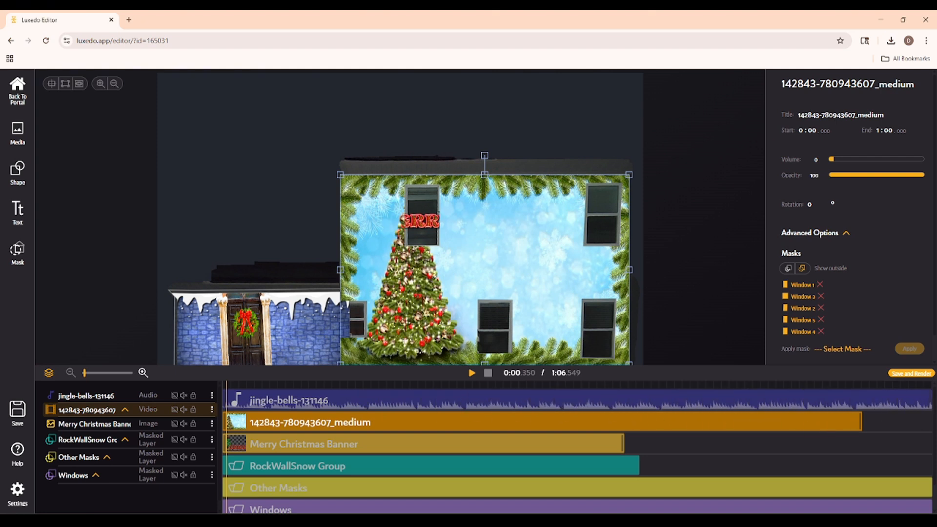
mouse_move(609, 383)
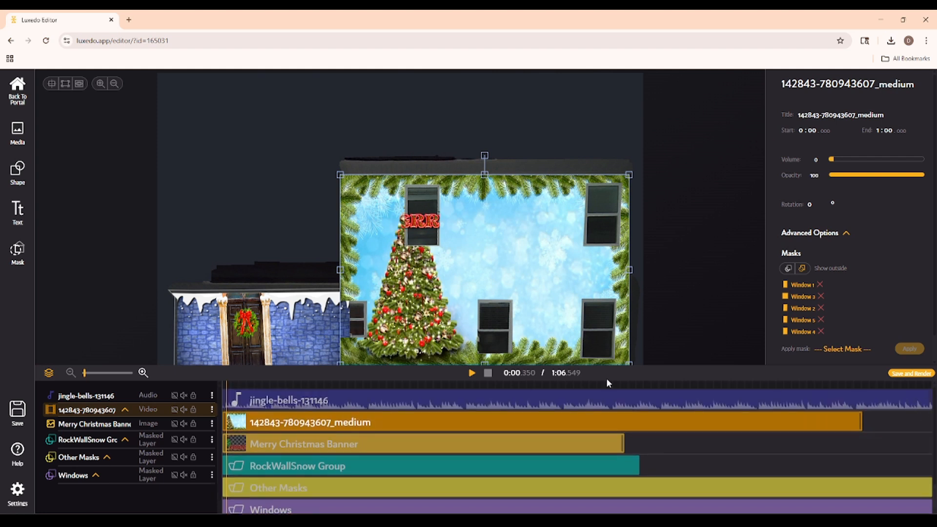
mouse_move(17, 490)
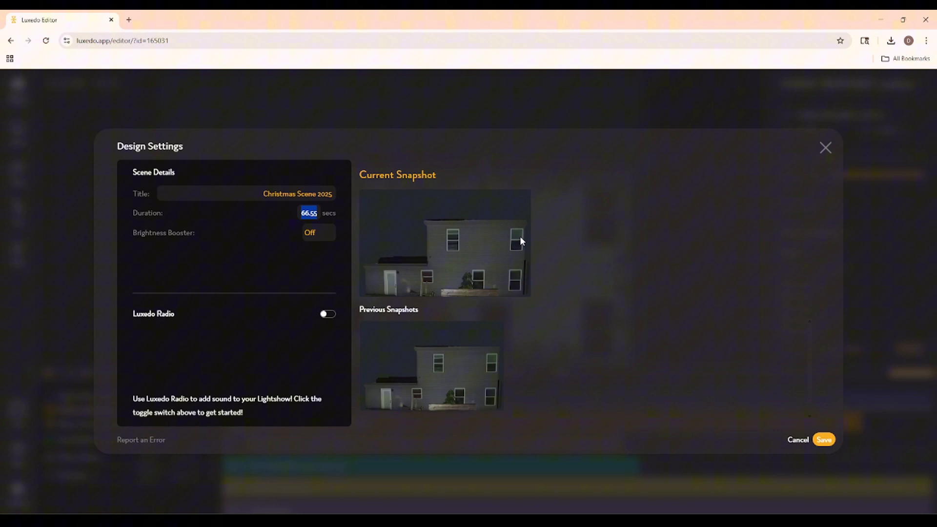
- Set the scene duration to 100 seconds and save the design settings
text(100)
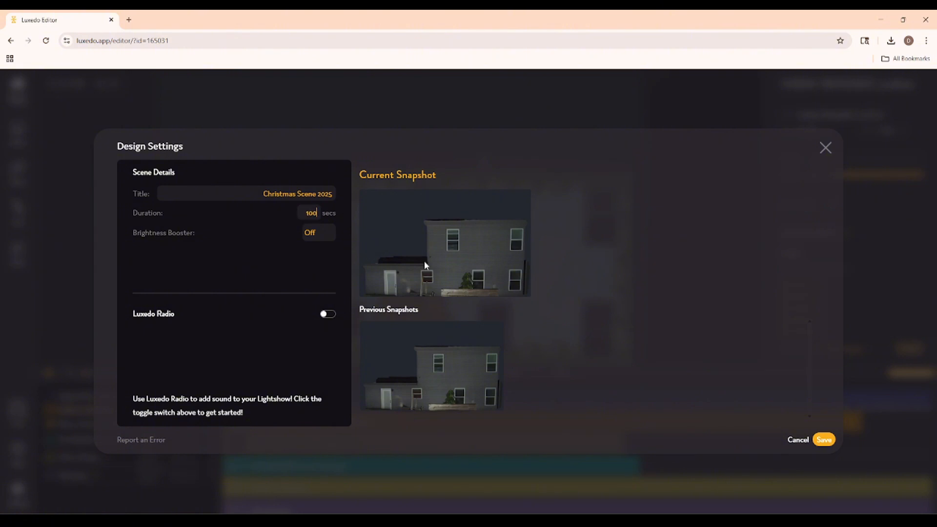
click(824, 439)
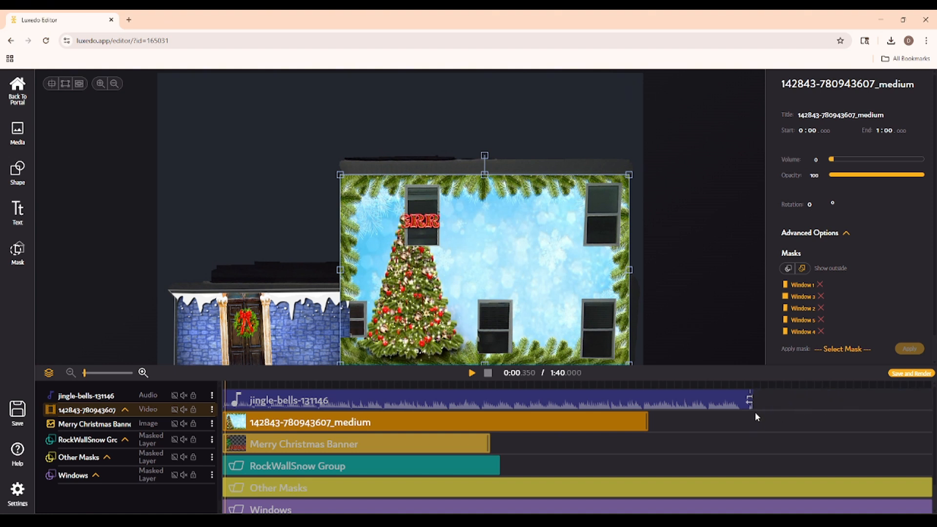
- Extend the tree video and banner clips to the music's end and select the RockWallSnow Group
click(748, 395)
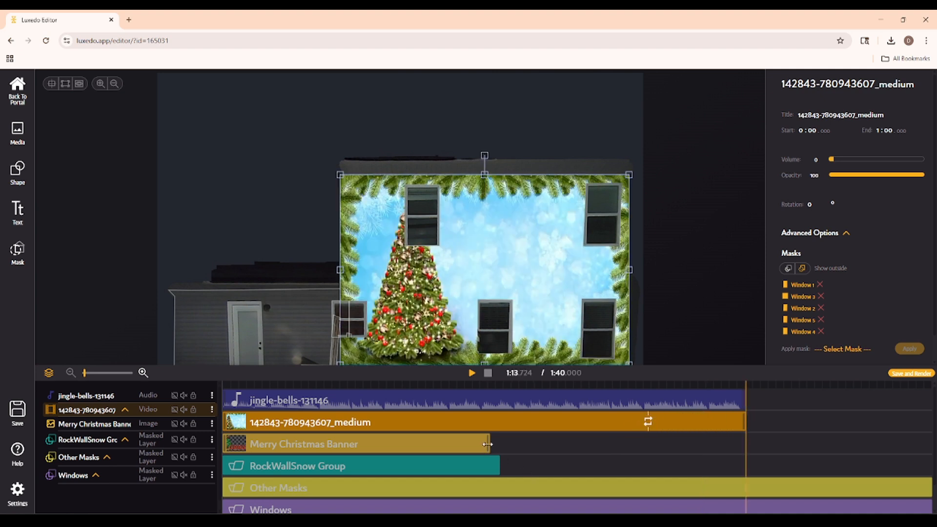
click(296, 466)
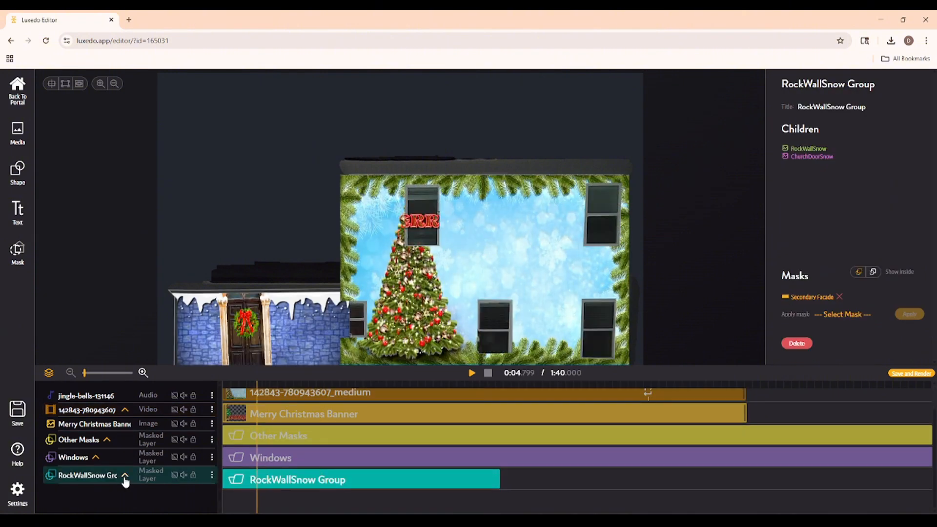
click(125, 475)
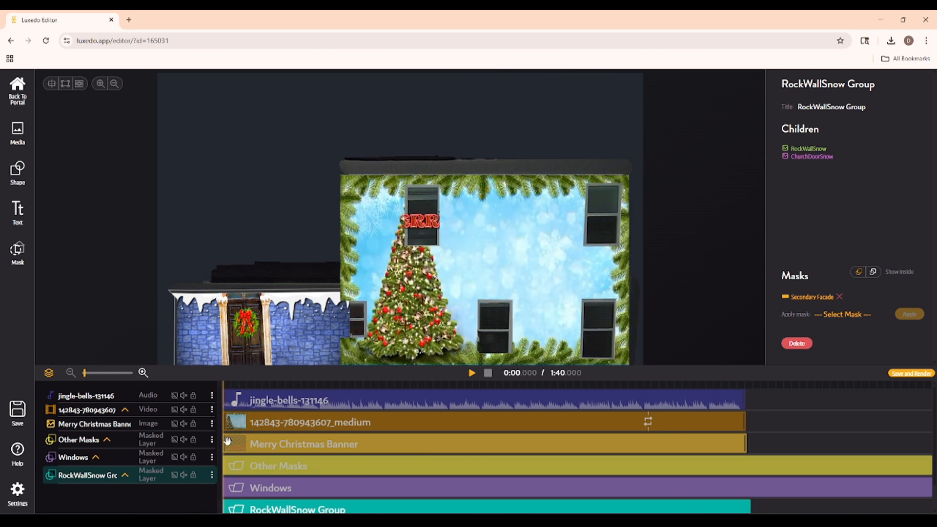
mouse_move(404, 440)
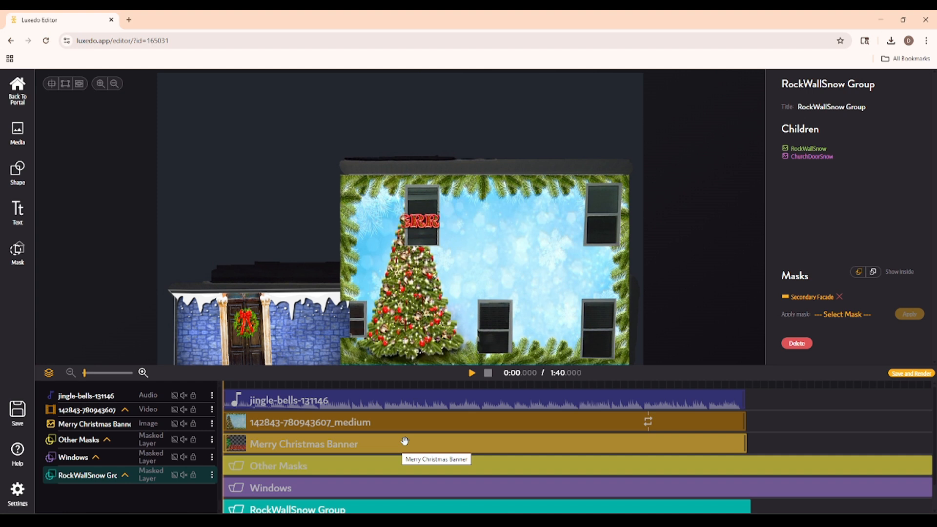
mouse_move(204, 414)
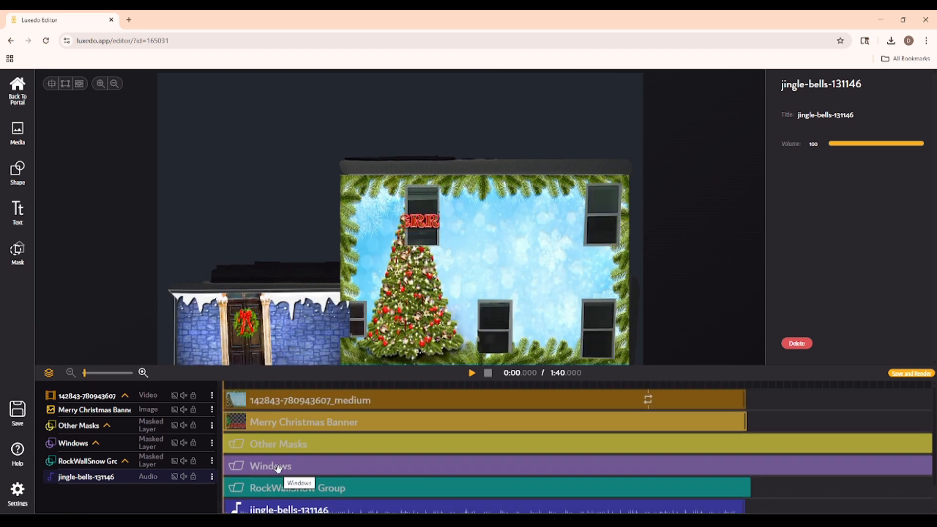
mouse_move(439, 237)
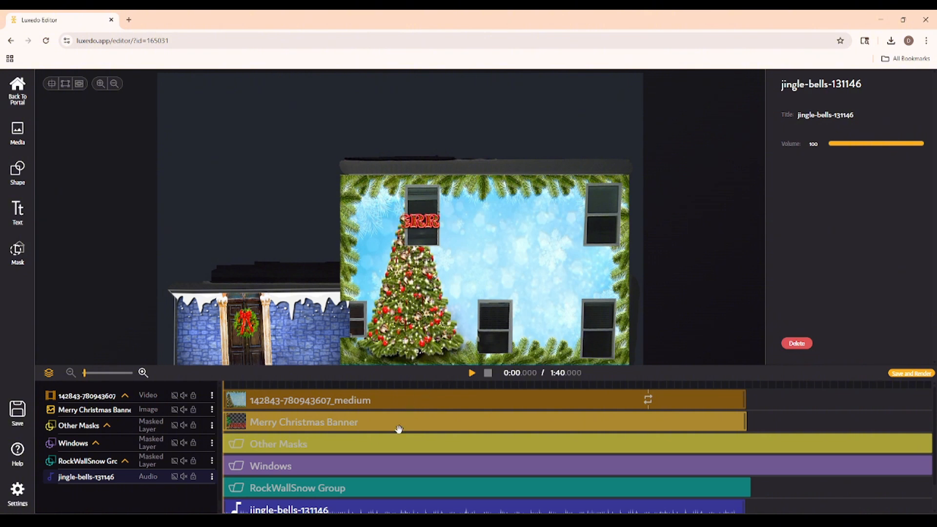
mouse_move(268, 454)
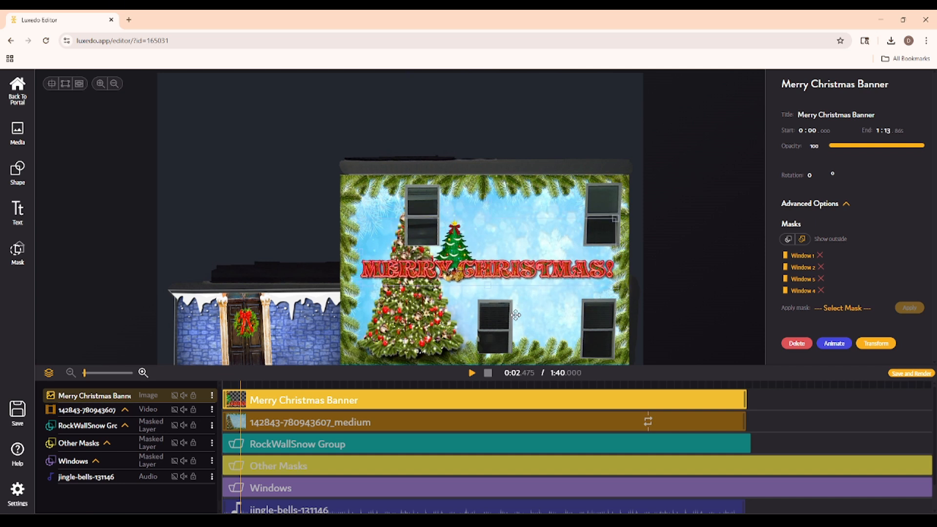
mouse_move(133, 443)
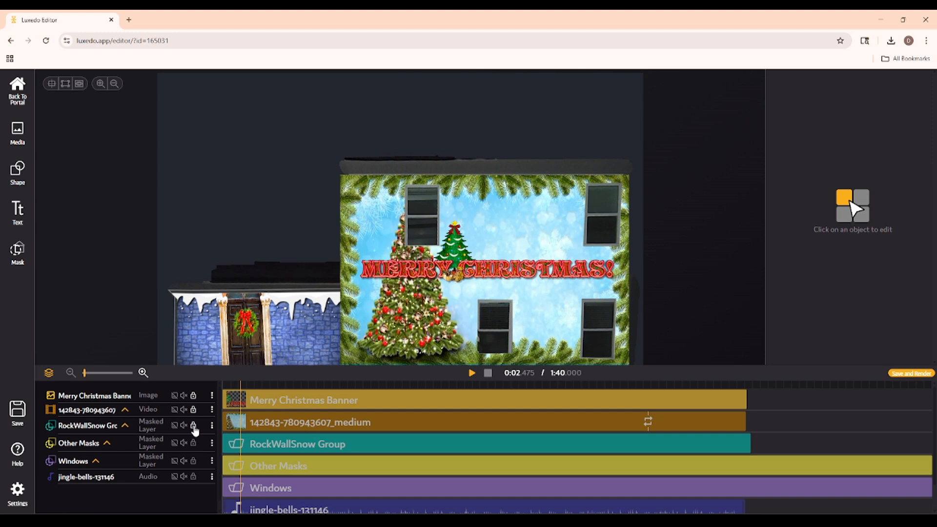
mouse_move(494, 306)
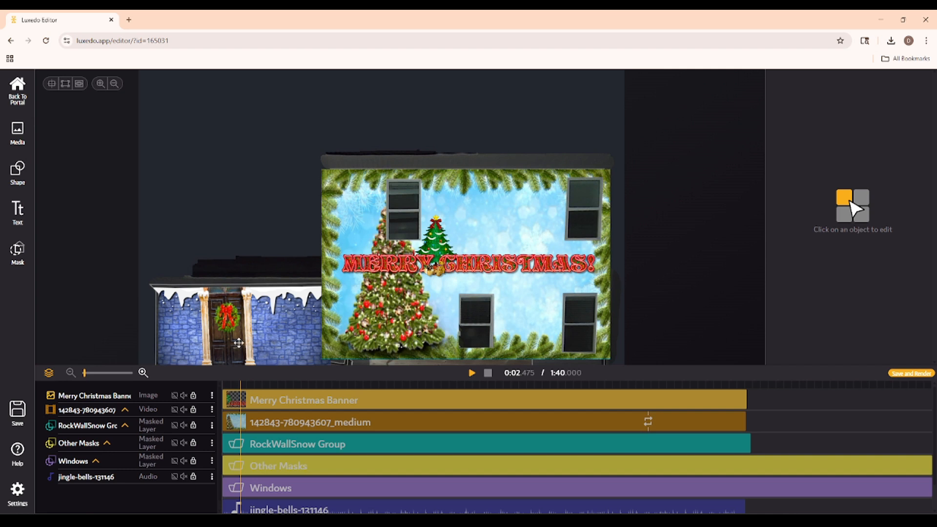
mouse_move(749, 401)
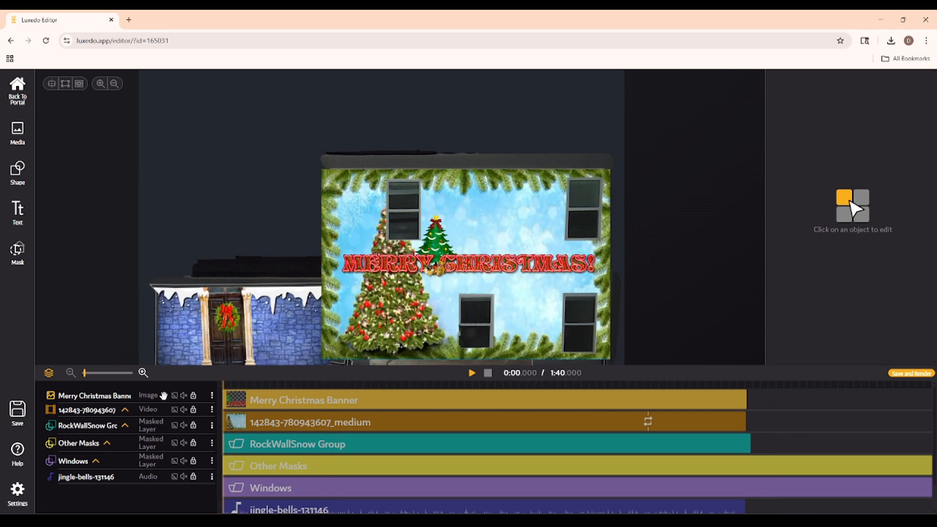
- Lock the Merry Christmas Banner and tree video layers
click(113, 83)
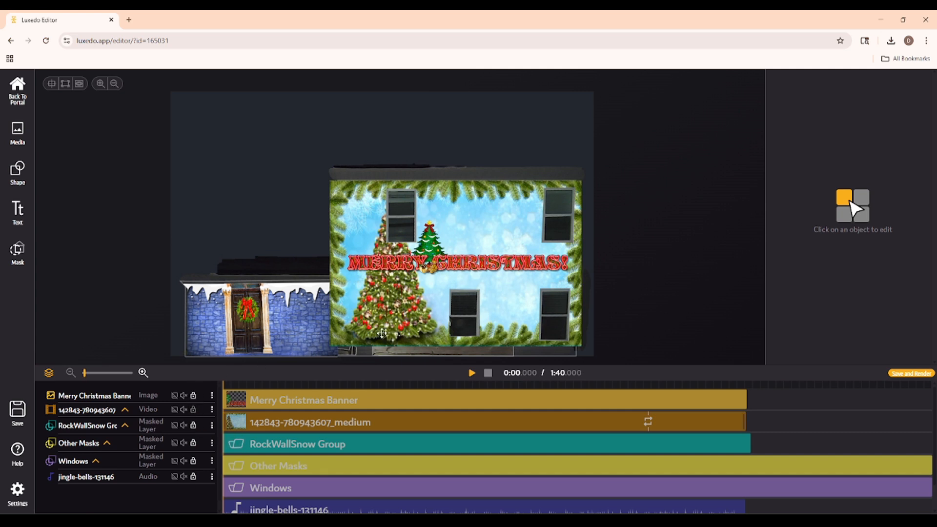
click(309, 422)
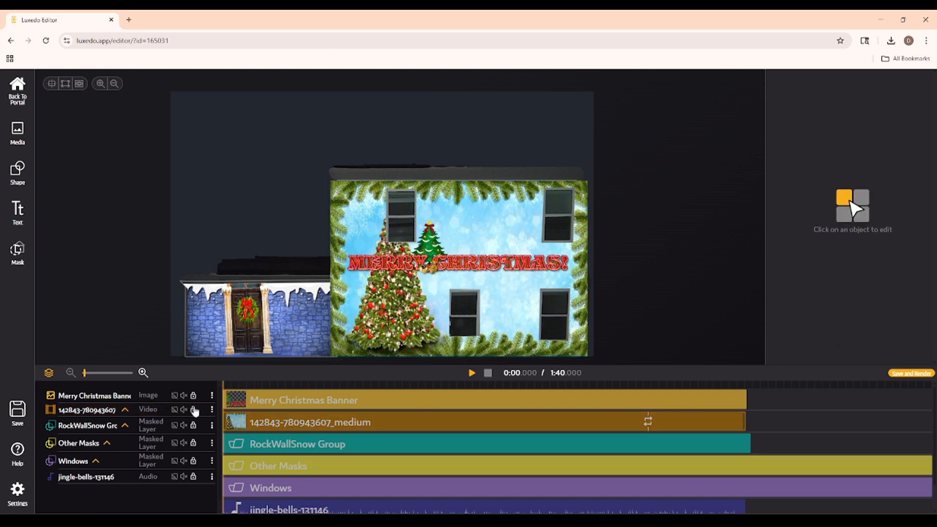
mouse_move(199, 417)
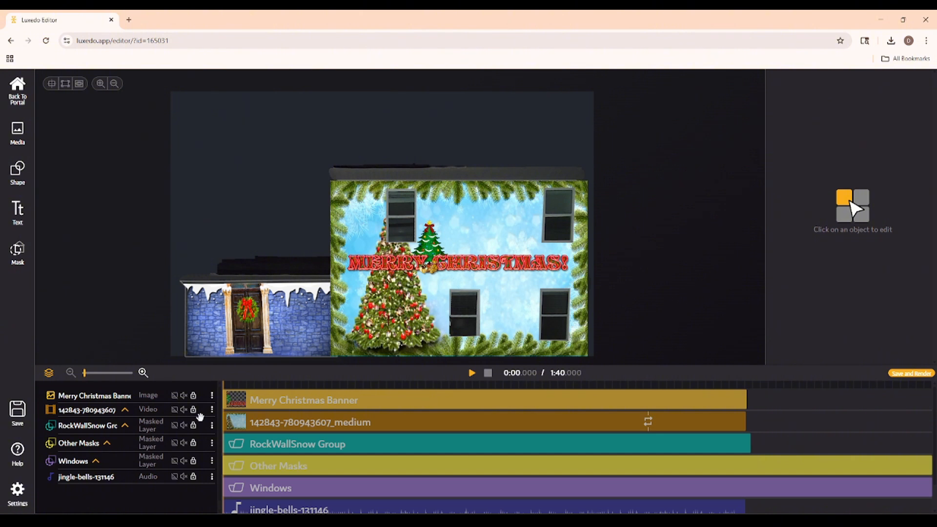
mouse_move(197, 387)
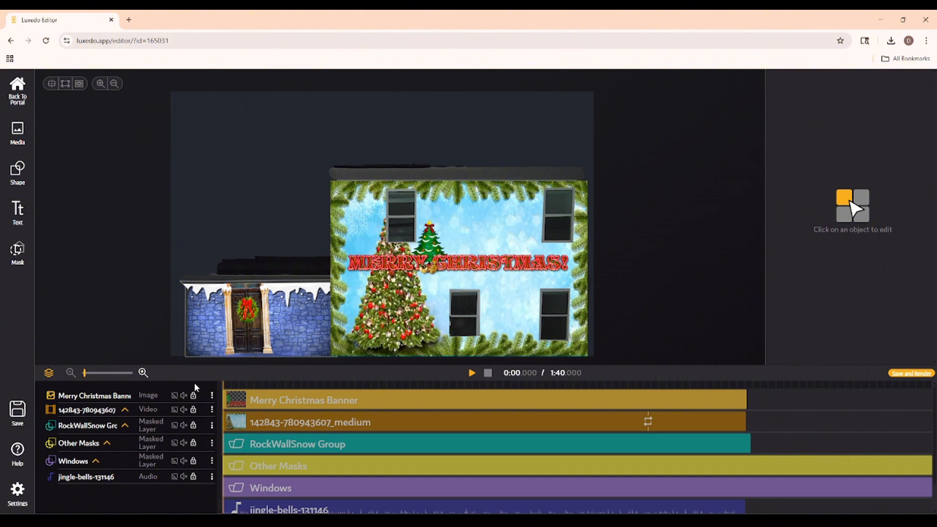
click(471, 373)
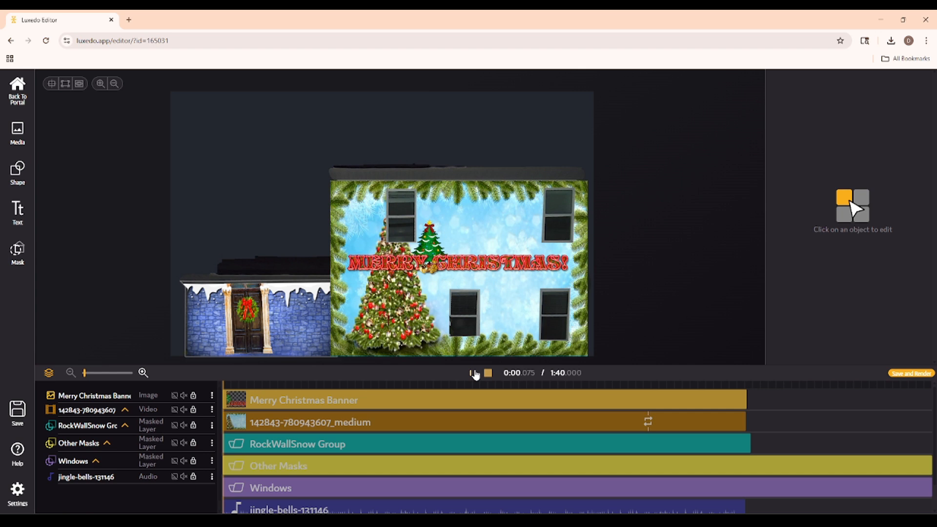
click(472, 372)
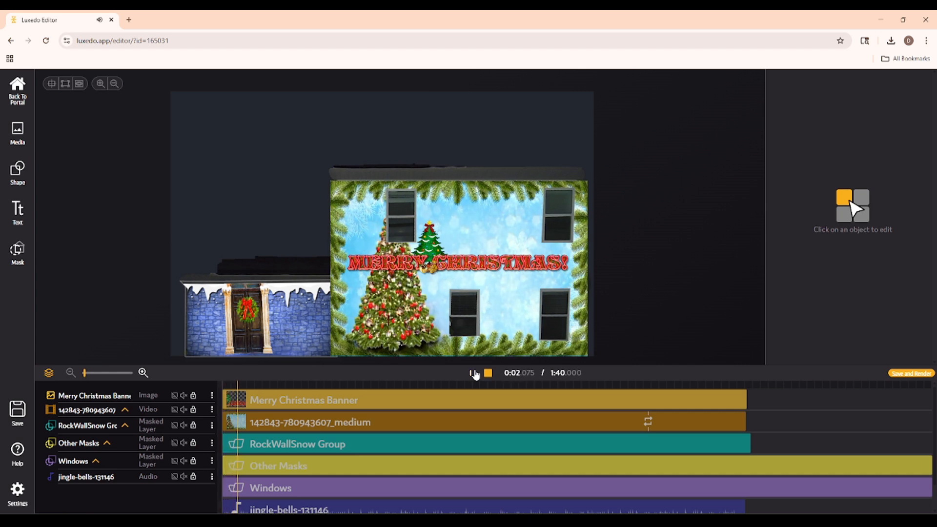
click(474, 373)
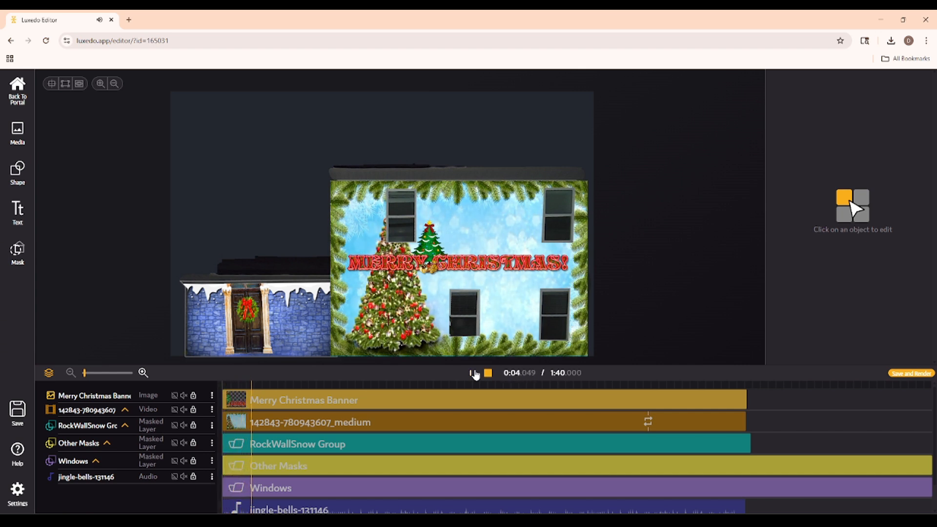
click(471, 372)
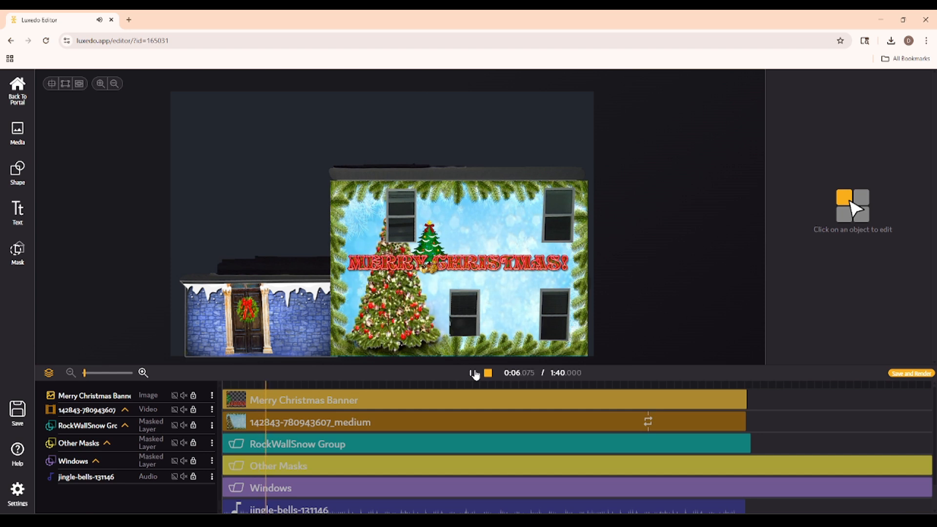
click(472, 373)
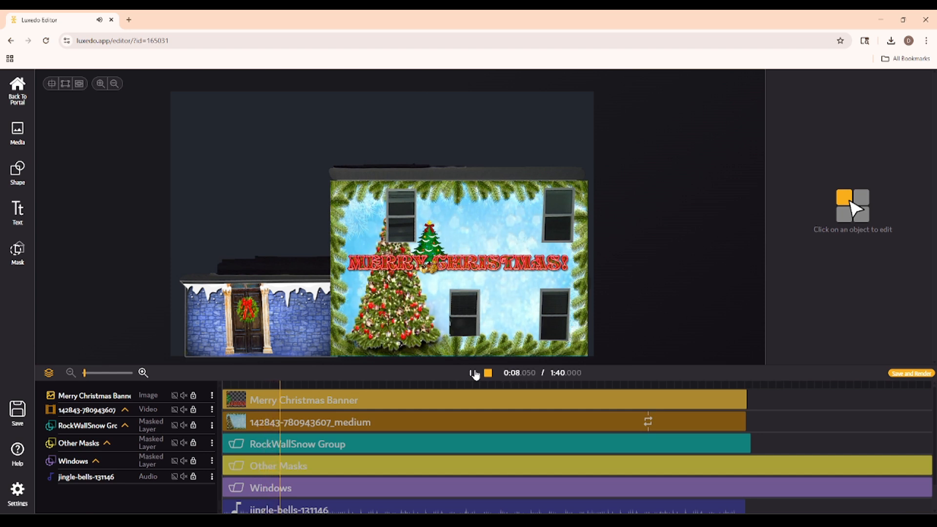
click(471, 372)
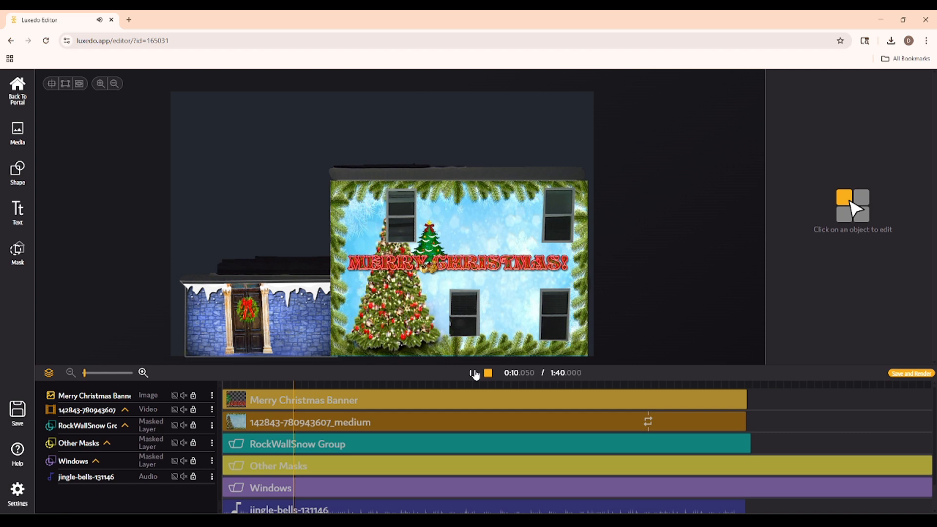
click(472, 372)
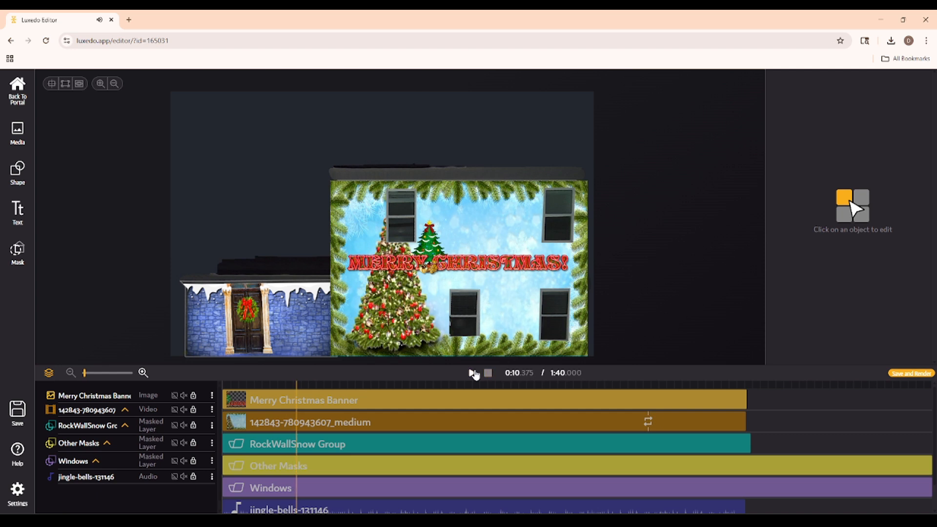
click(472, 373)
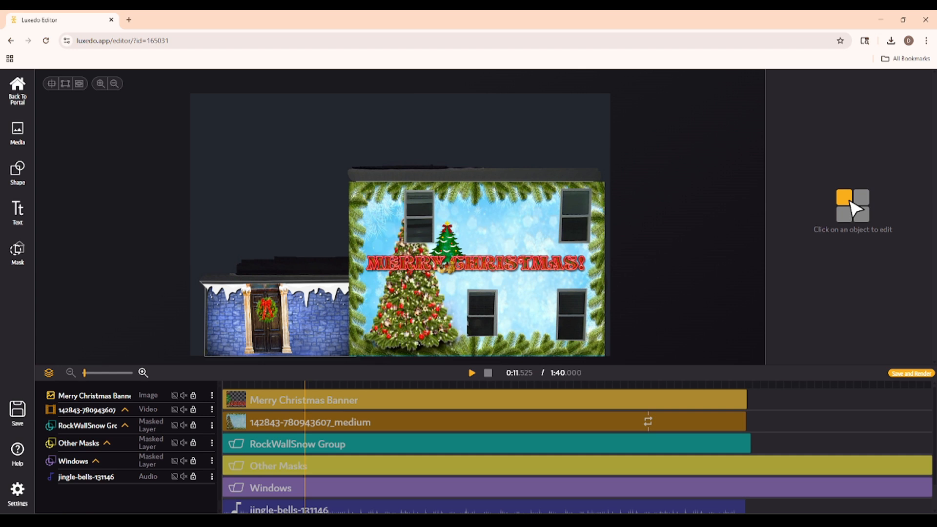
mouse_move(800, 374)
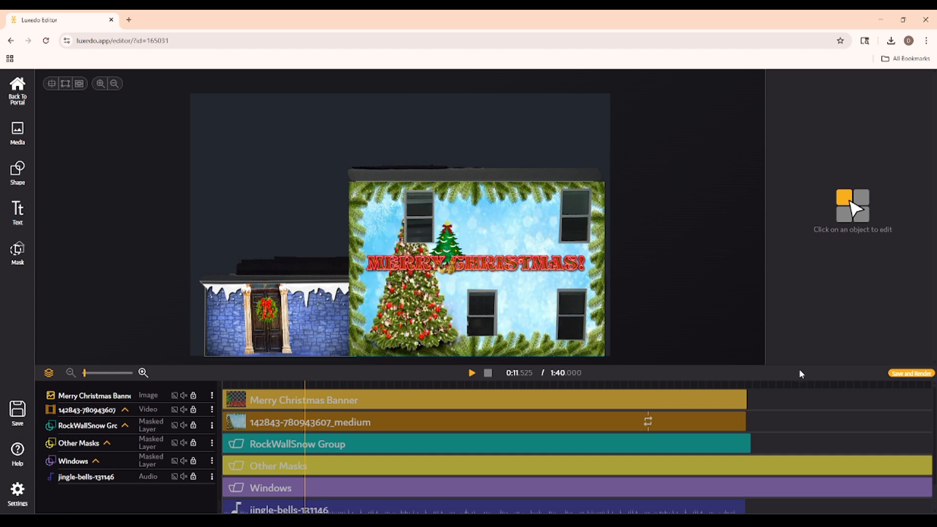
mouse_move(477, 302)
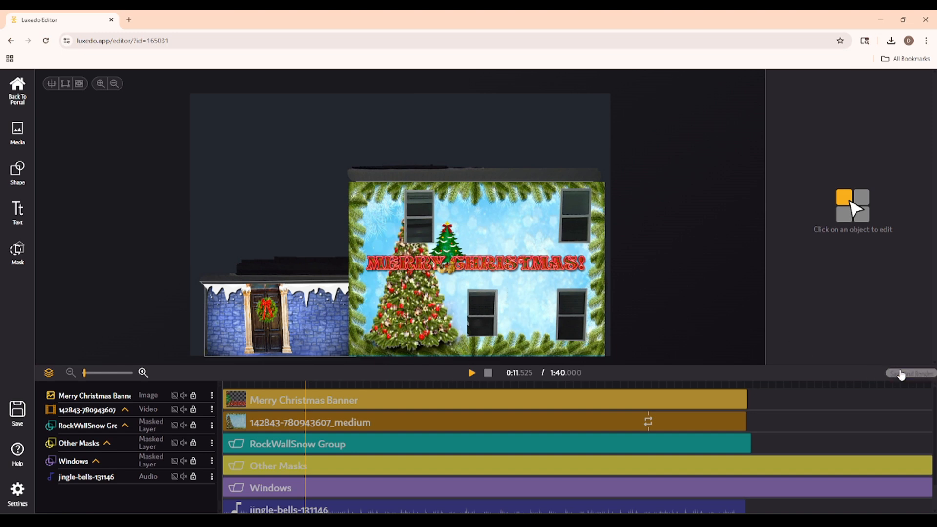
- Save the project and start rendering Christmas Scene 2025, 100 seconds on Test Calibration
click(908, 373)
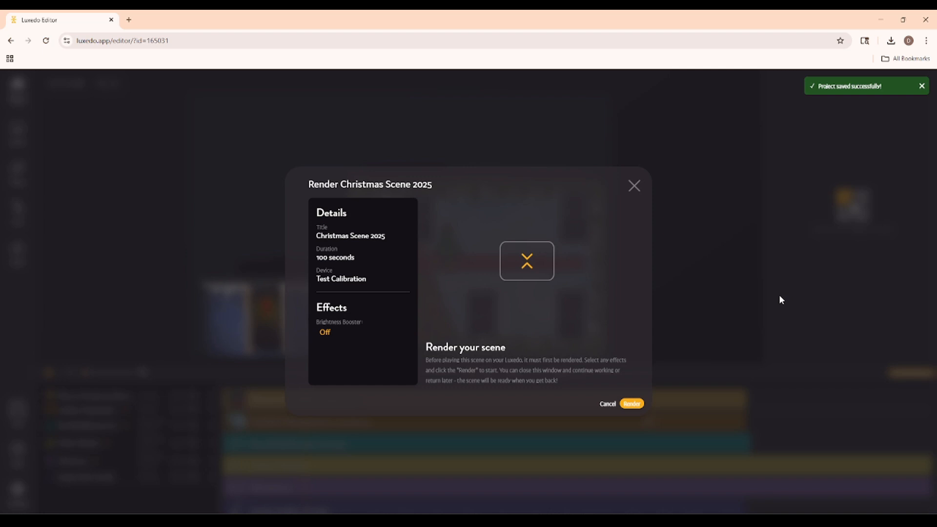